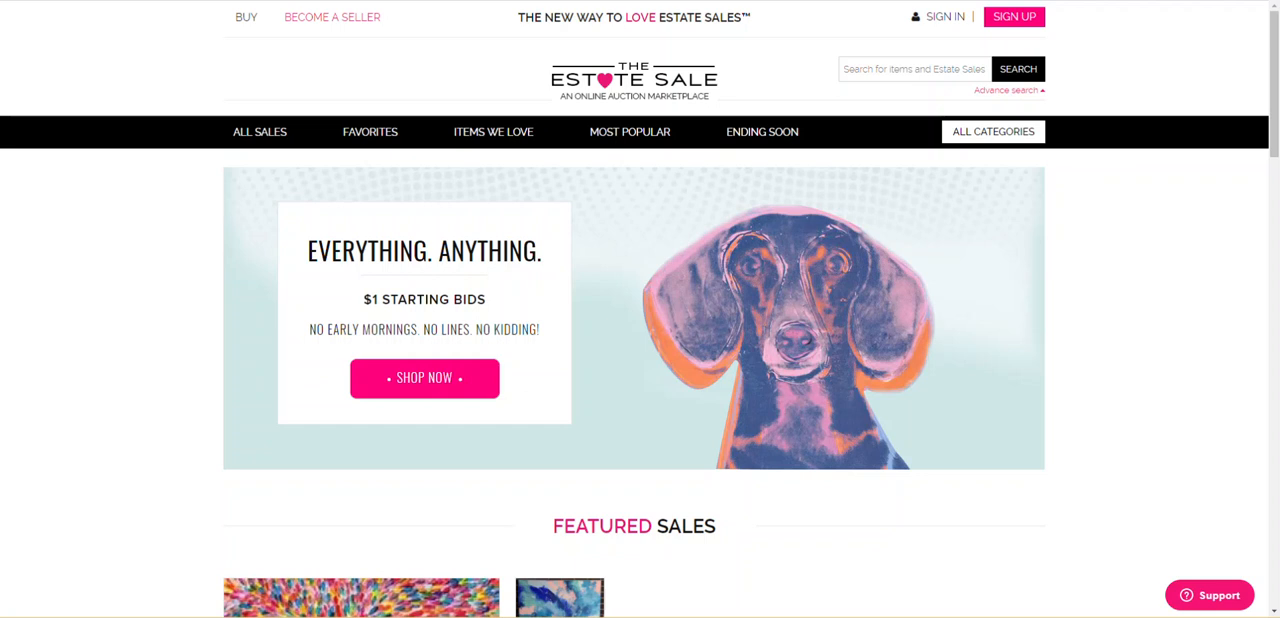
{"action": "mouse_move", "coordinate": [332, 28]}
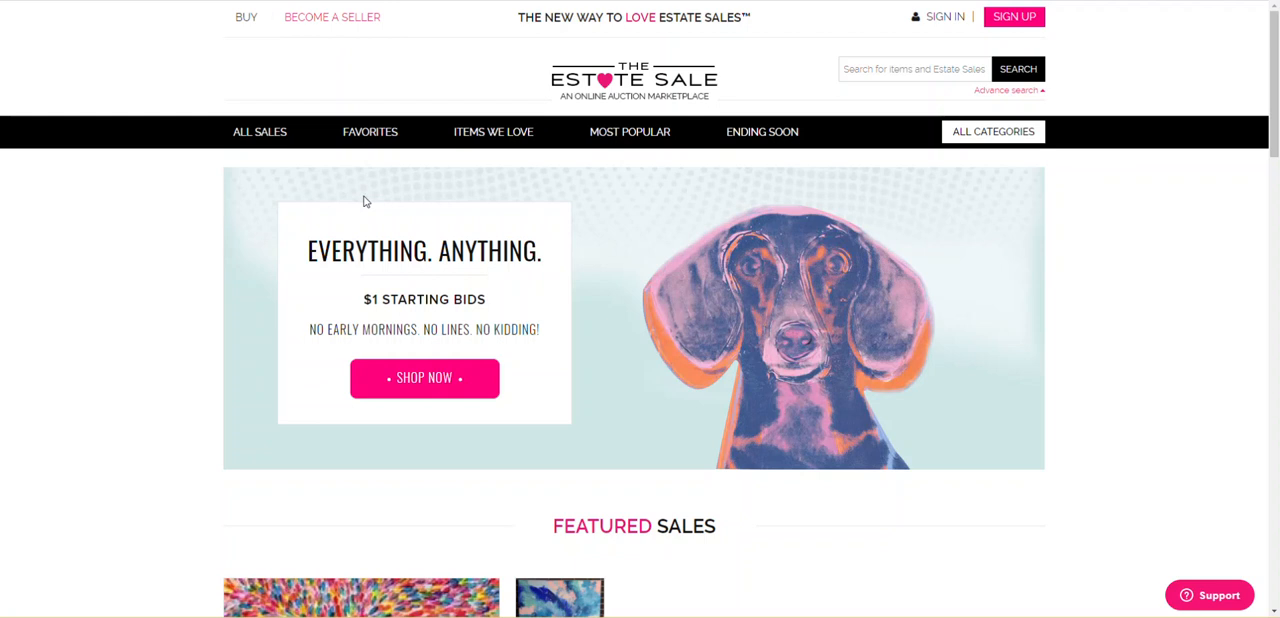
{"action": "mouse_move", "coordinate": [368, 208]}
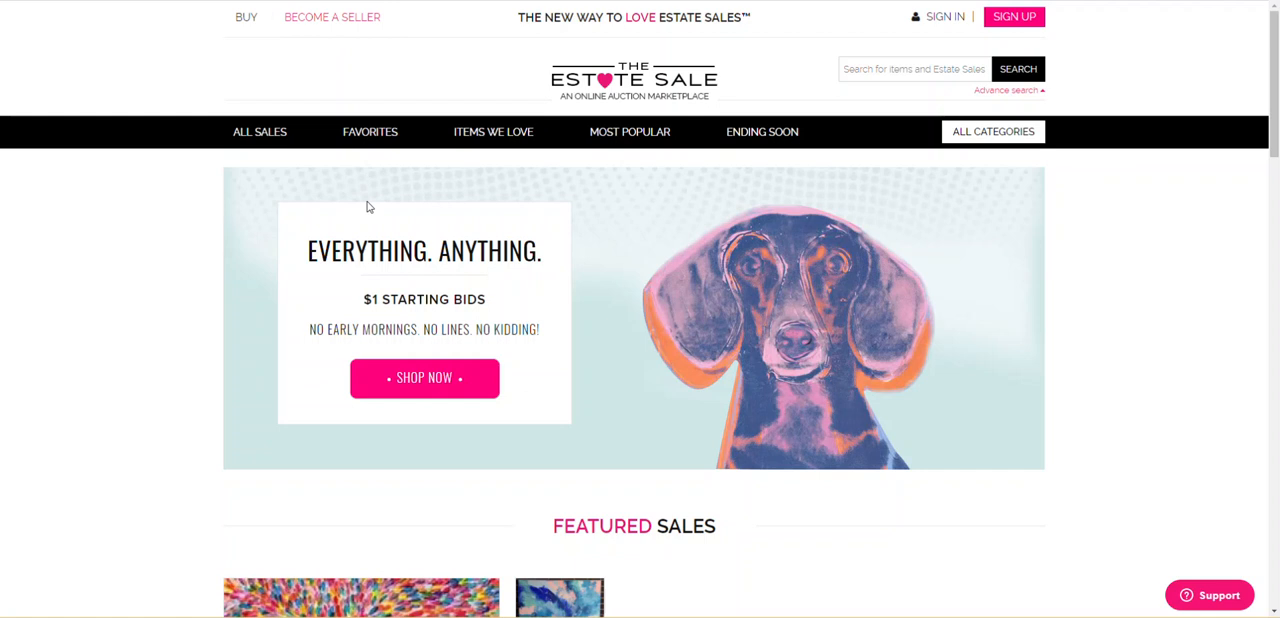
{"action": "mouse_move", "coordinate": [976, 14]}
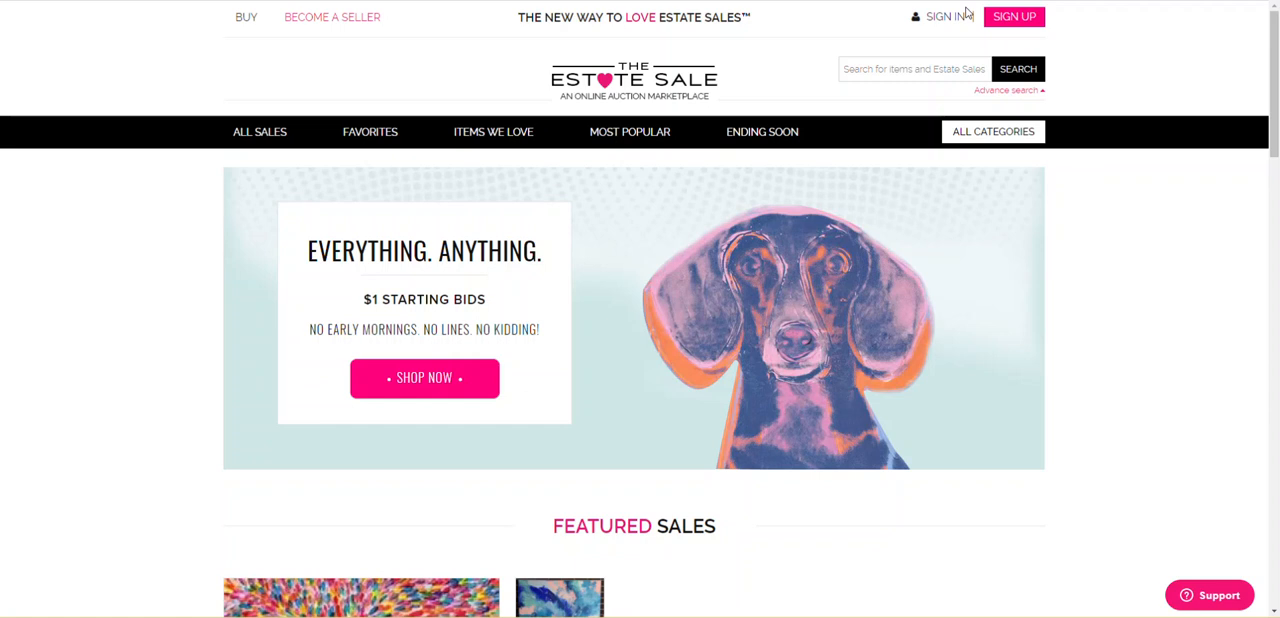
{"action": "left_click", "coordinate": [946, 16]}
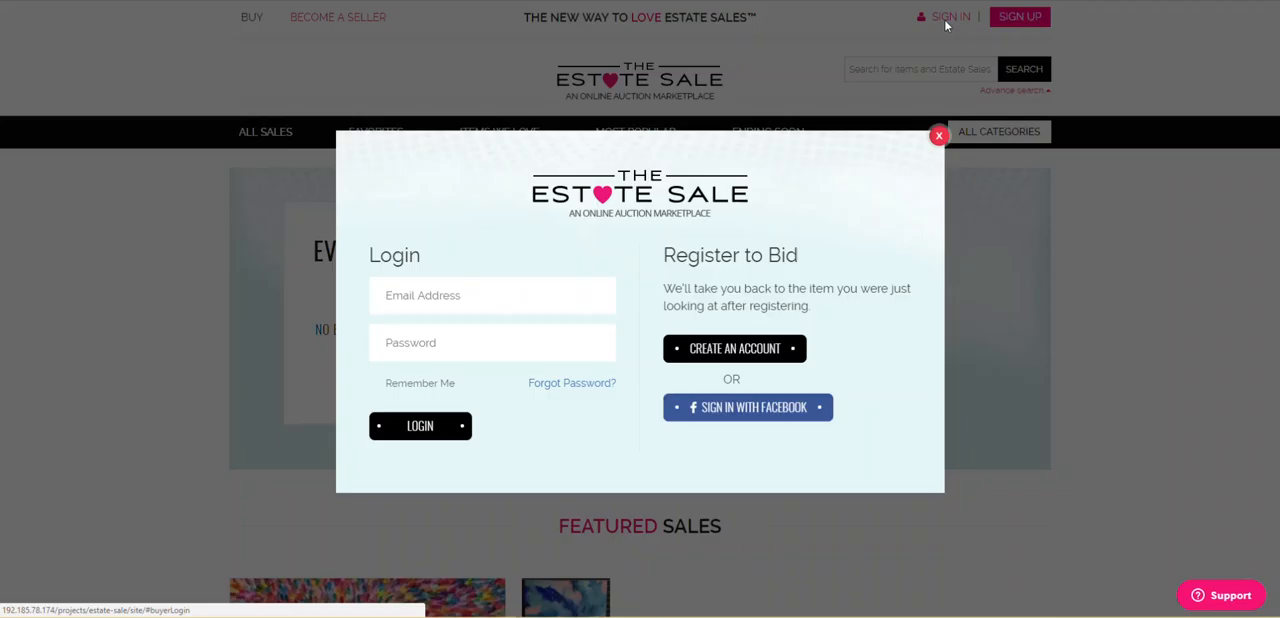
{"action": "left_click", "coordinate": [492, 296]}
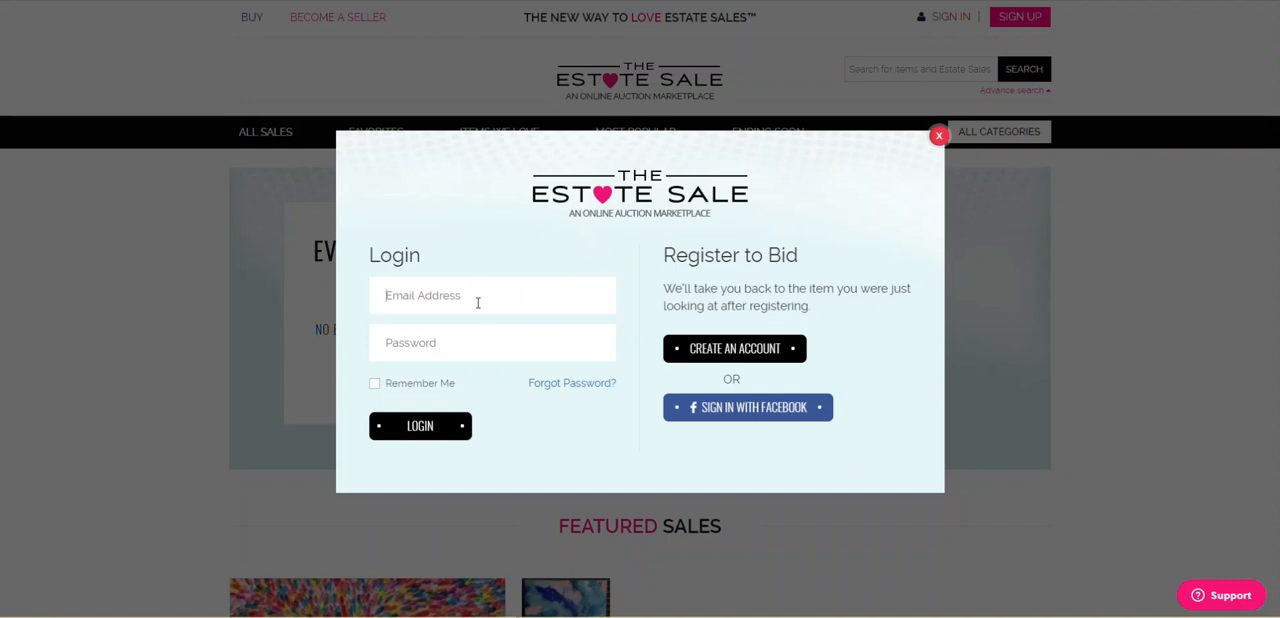
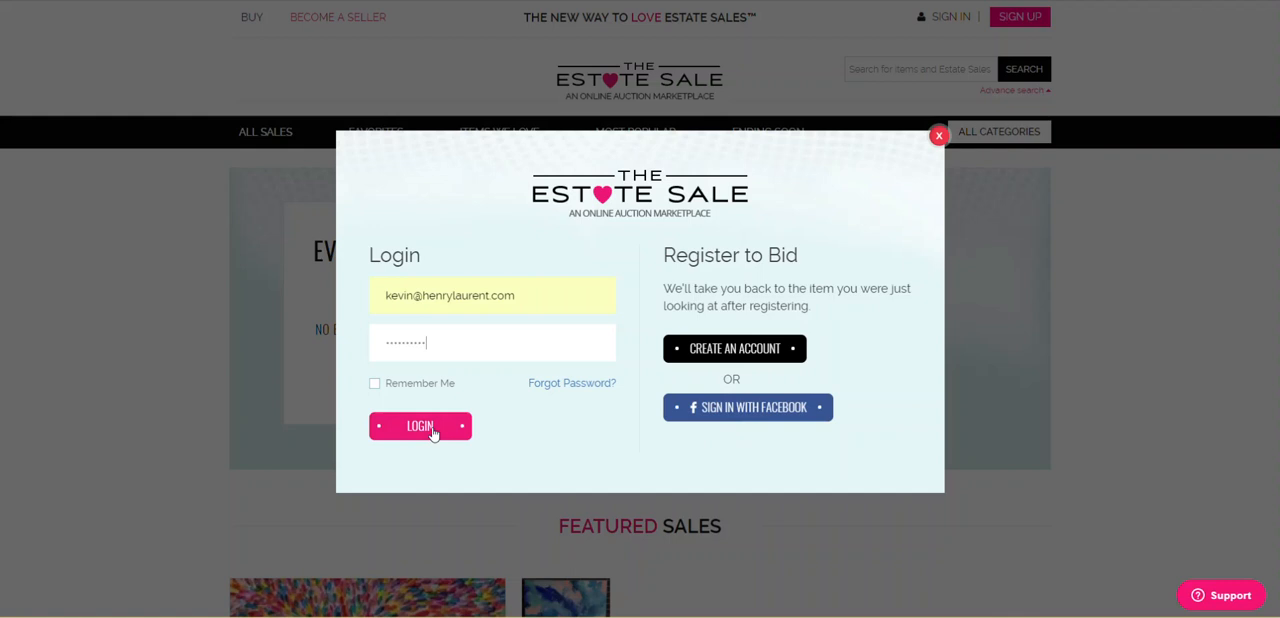
{"action": "left_click", "coordinate": [420, 424]}
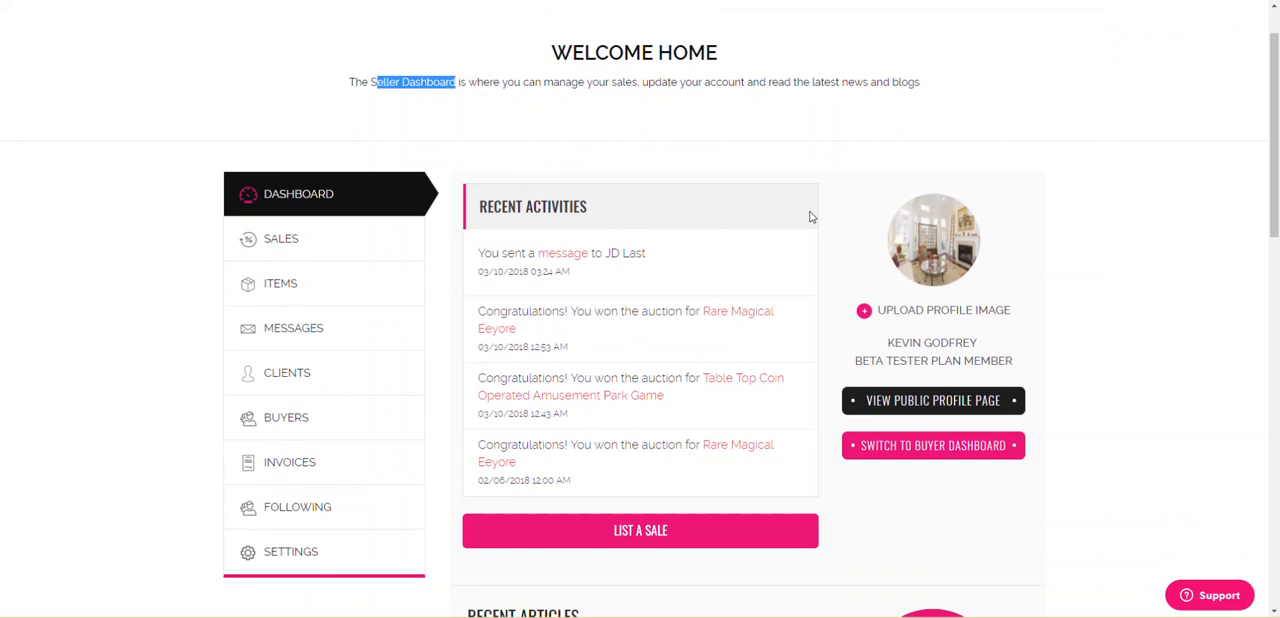
Start listing a new sale from the seller dashboard.
{"action": "scroll", "scroll_direction": "down", "scroll_amount": 3}
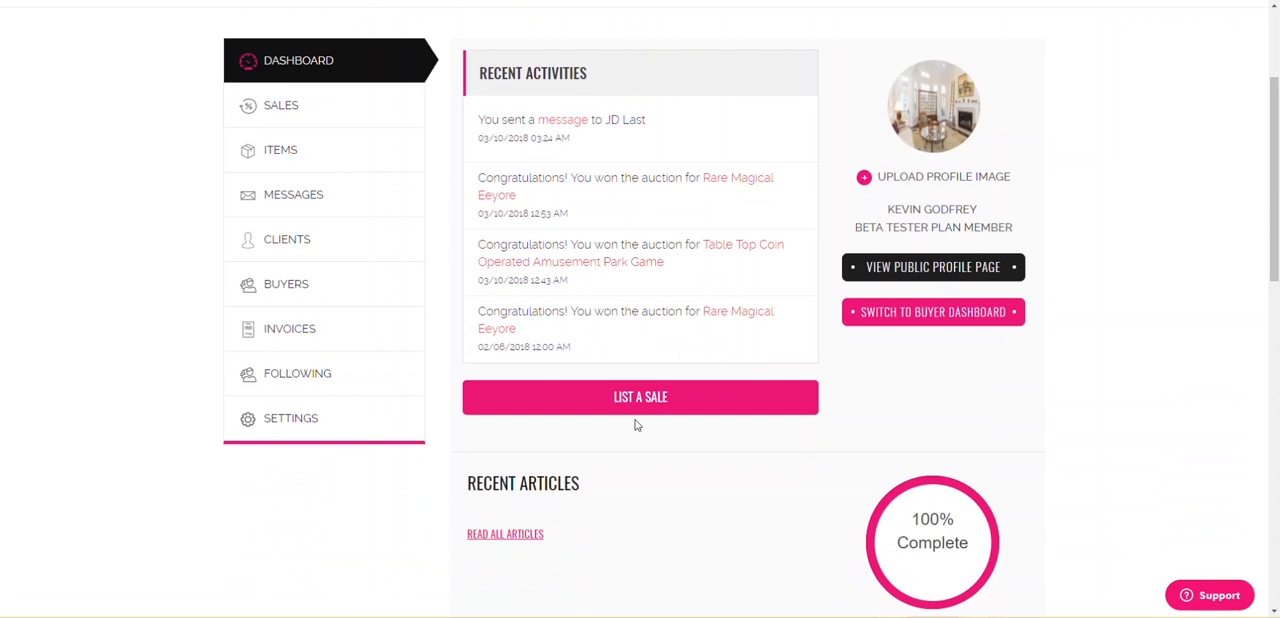
{"action": "left_click", "coordinate": [284, 104]}
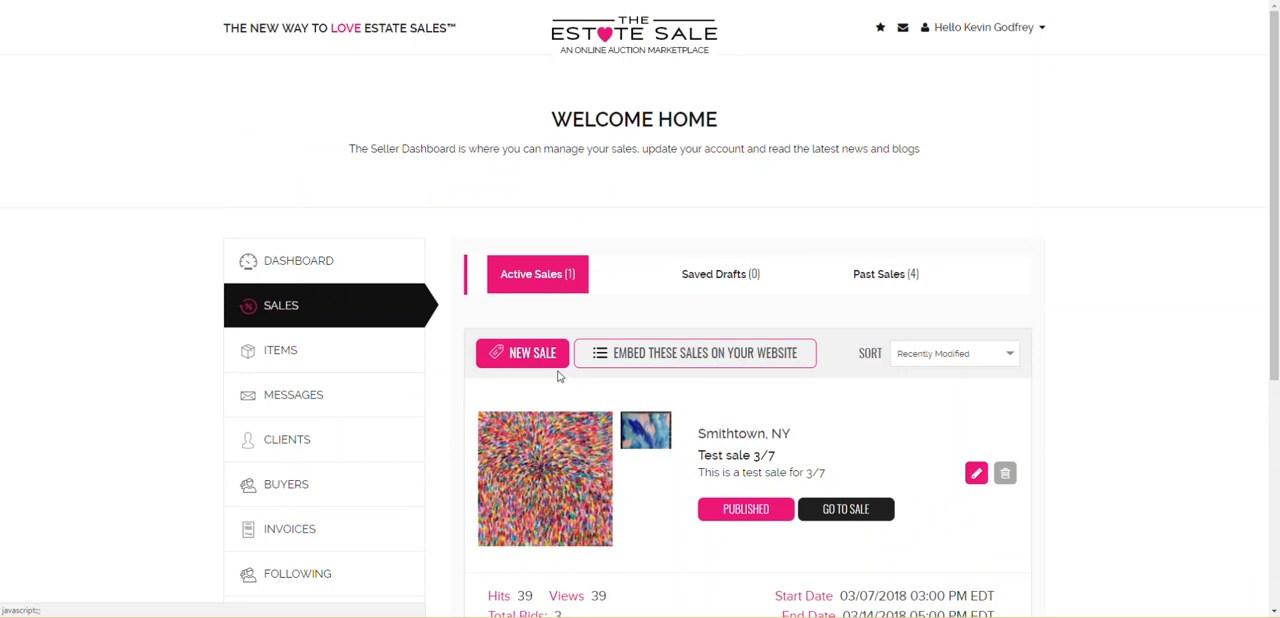
{"action": "mouse_move", "coordinate": [370, 330]}
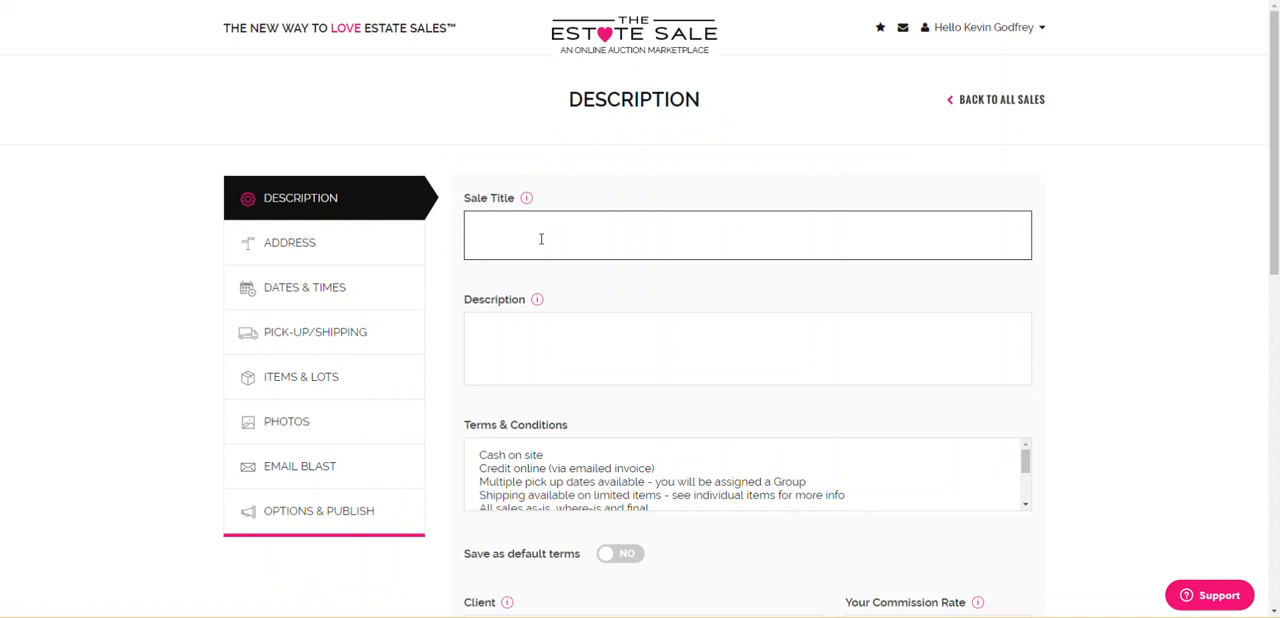
Enter title 'test sale title 3/12' and description 'this is a test sale description'.
{"action": "type", "text": "test sale title 3/1"}
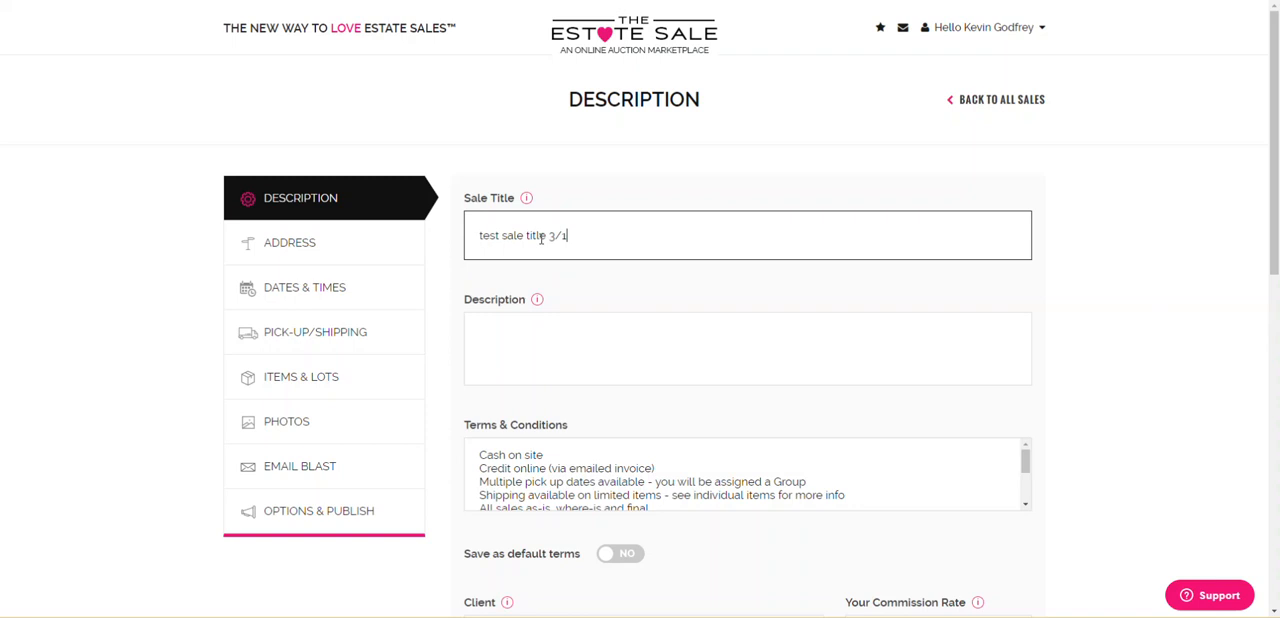
{"action": "type", "text": "this is a test sale description"}
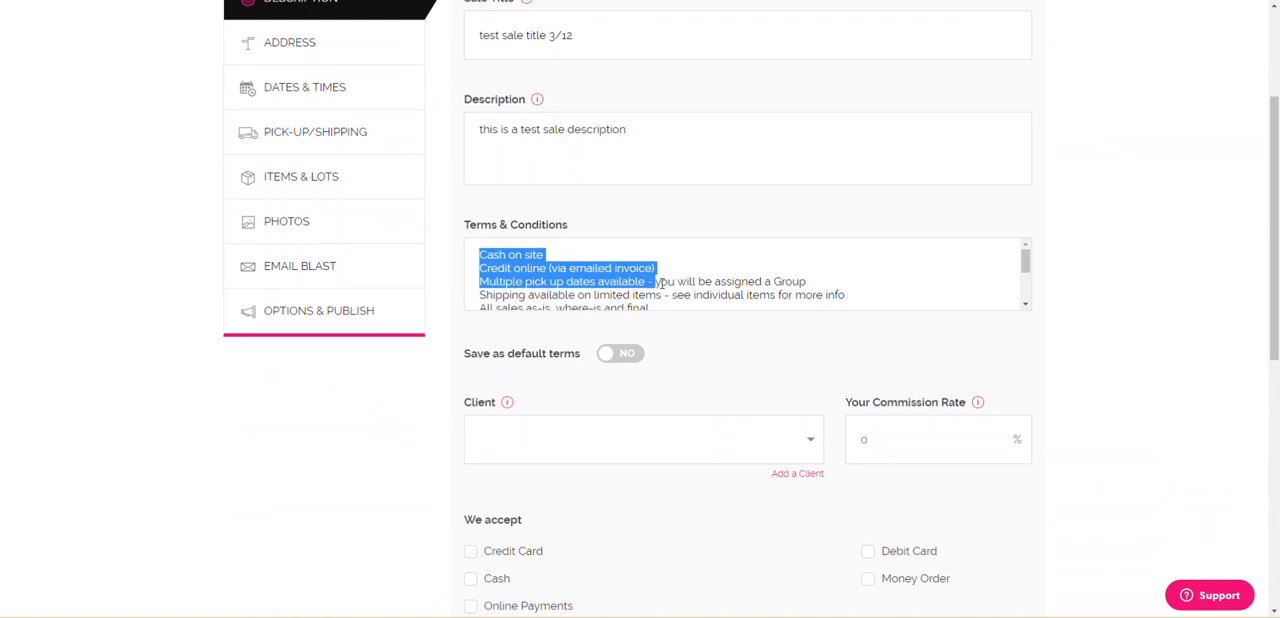
{"action": "left_click", "coordinate": [710, 280]}
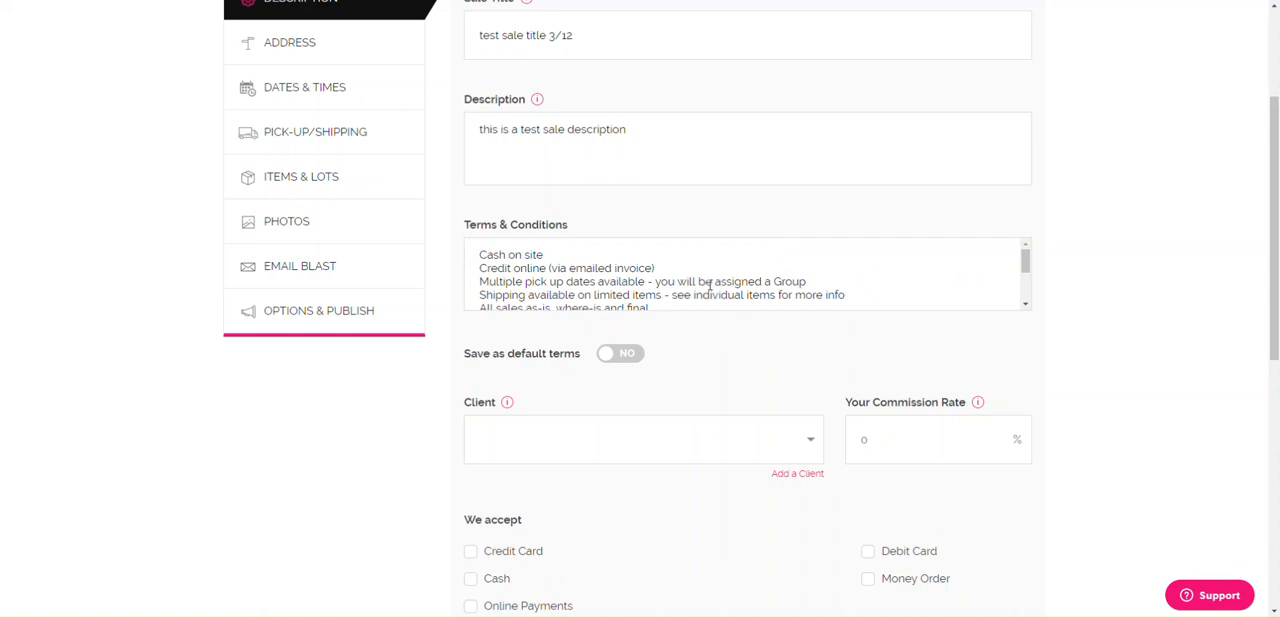
{"action": "double_click", "coordinate": [566, 268]}
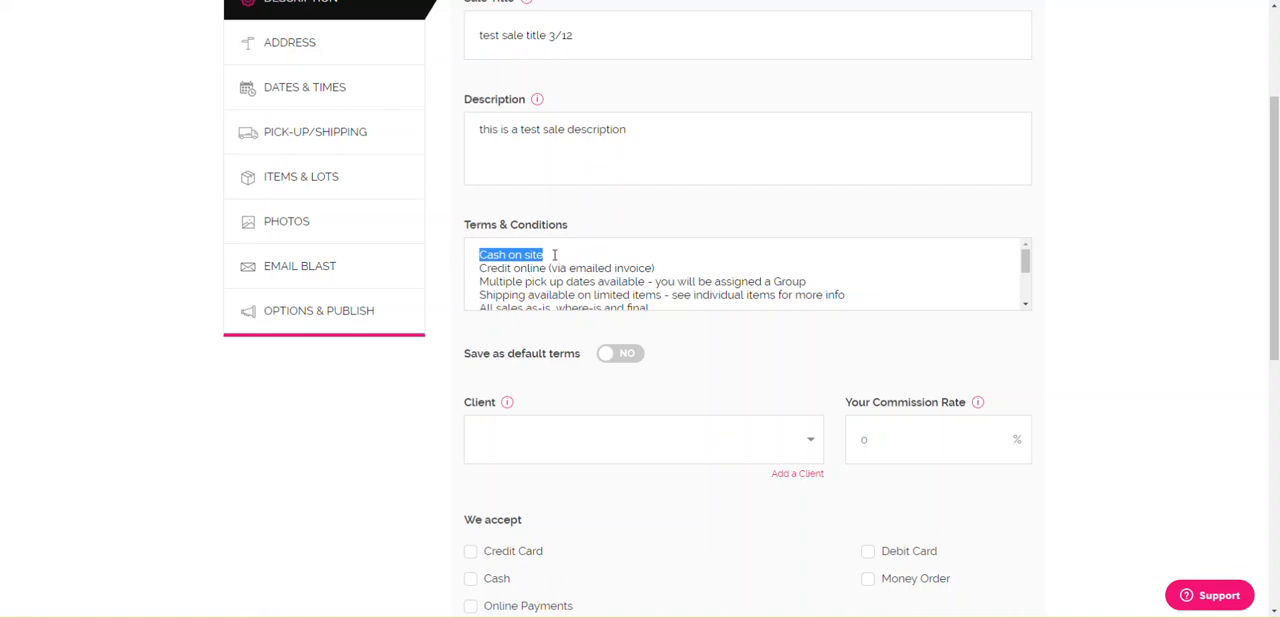
{"action": "scroll", "scroll_direction": "down", "scroll_amount": 3}
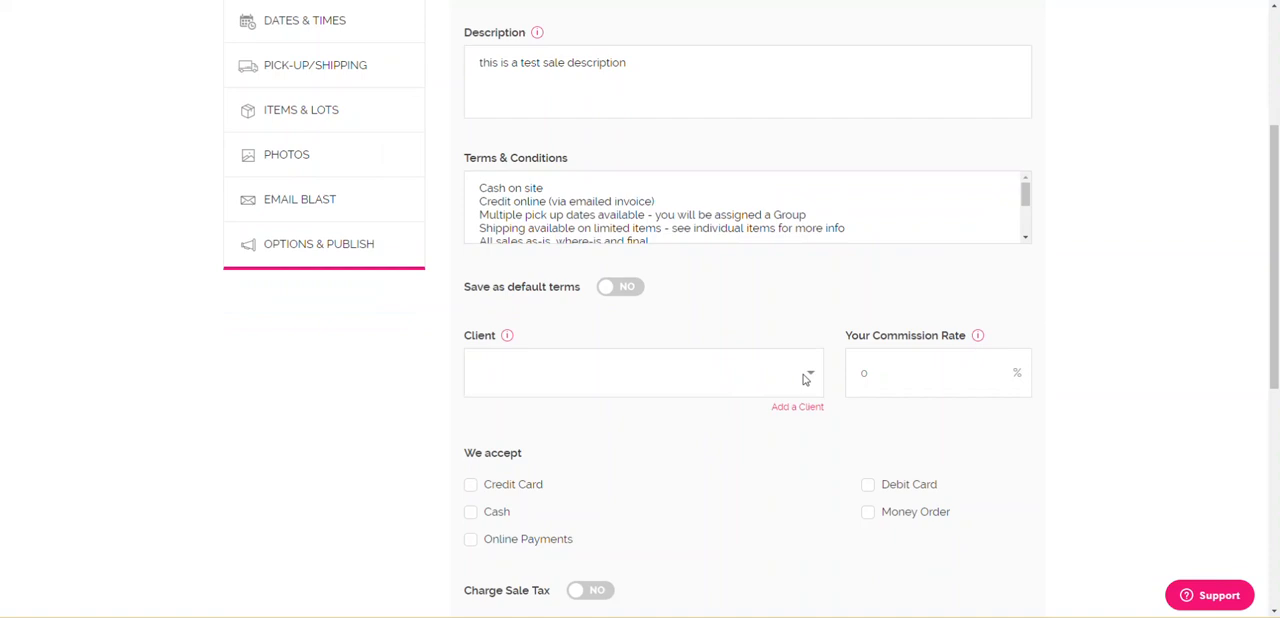
Dismiss the Add Client popup and start entering a commission rate of 3.
{"action": "left_click", "coordinate": [796, 408]}
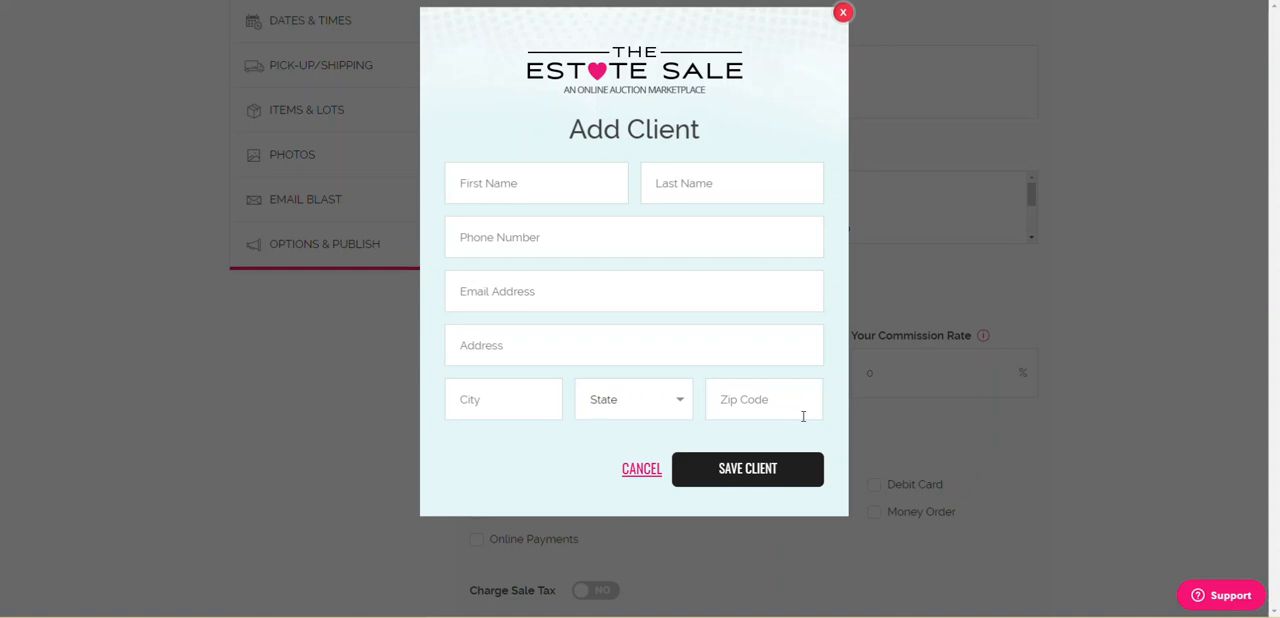
{"action": "left_click", "coordinate": [844, 12]}
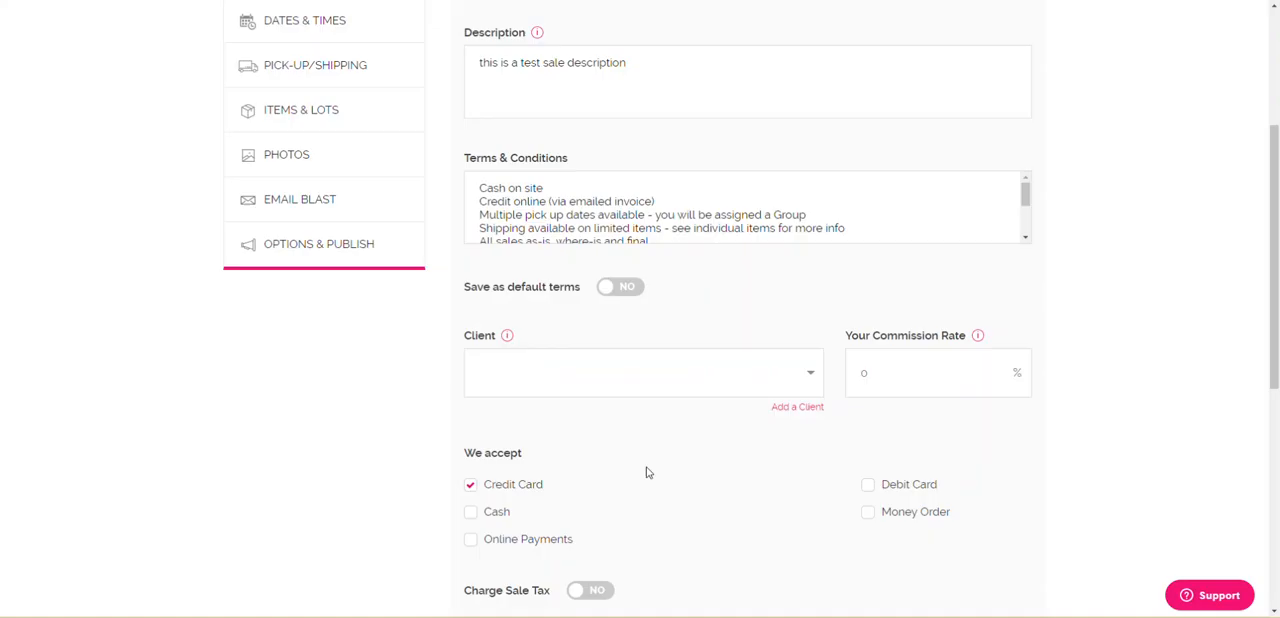
{"action": "mouse_move", "coordinate": [652, 382]}
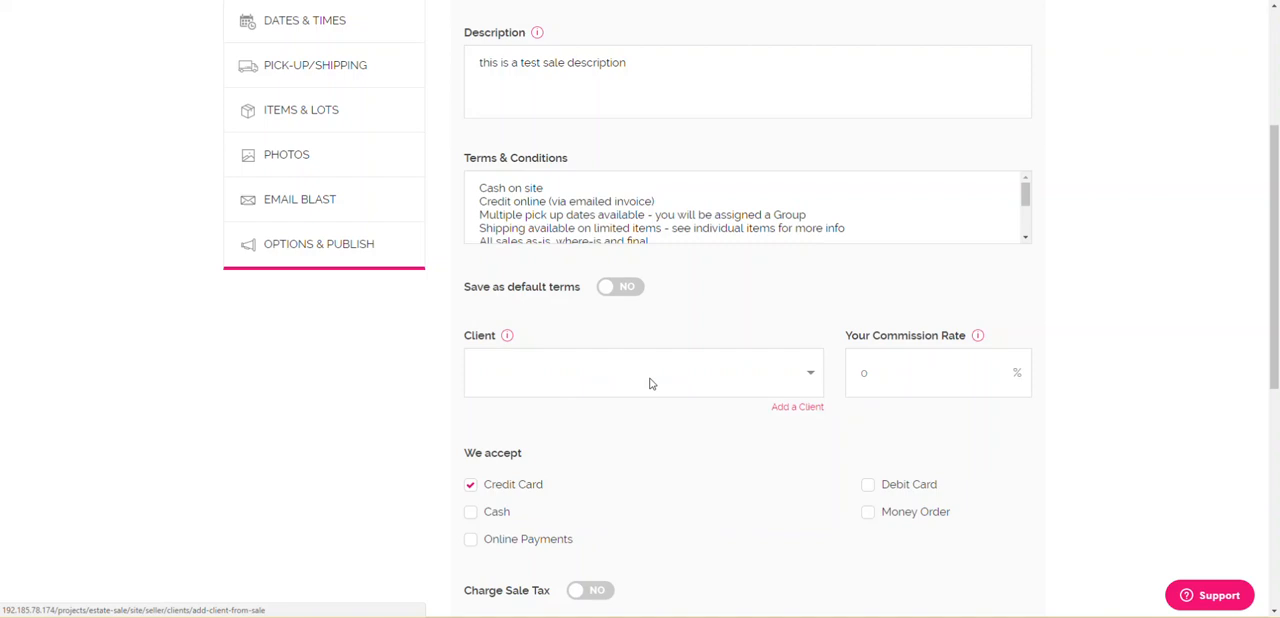
{"action": "type", "text": "3"}
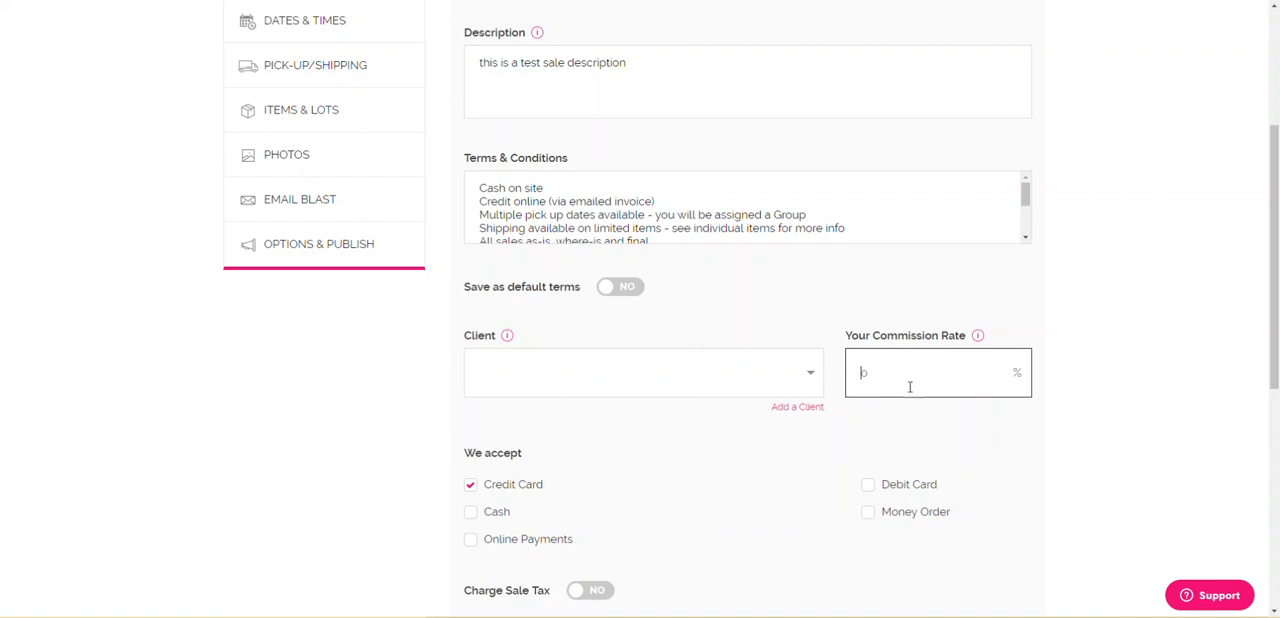
{"action": "mouse_move", "coordinate": [790, 412]}
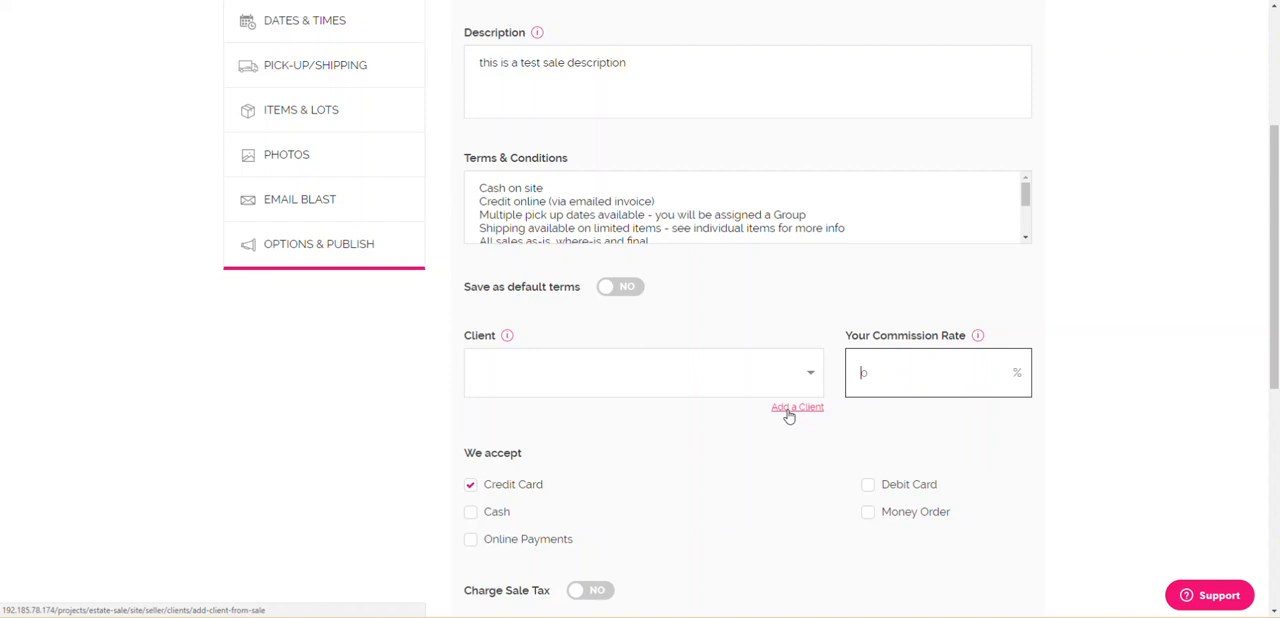
{"action": "mouse_move", "coordinate": [912, 362]}
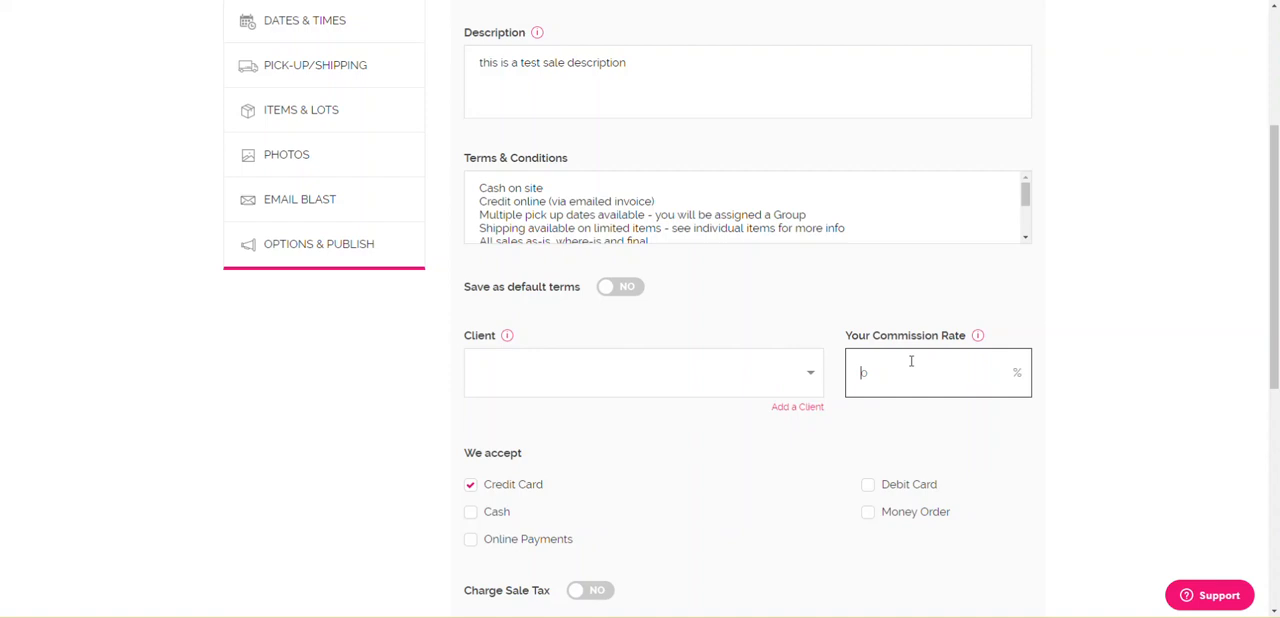
Accept Cash and Online Payments alongside Credit Card.
{"action": "scroll", "scroll_direction": "down", "scroll_amount": 3}
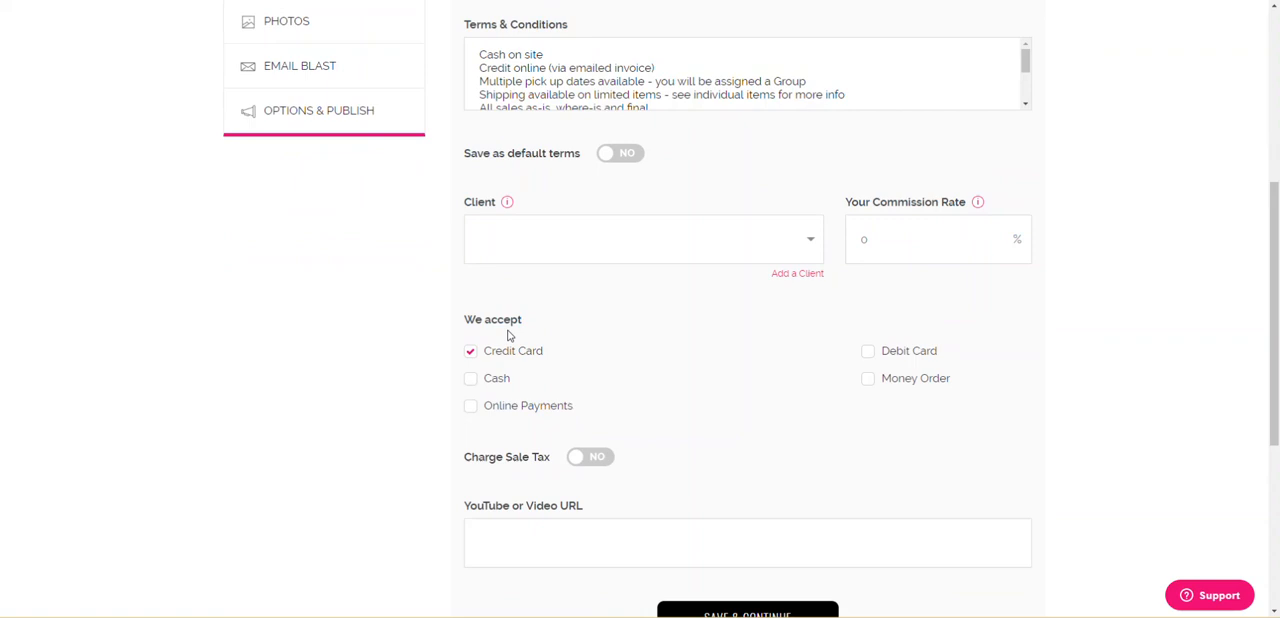
{"action": "left_click", "coordinate": [470, 378]}
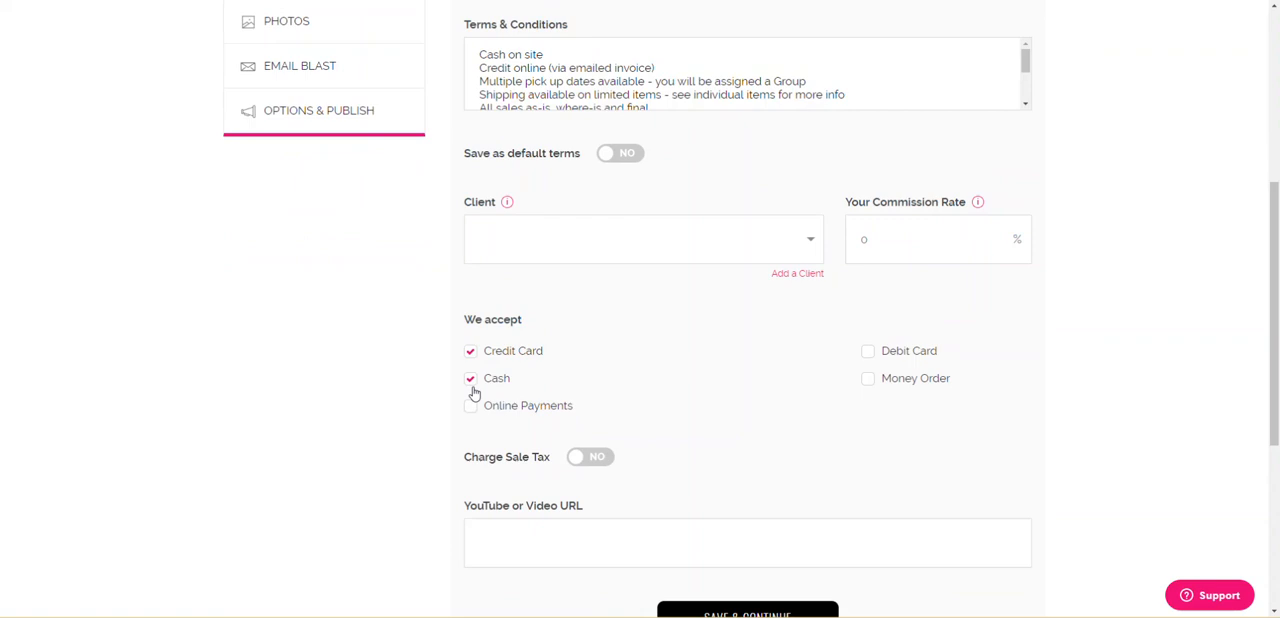
{"action": "left_click", "coordinate": [470, 406]}
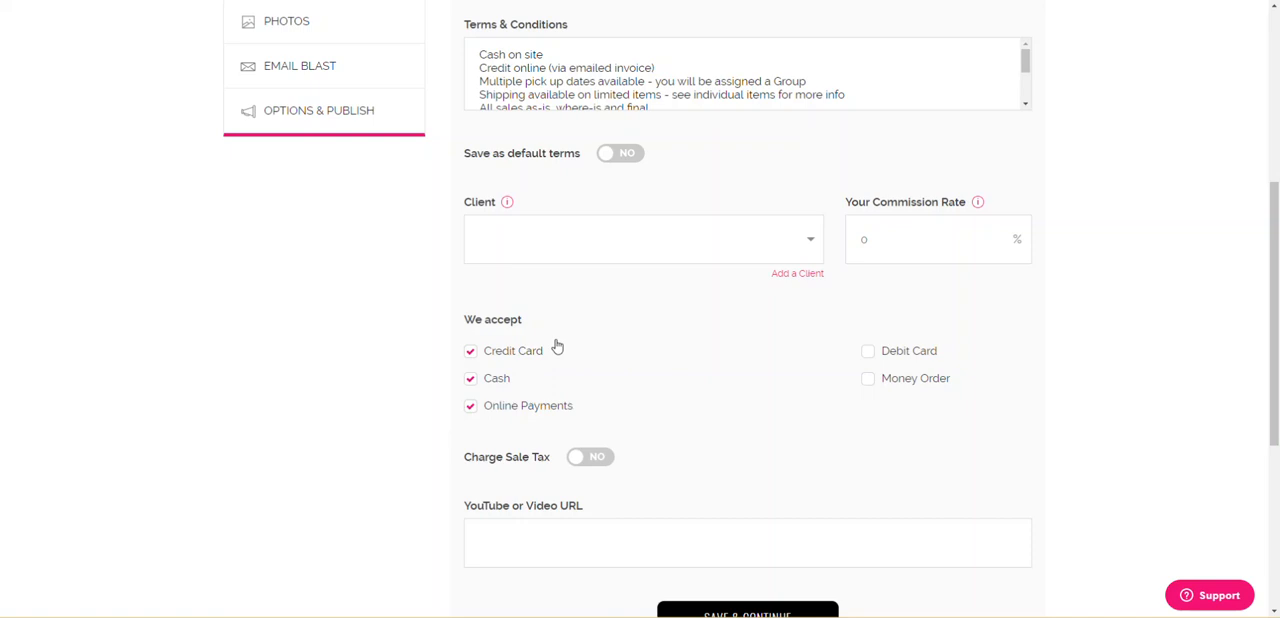
{"action": "mouse_move", "coordinate": [602, 416]}
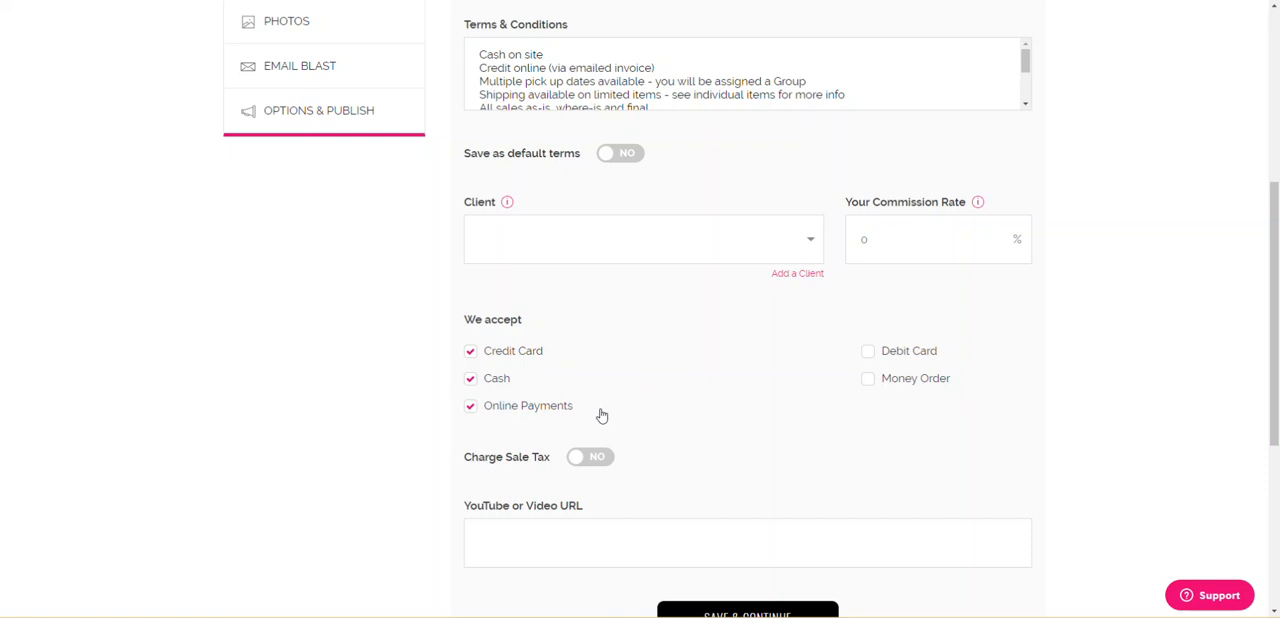
{"action": "mouse_move", "coordinate": [654, 354]}
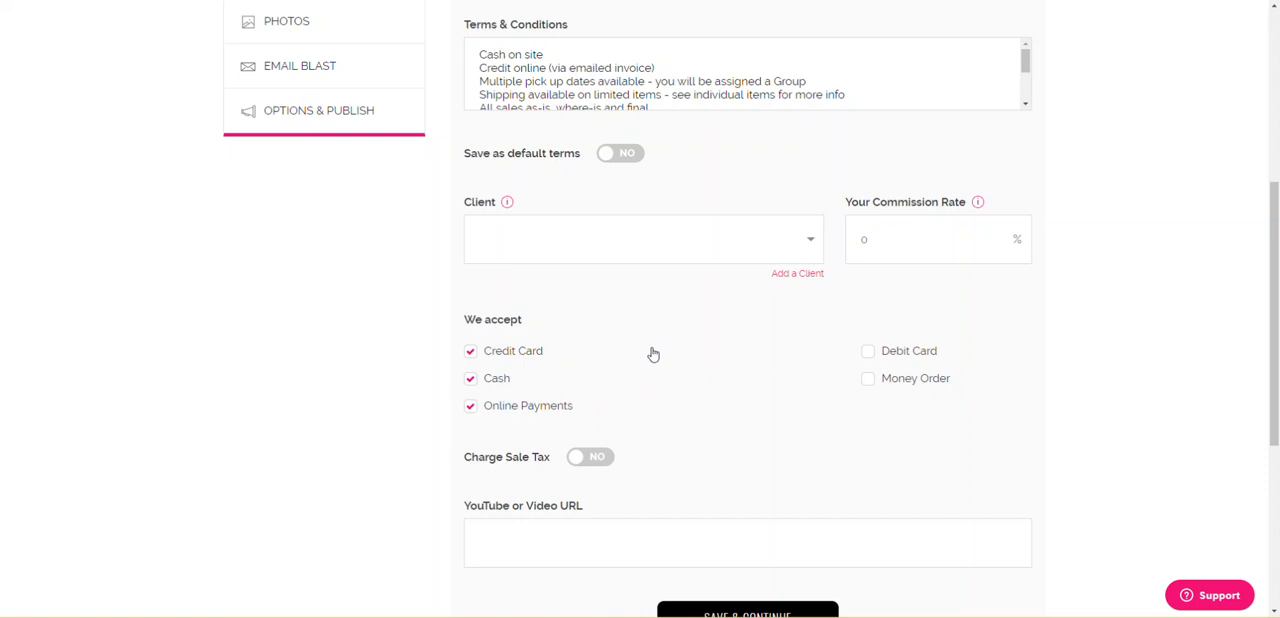
{"action": "mouse_move", "coordinate": [540, 410]}
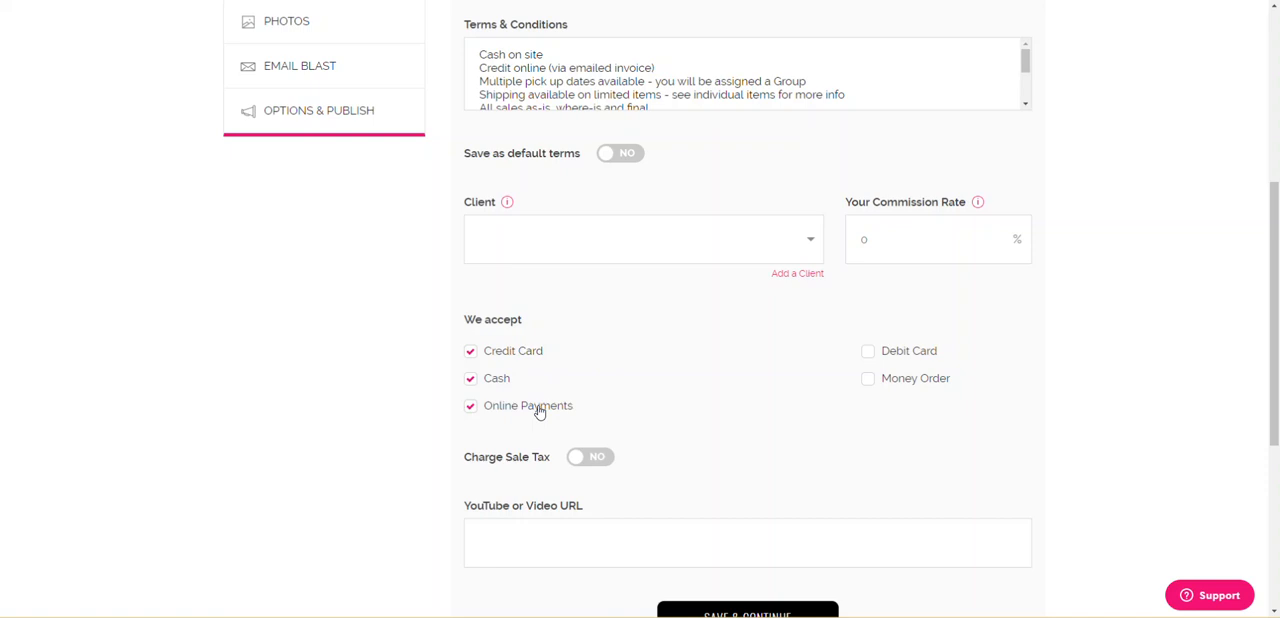
{"action": "mouse_move", "coordinate": [1262, 610]}
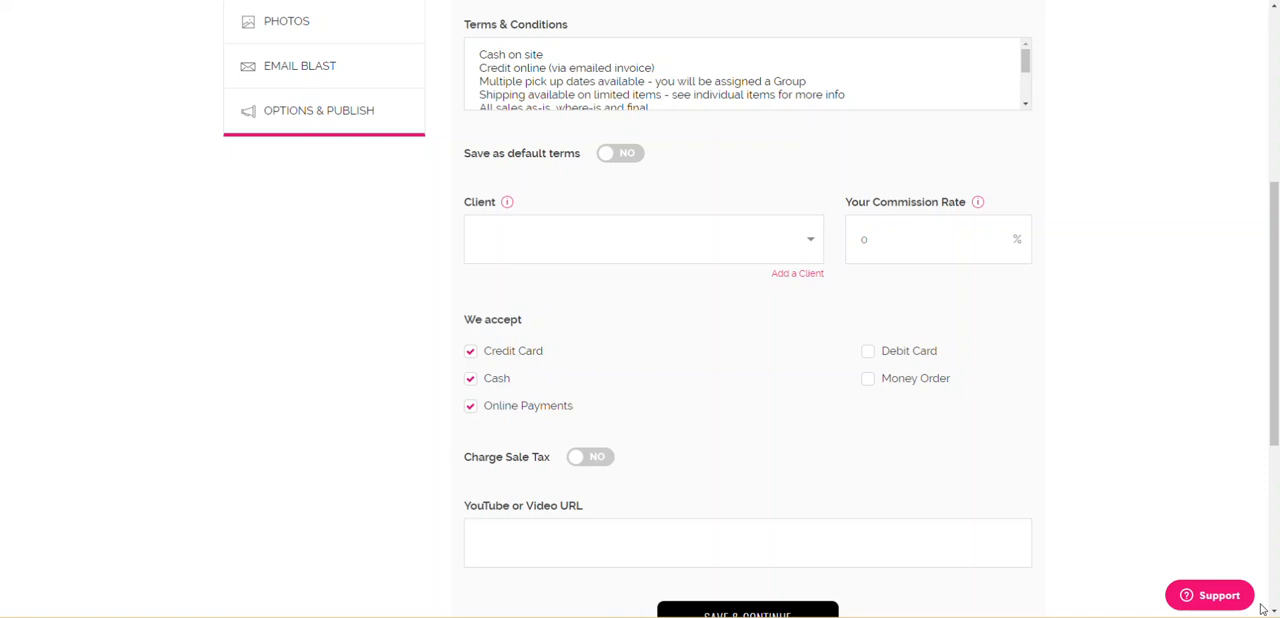
{"action": "mouse_move", "coordinate": [904, 380]}
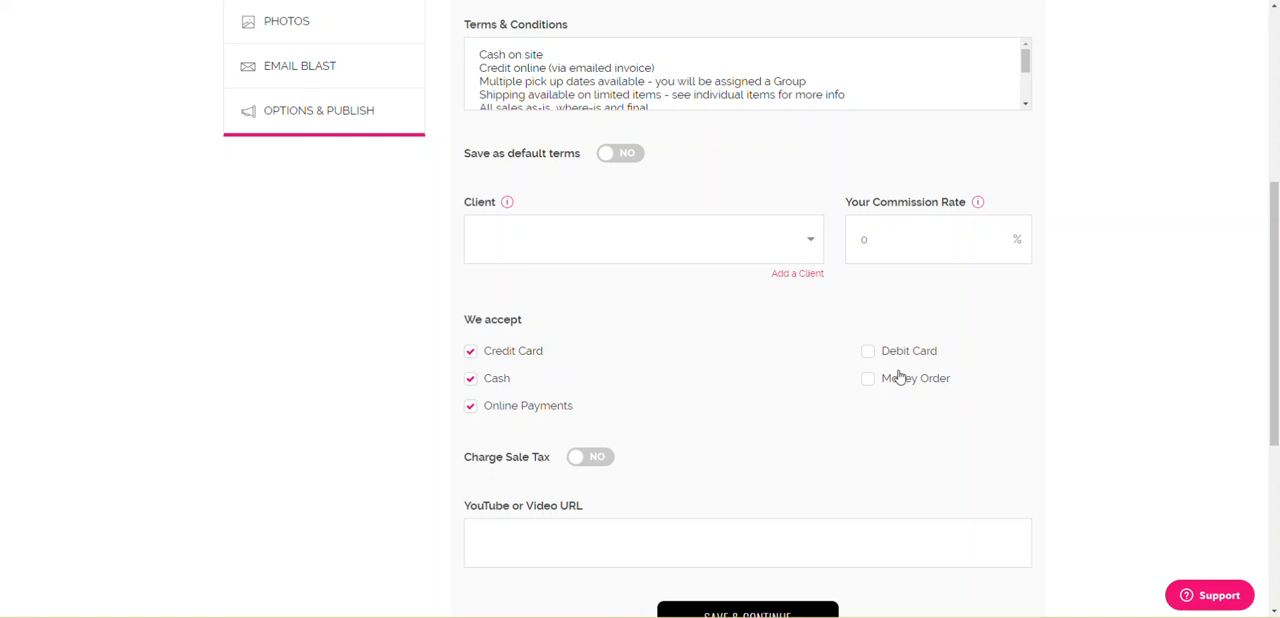
{"action": "mouse_move", "coordinate": [892, 376]}
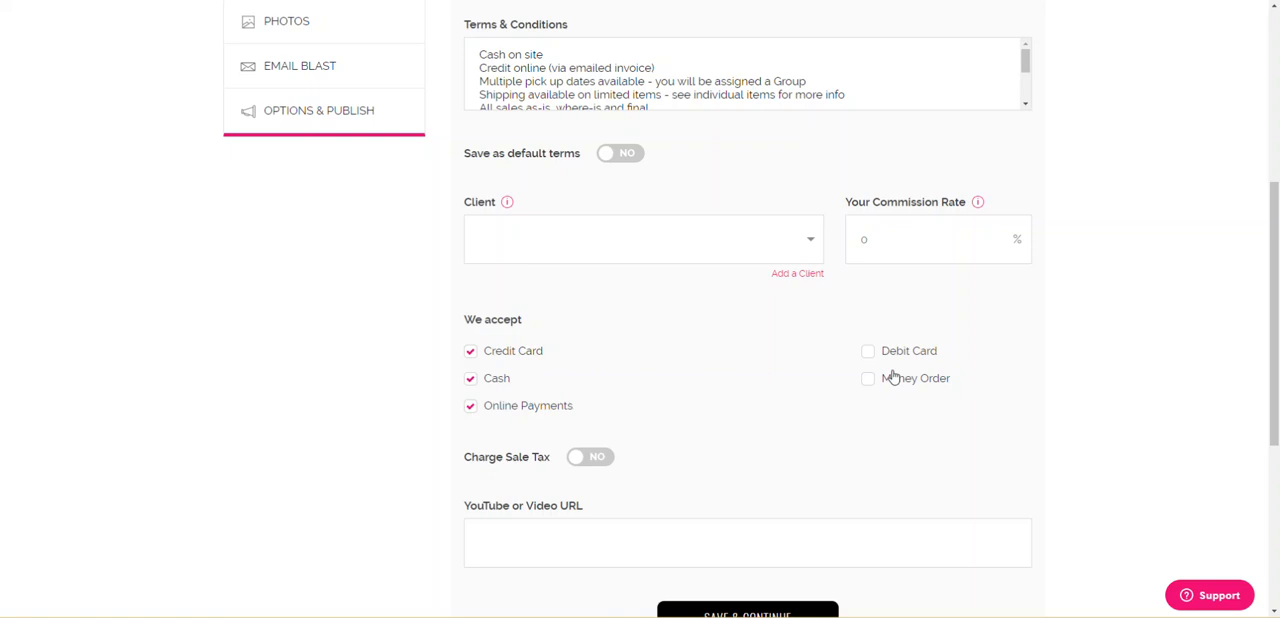
{"action": "mouse_move", "coordinate": [910, 372]}
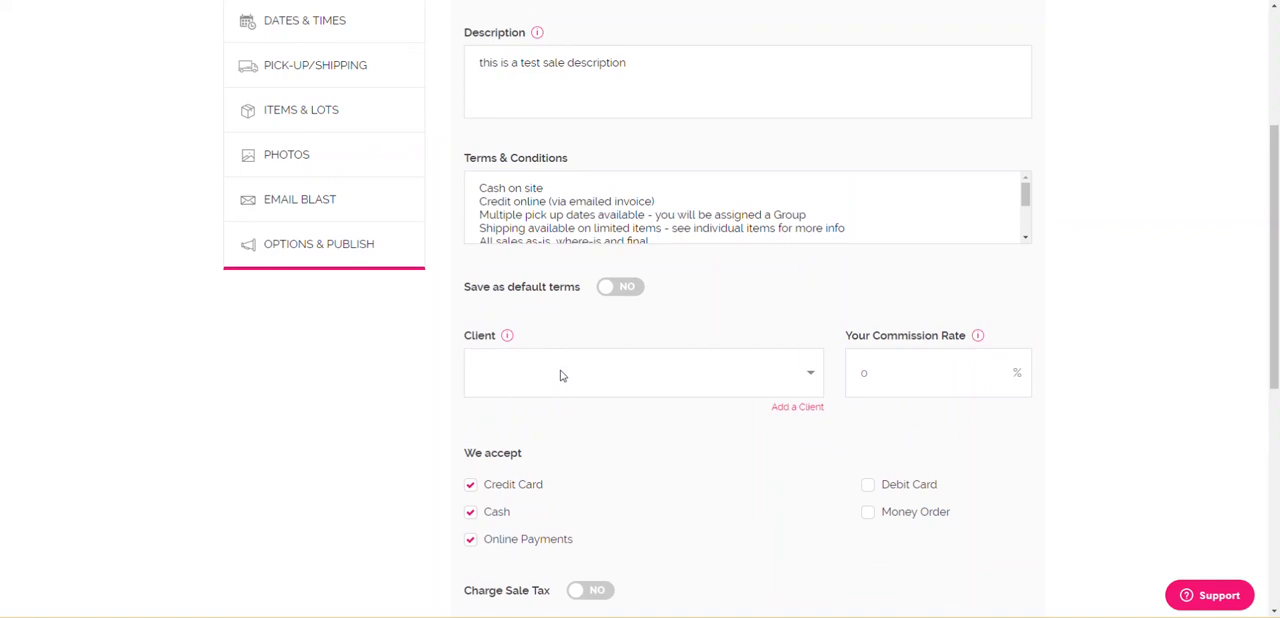
Save the sale details and continue to the Address step.
{"action": "scroll", "scroll_direction": "down", "scroll_amount": 3}
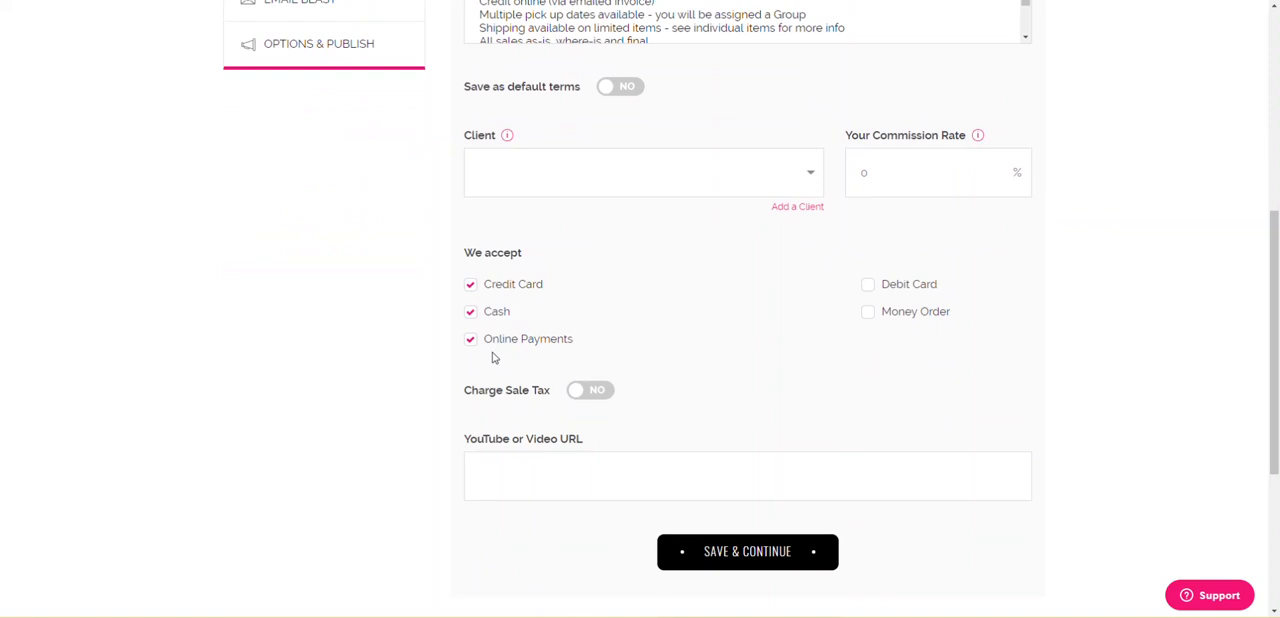
{"action": "mouse_move", "coordinate": [540, 368]}
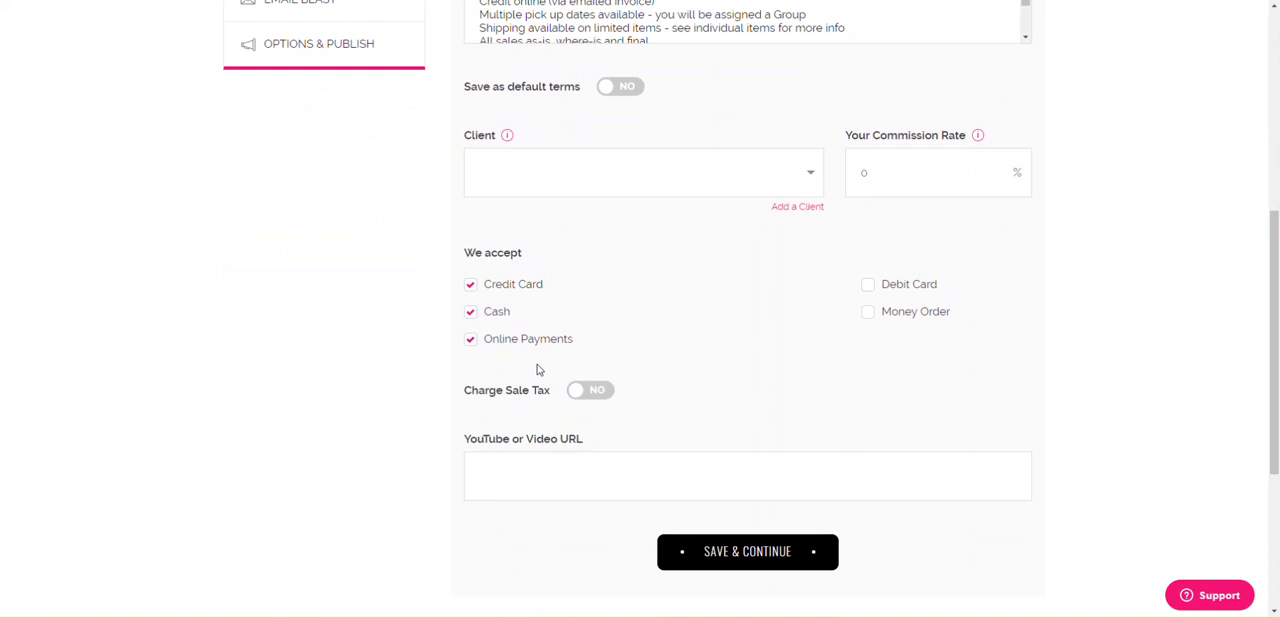
{"action": "mouse_move", "coordinate": [608, 408]}
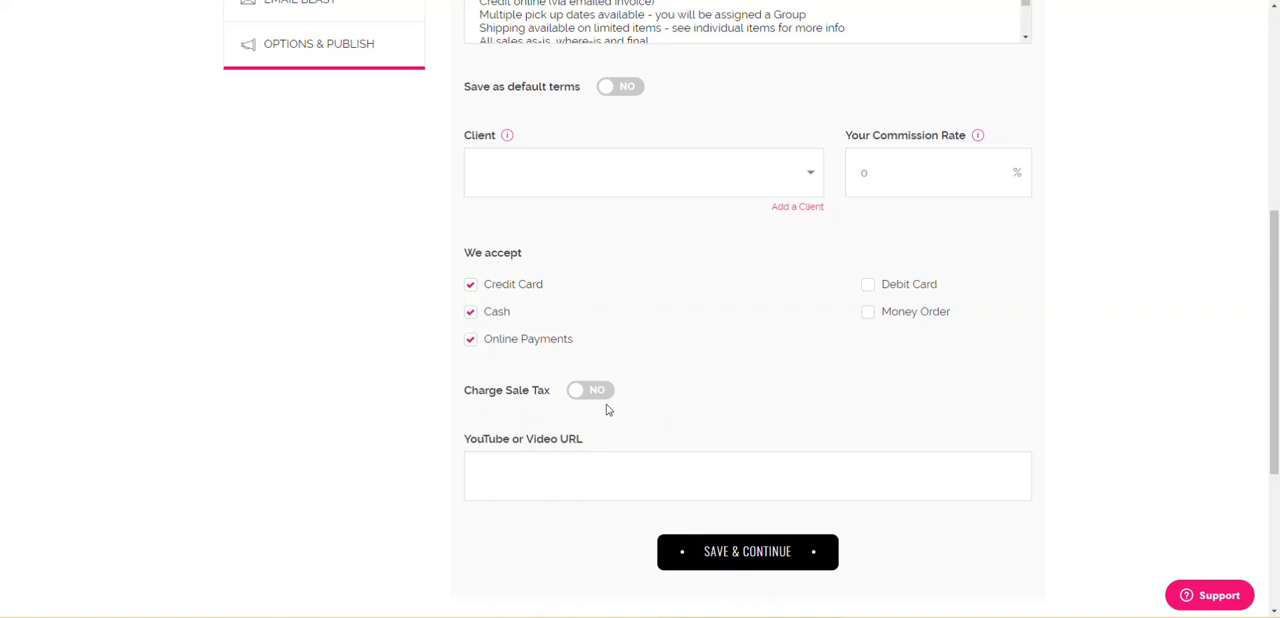
{"action": "left_click", "coordinate": [588, 390]}
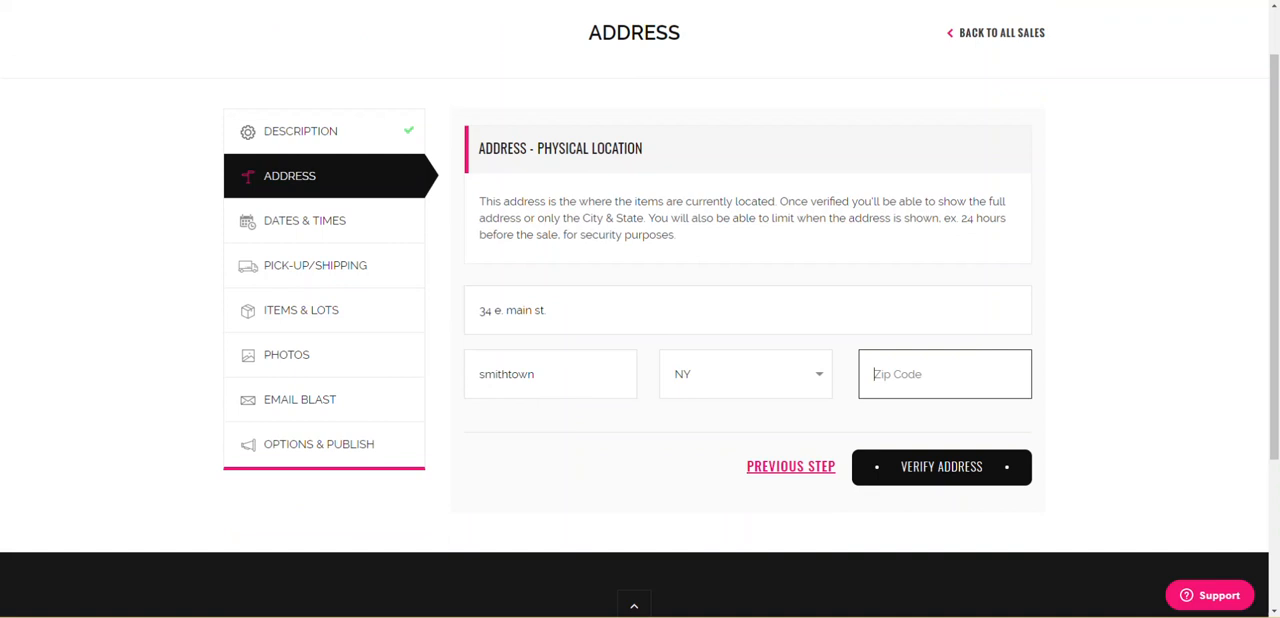
Verify the address with zip 11787 and show only City and State publicly.
{"action": "type", "text": "11787"}
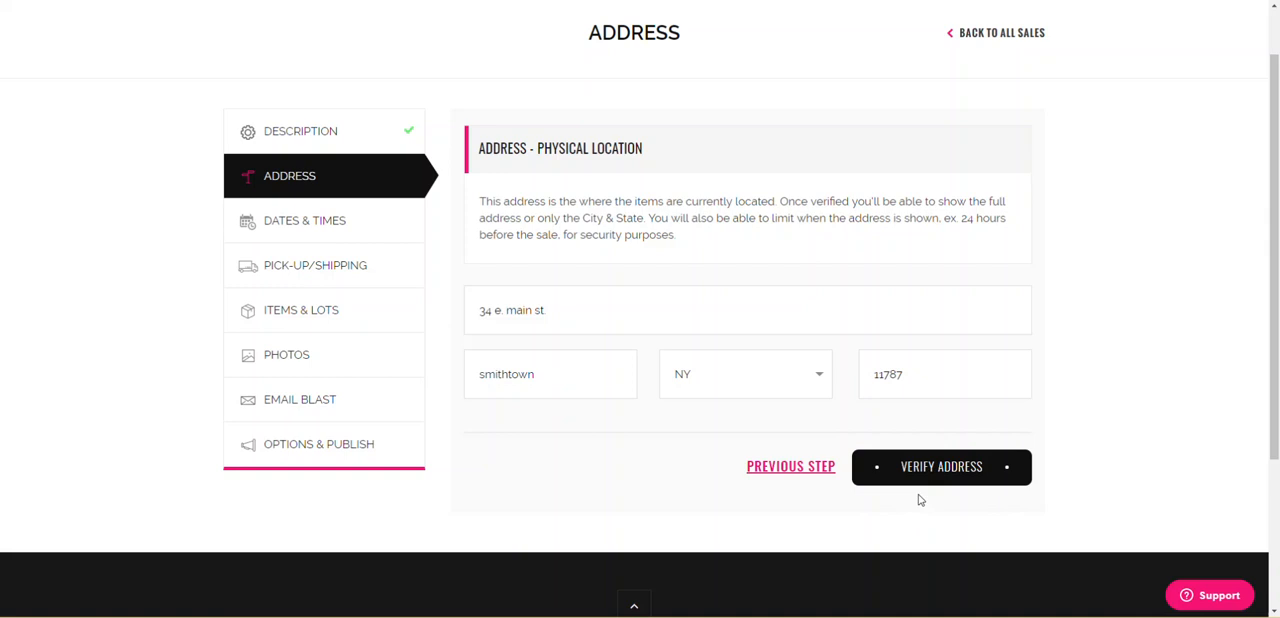
{"action": "left_click", "coordinate": [940, 468]}
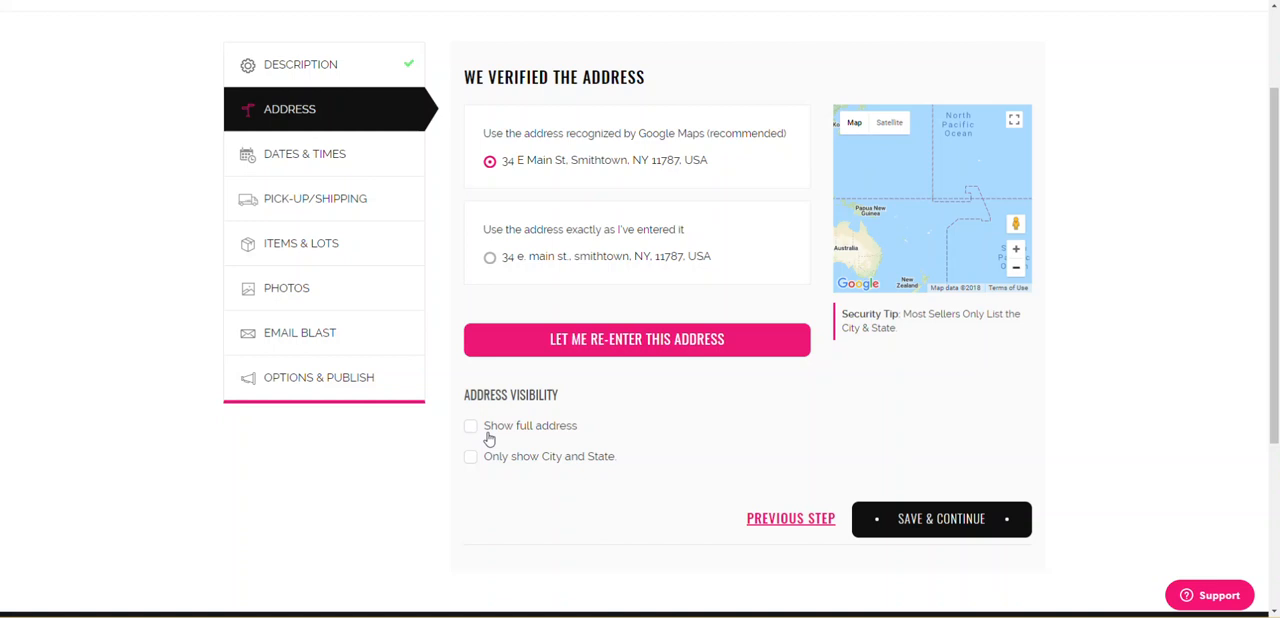
{"action": "mouse_move", "coordinate": [492, 454]}
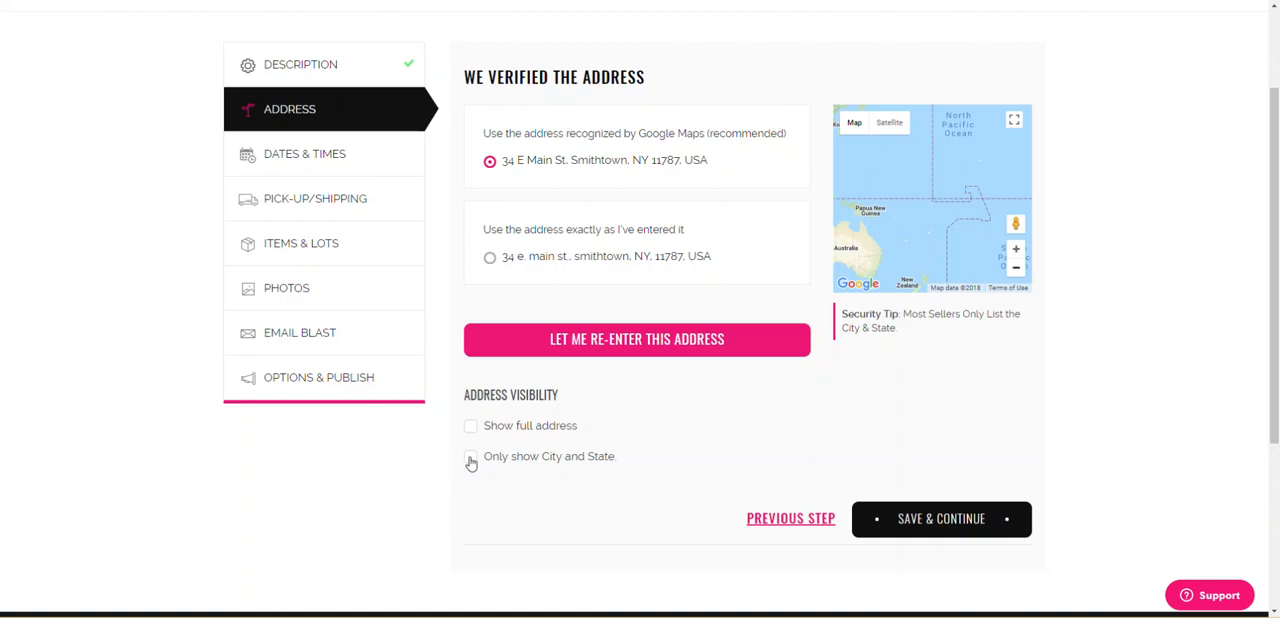
{"action": "left_click", "coordinate": [470, 456]}
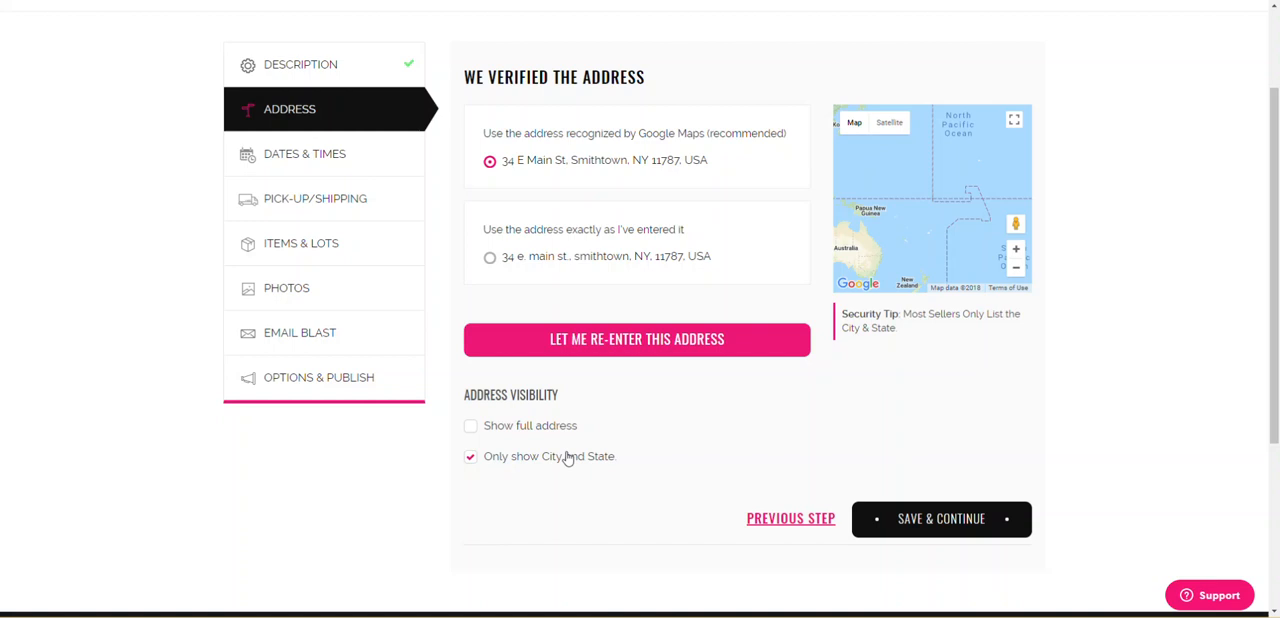
{"action": "mouse_move", "coordinate": [728, 444]}
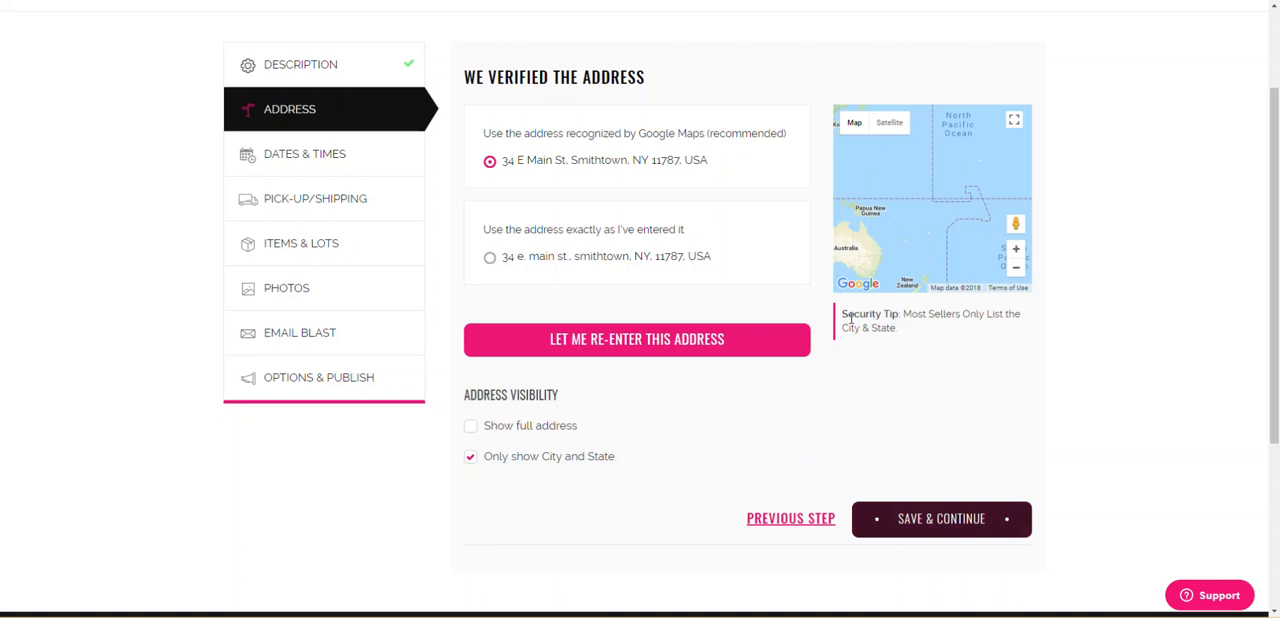
Save the address and set the auction duration to 3 Days.
{"action": "left_click", "coordinate": [940, 520]}
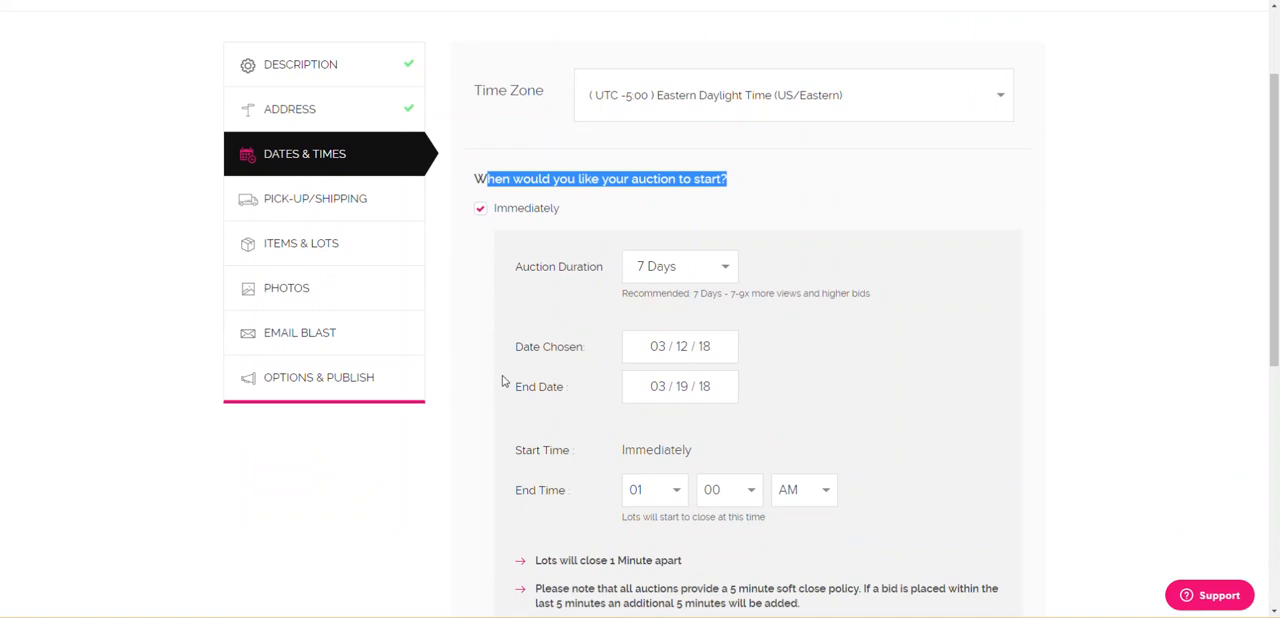
{"action": "left_click", "coordinate": [680, 266]}
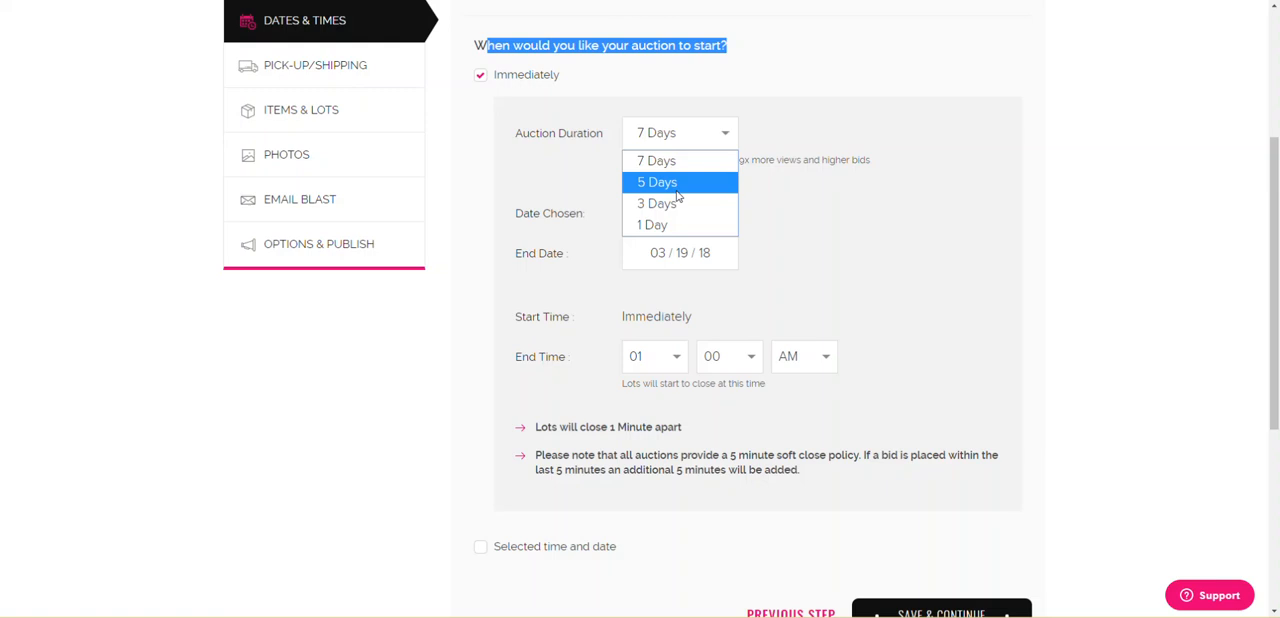
{"action": "left_click", "coordinate": [680, 160]}
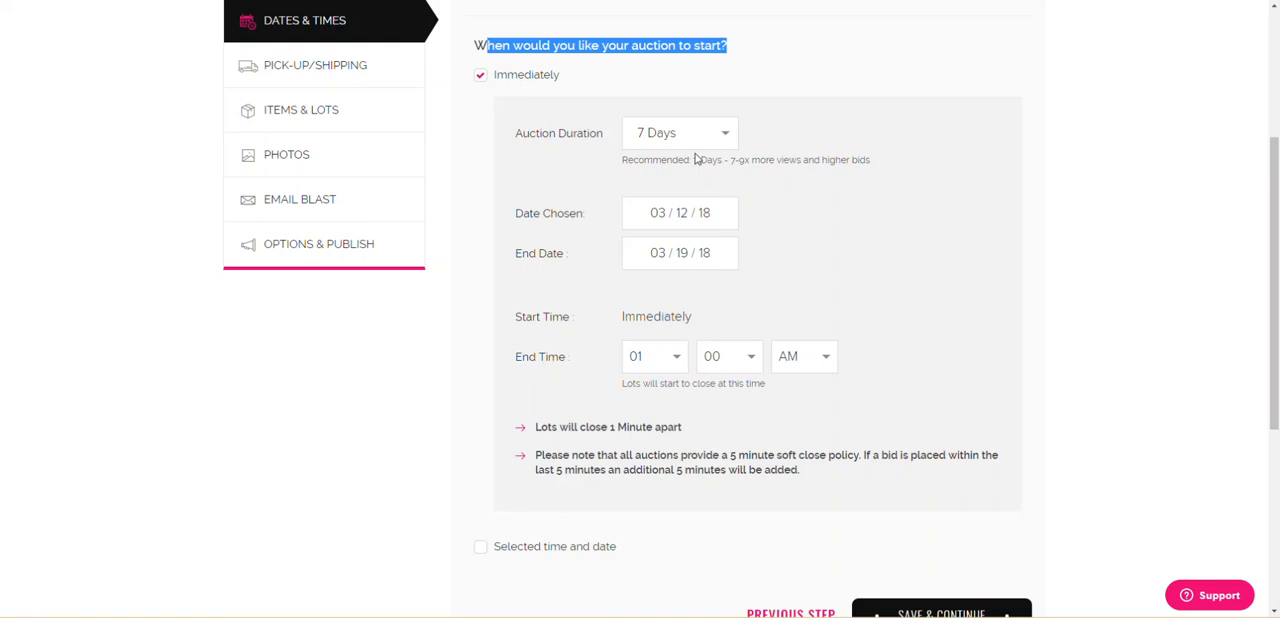
{"action": "left_click", "coordinate": [680, 132]}
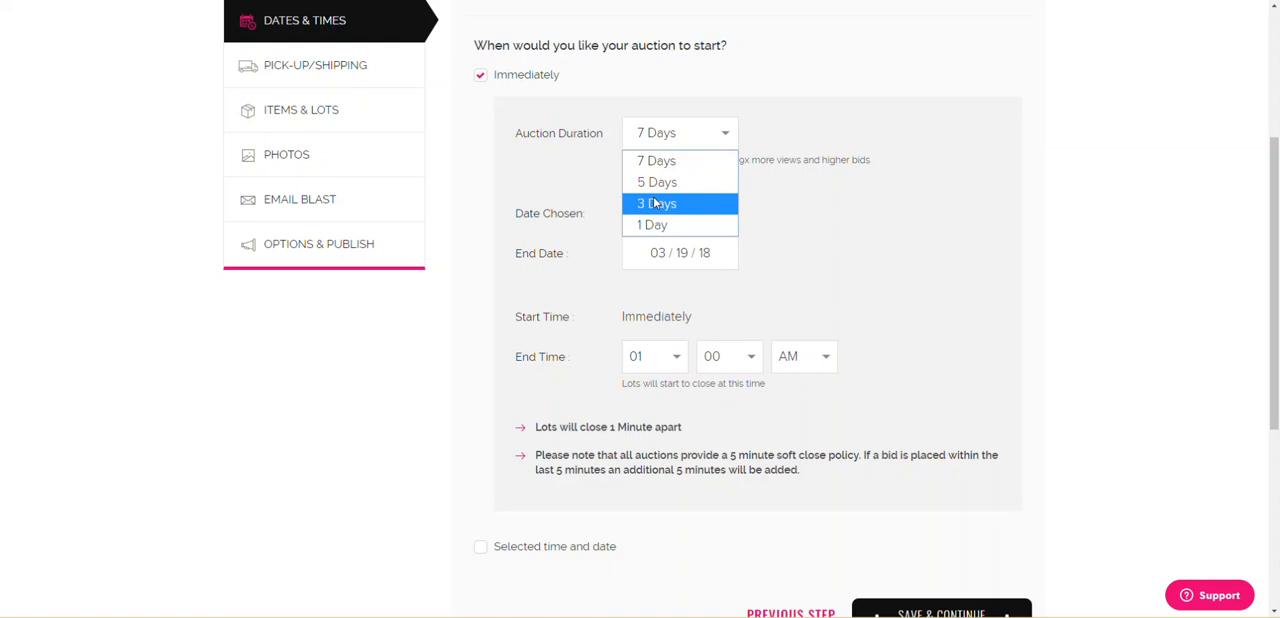
{"action": "left_click", "coordinate": [656, 204]}
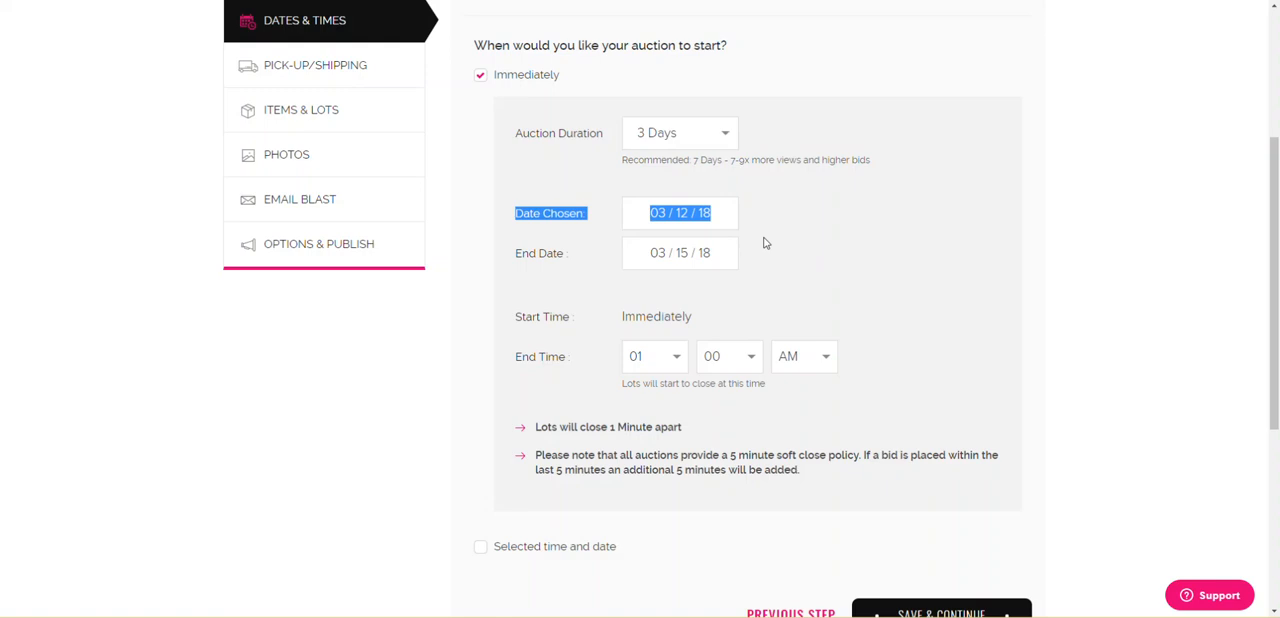
Set the auction end time to 03:00 PM on 03/15/18.
{"action": "scroll", "scroll_direction": "down", "scroll_amount": 3}
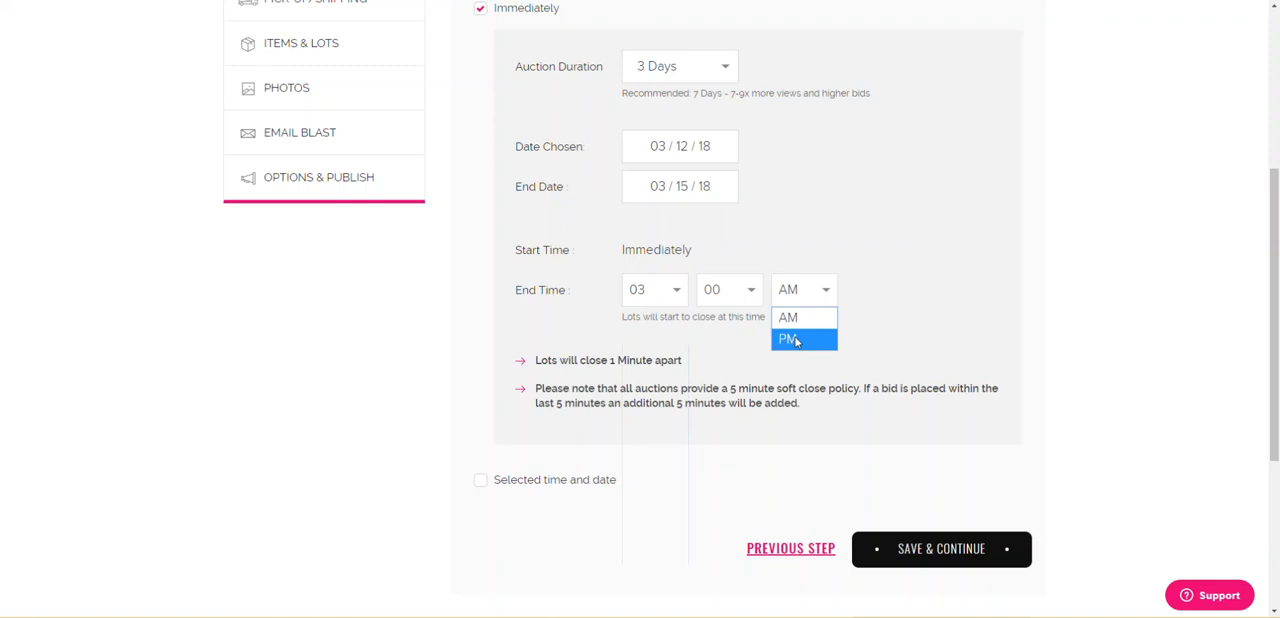
{"action": "left_click", "coordinate": [792, 340]}
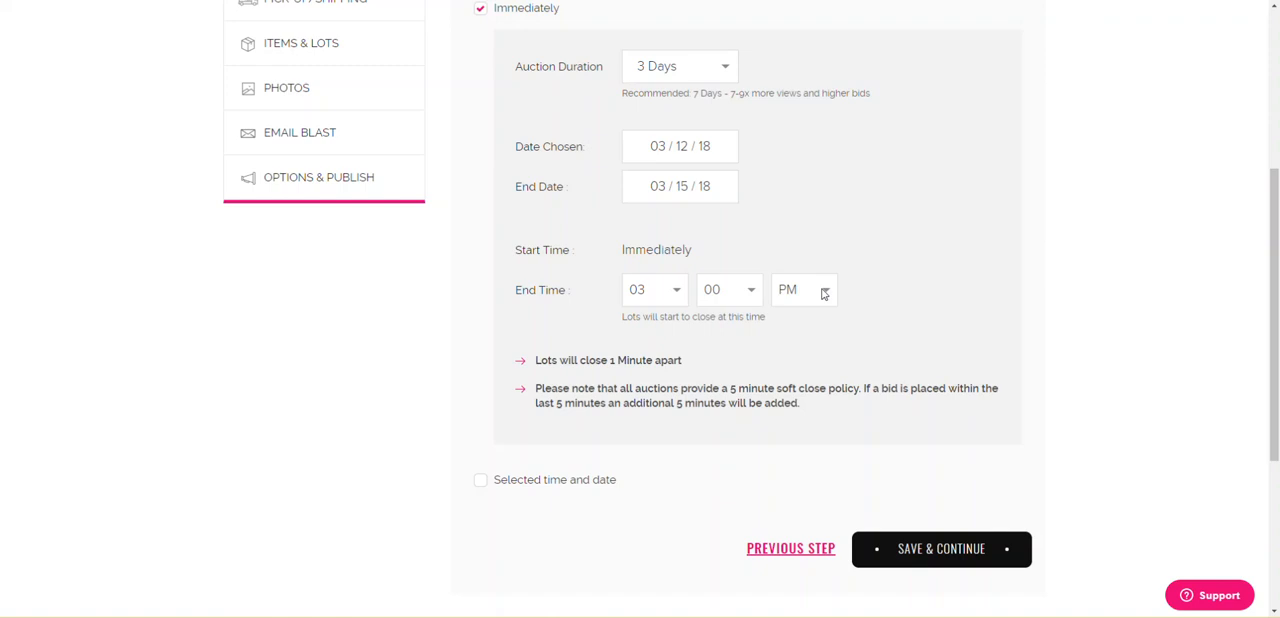
{"action": "mouse_move", "coordinate": [824, 304]}
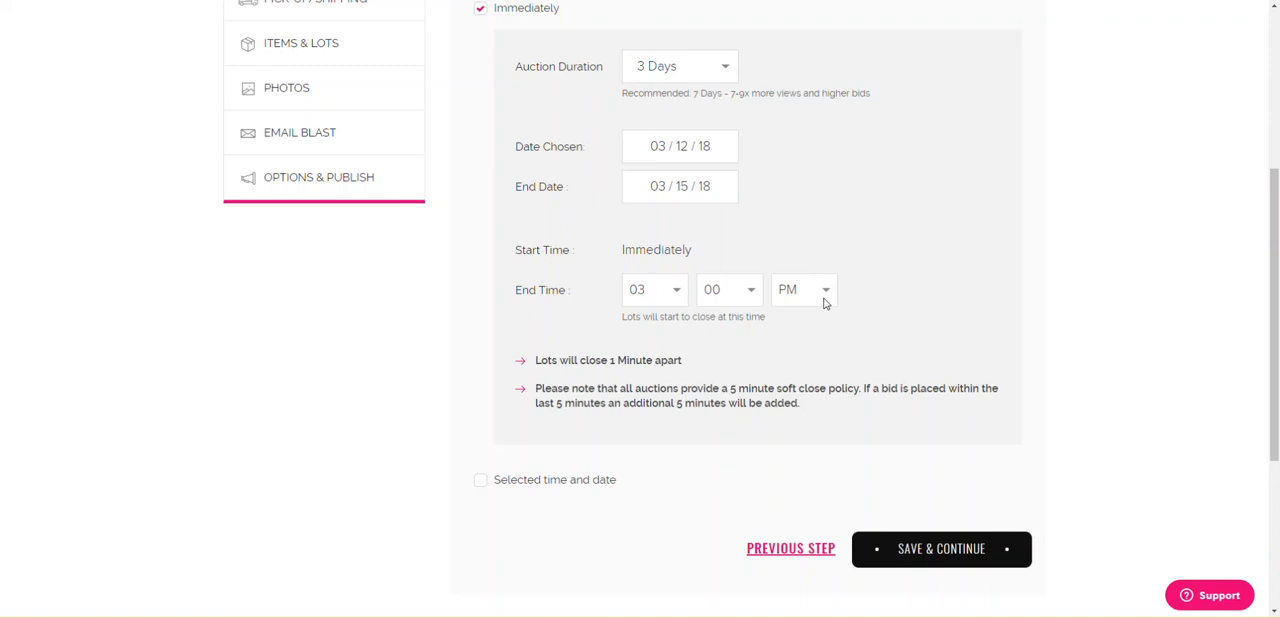
{"action": "mouse_move", "coordinate": [530, 364]}
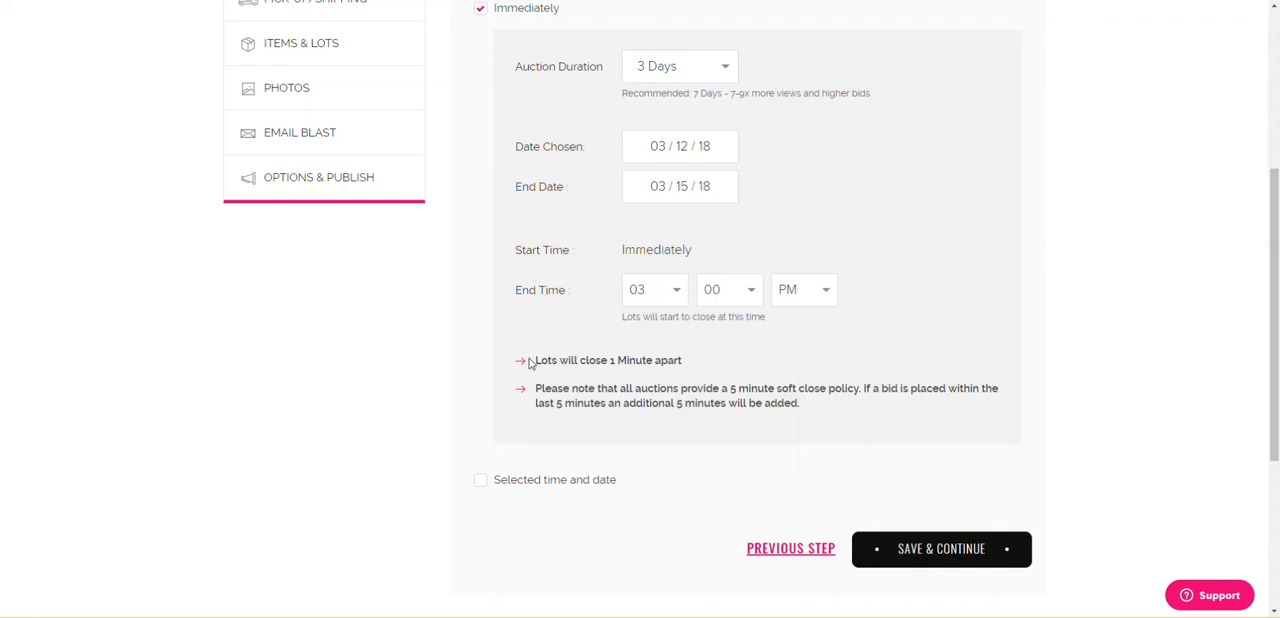
{"action": "mouse_move", "coordinate": [586, 374]}
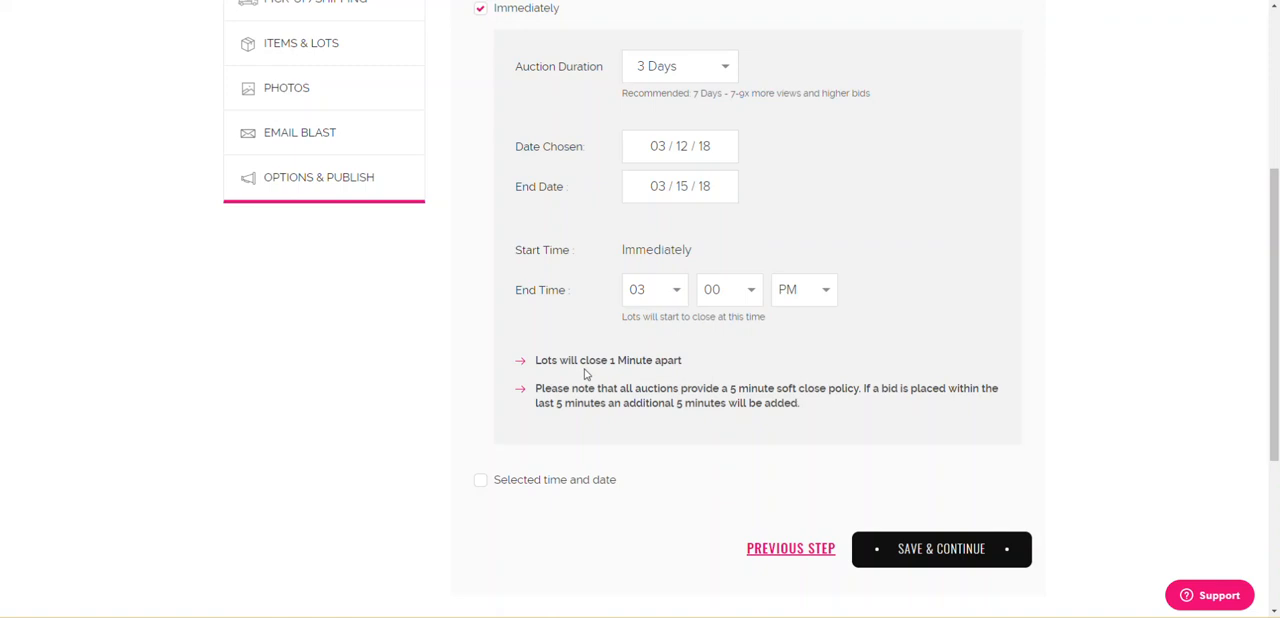
{"action": "left_click_drag", "start_coordinate": [544, 388], "coordinate": [810, 404]}
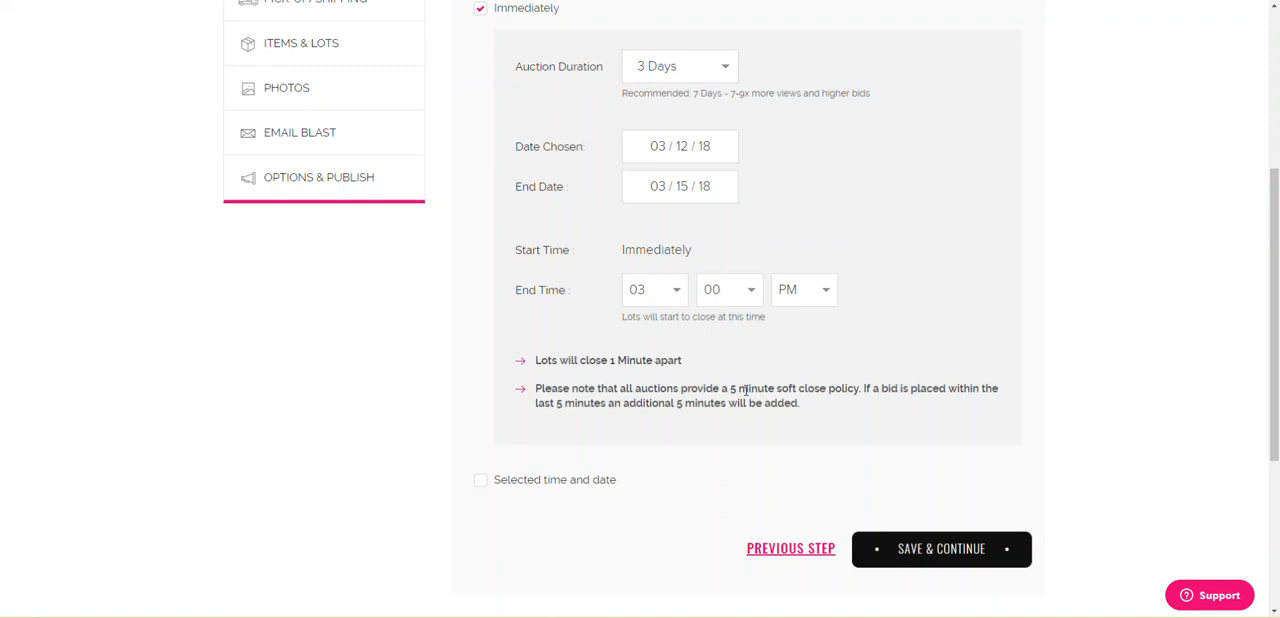
{"action": "mouse_move", "coordinate": [738, 418]}
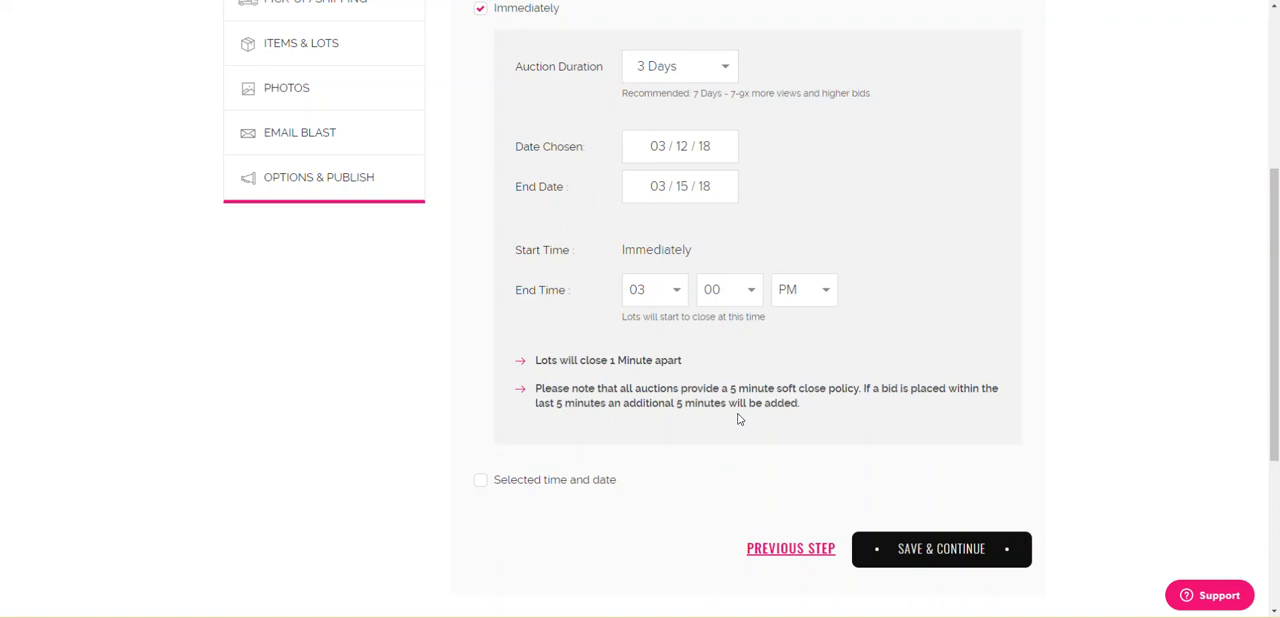
{"action": "mouse_move", "coordinate": [808, 410]}
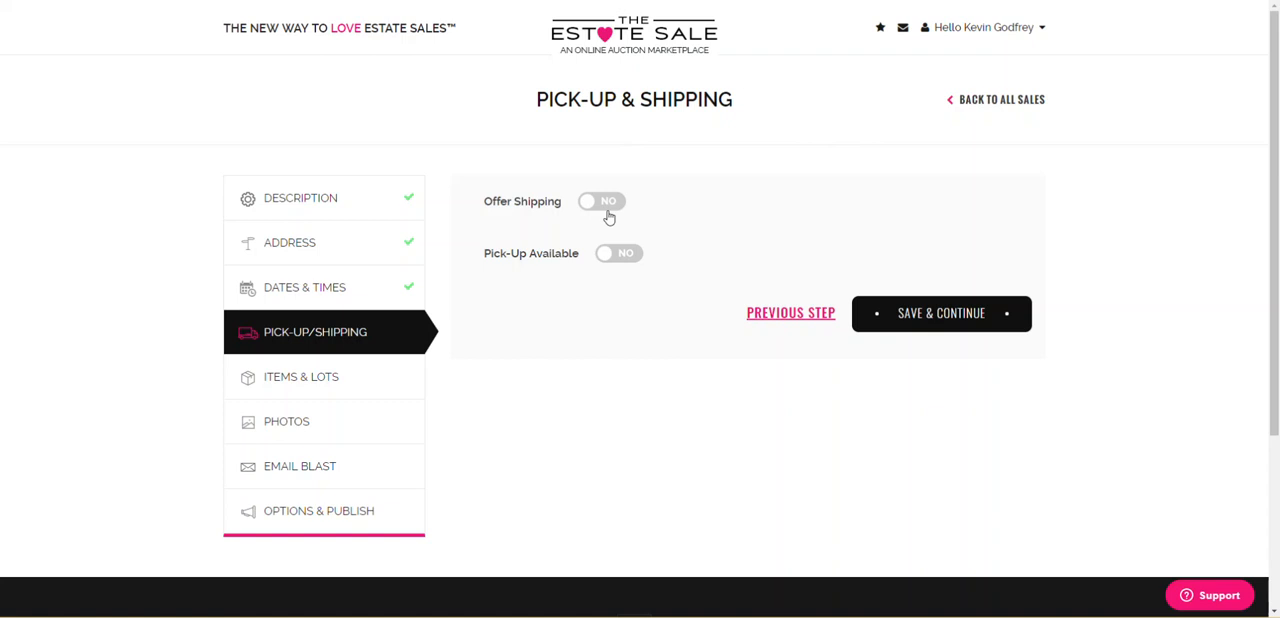
Offer shipping from zip 11787 on selected items only.
{"action": "left_click", "coordinate": [600, 200]}
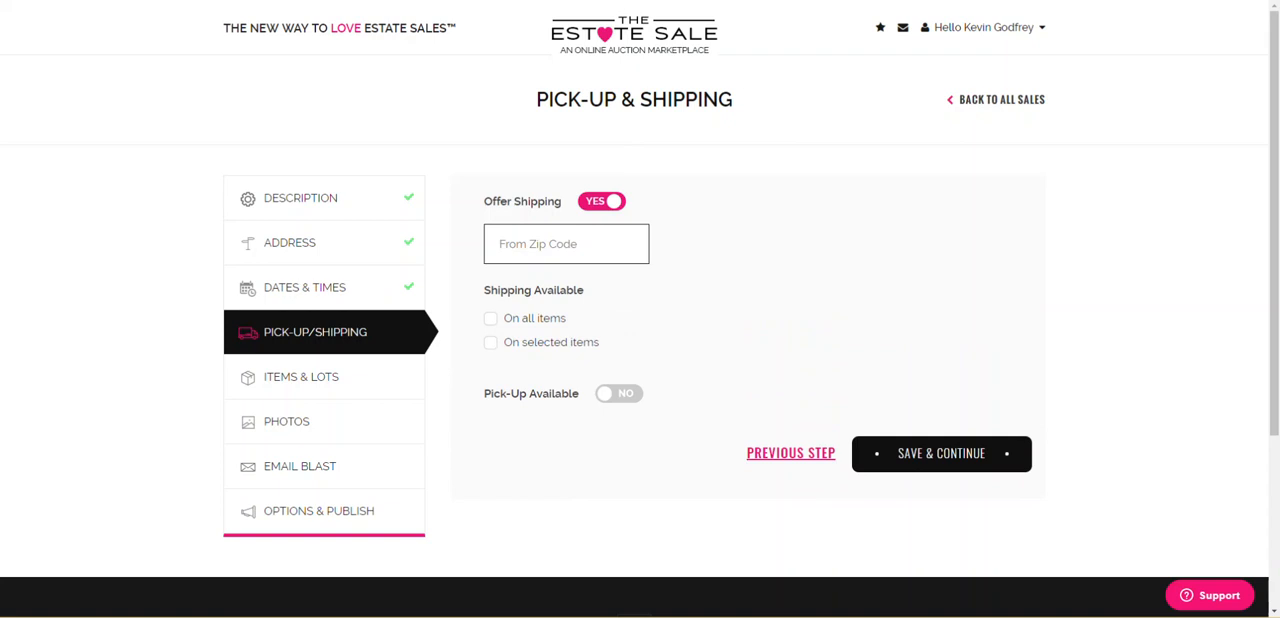
{"action": "left_click", "coordinate": [566, 244]}
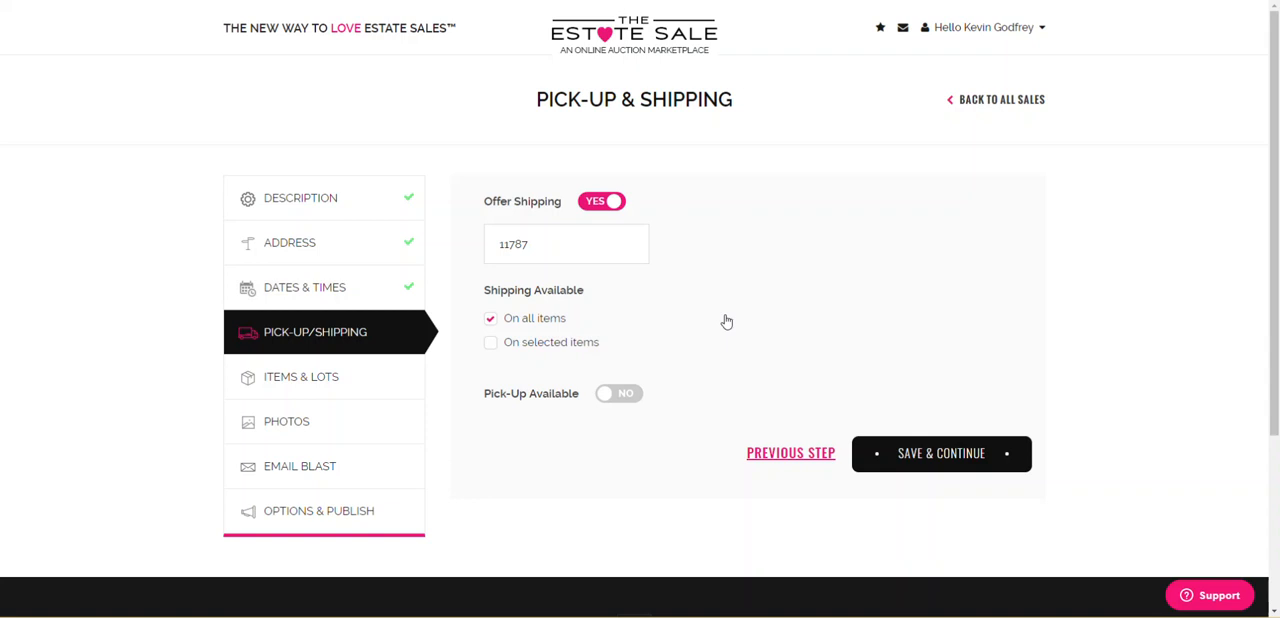
{"action": "left_click", "coordinate": [492, 342]}
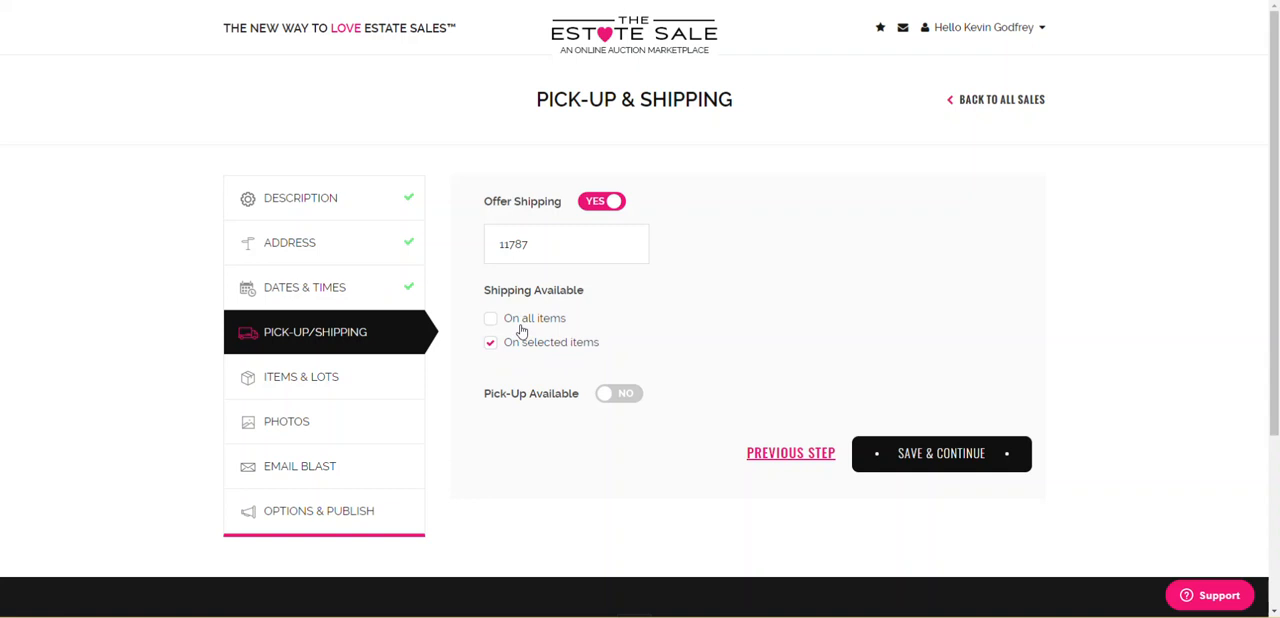
{"action": "mouse_move", "coordinate": [502, 334]}
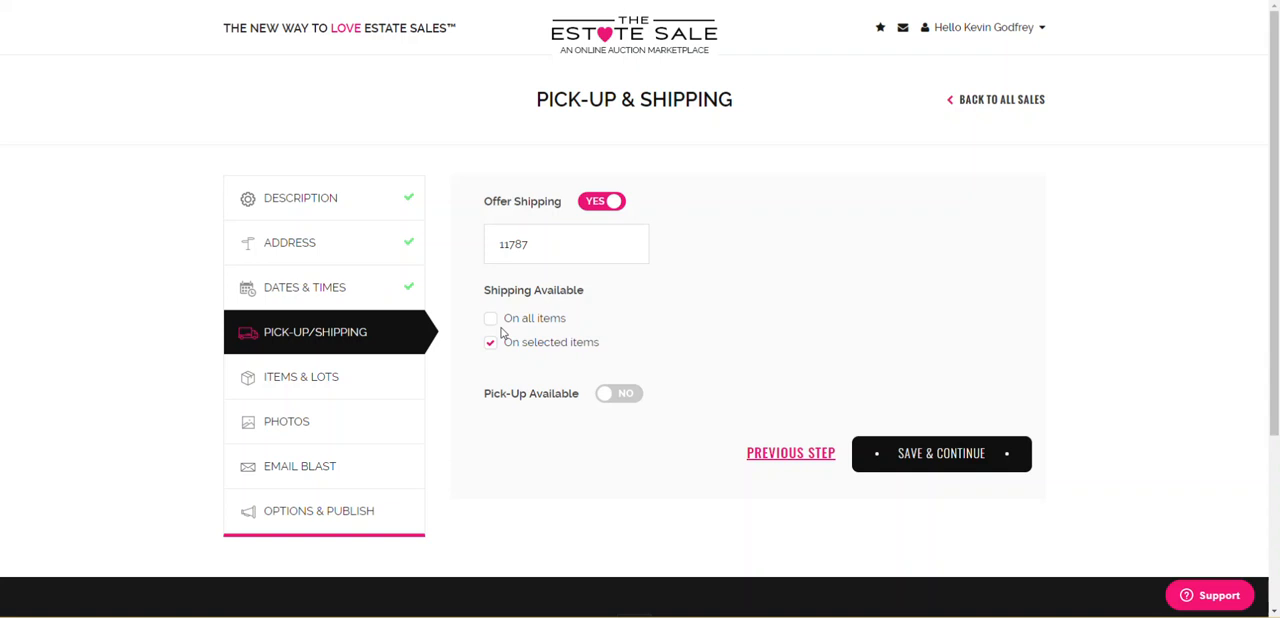
{"action": "mouse_move", "coordinate": [616, 288]}
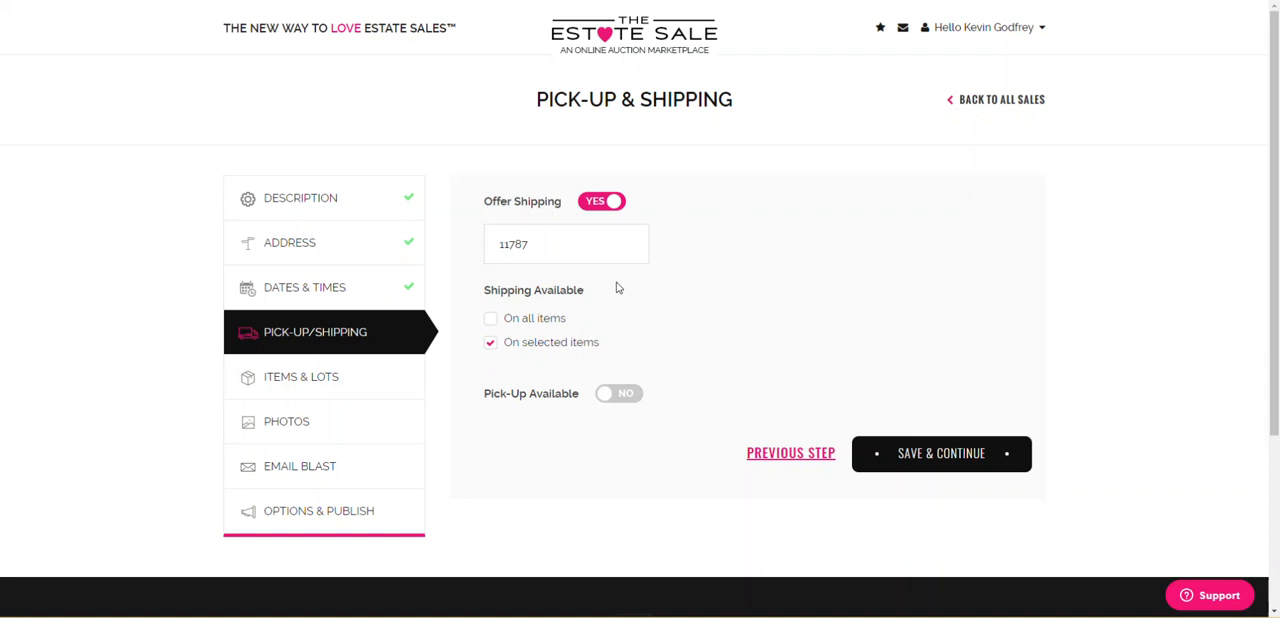
Set Pick-Up Available to YES and choose March 17 and 18, 2018 as pick-up dates.
{"action": "left_click", "coordinate": [618, 394]}
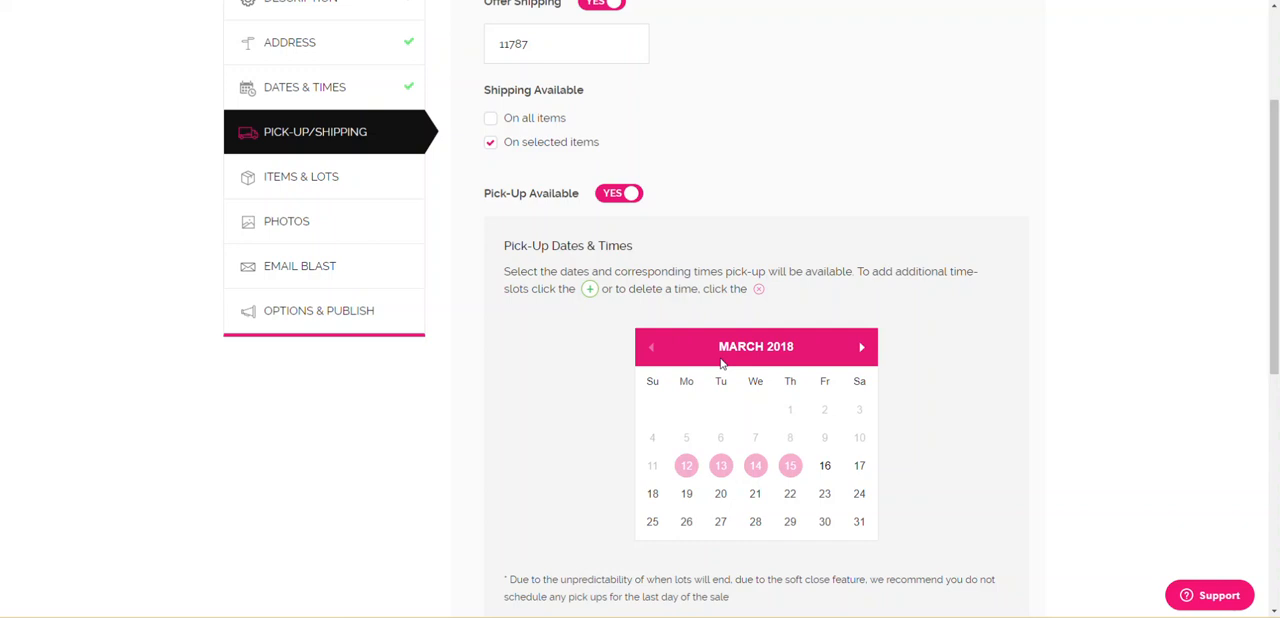
{"action": "scroll", "scroll_direction": "down", "scroll_amount": 3}
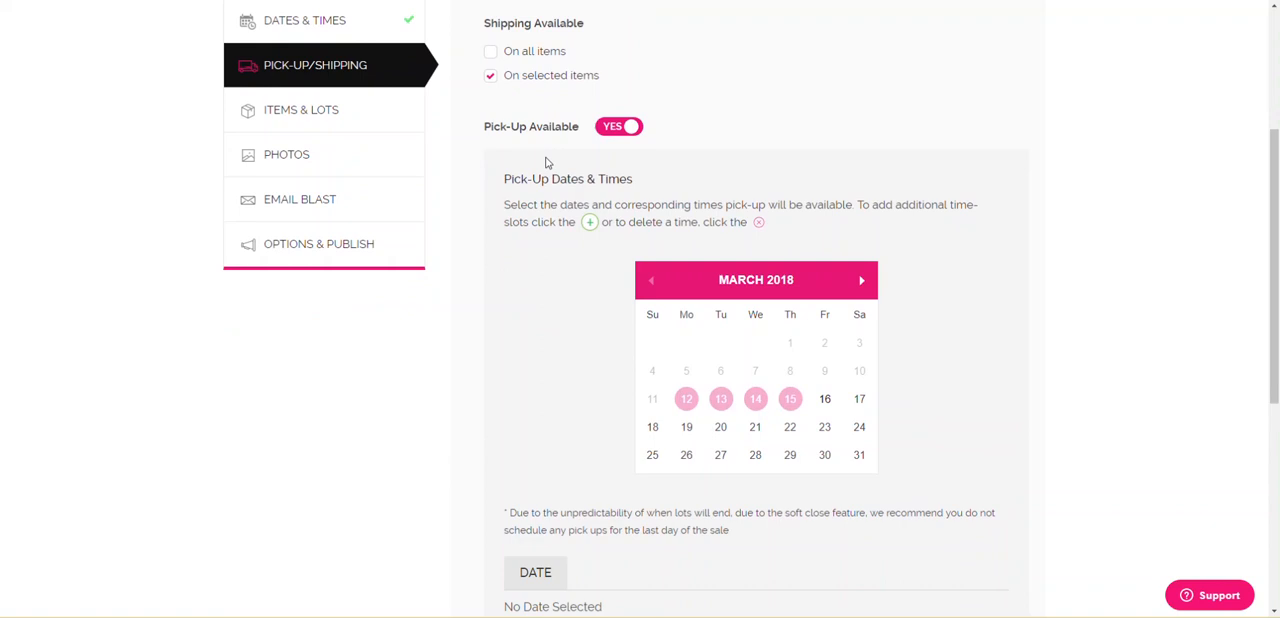
{"action": "scroll", "scroll_direction": "down", "scroll_amount": 3}
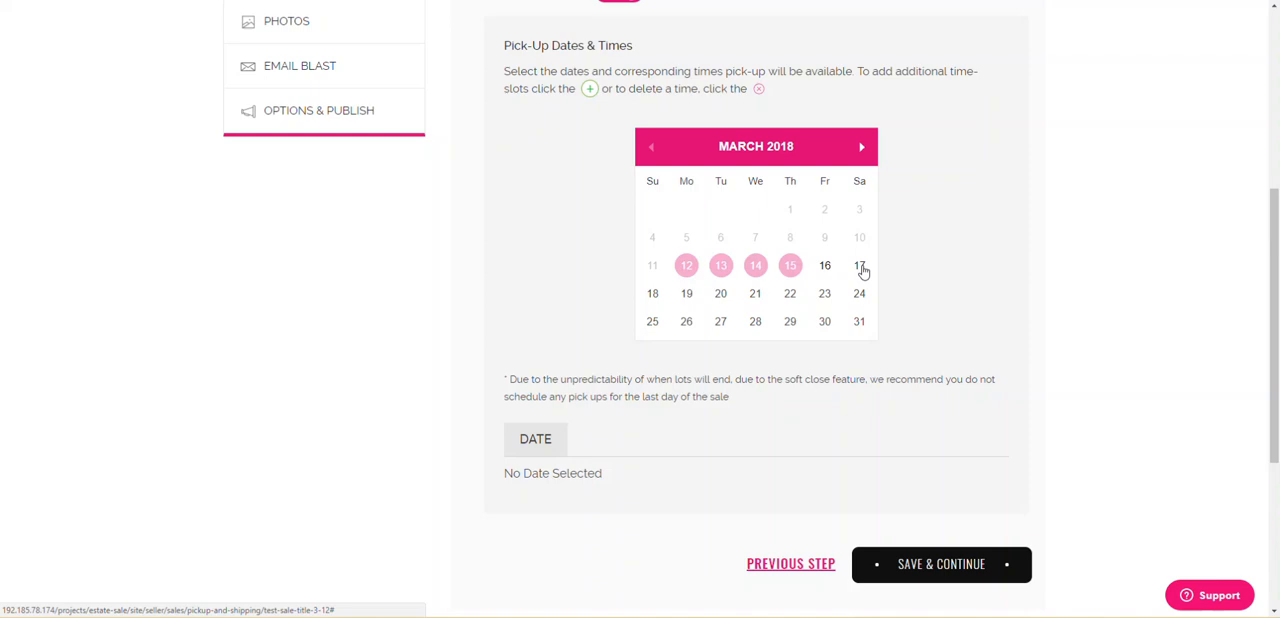
{"action": "mouse_move", "coordinate": [820, 278]}
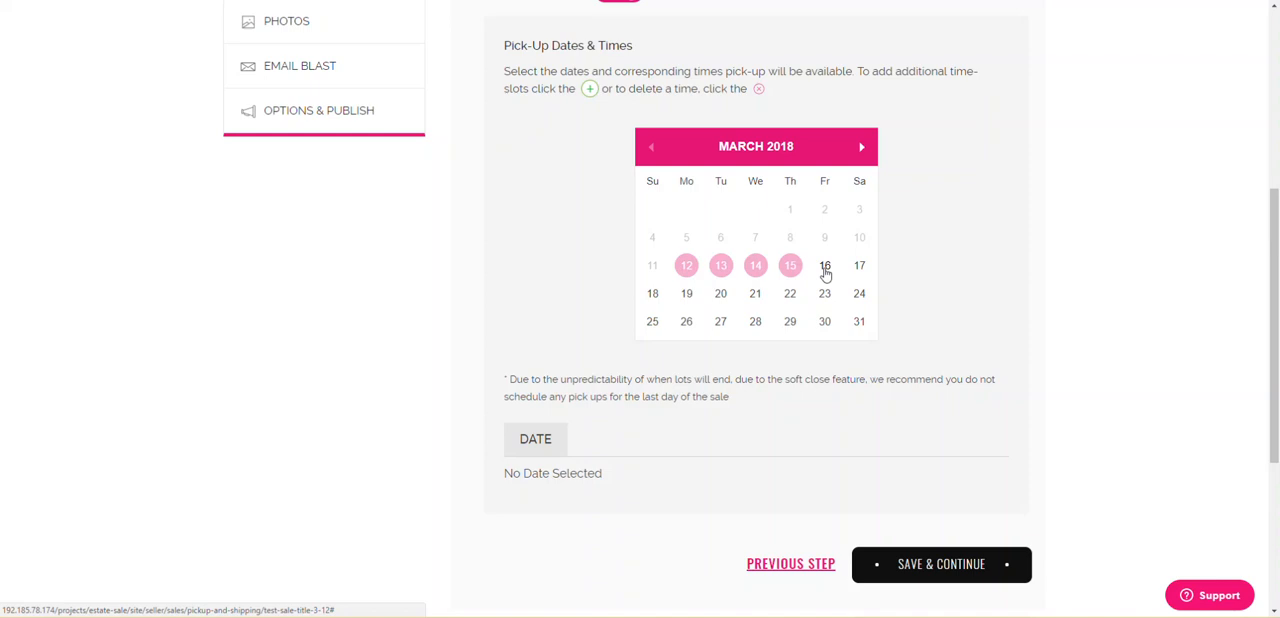
{"action": "left_click", "coordinate": [824, 264]}
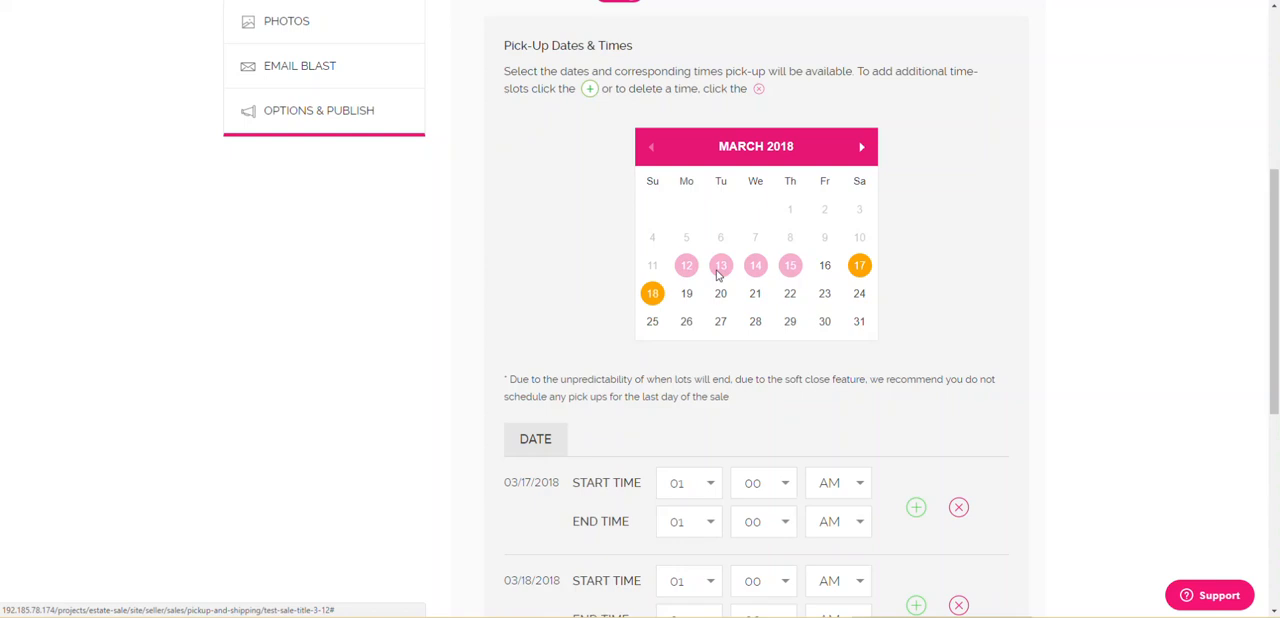
{"action": "mouse_move", "coordinate": [860, 272]}
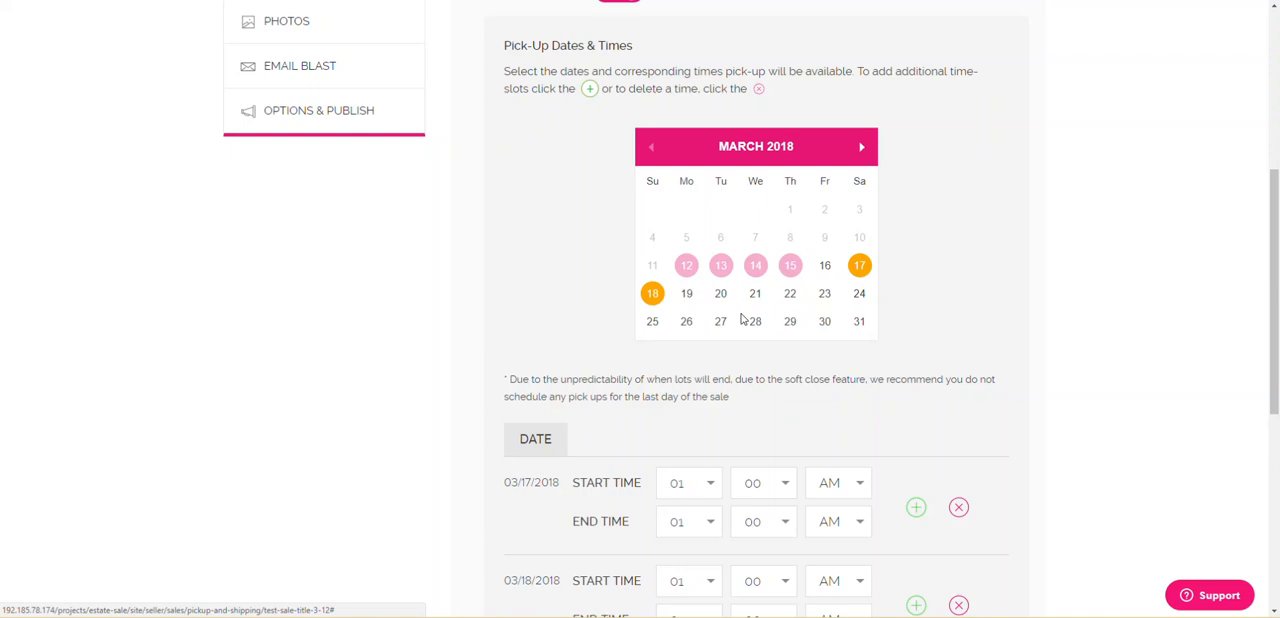
{"action": "mouse_move", "coordinate": [692, 296]}
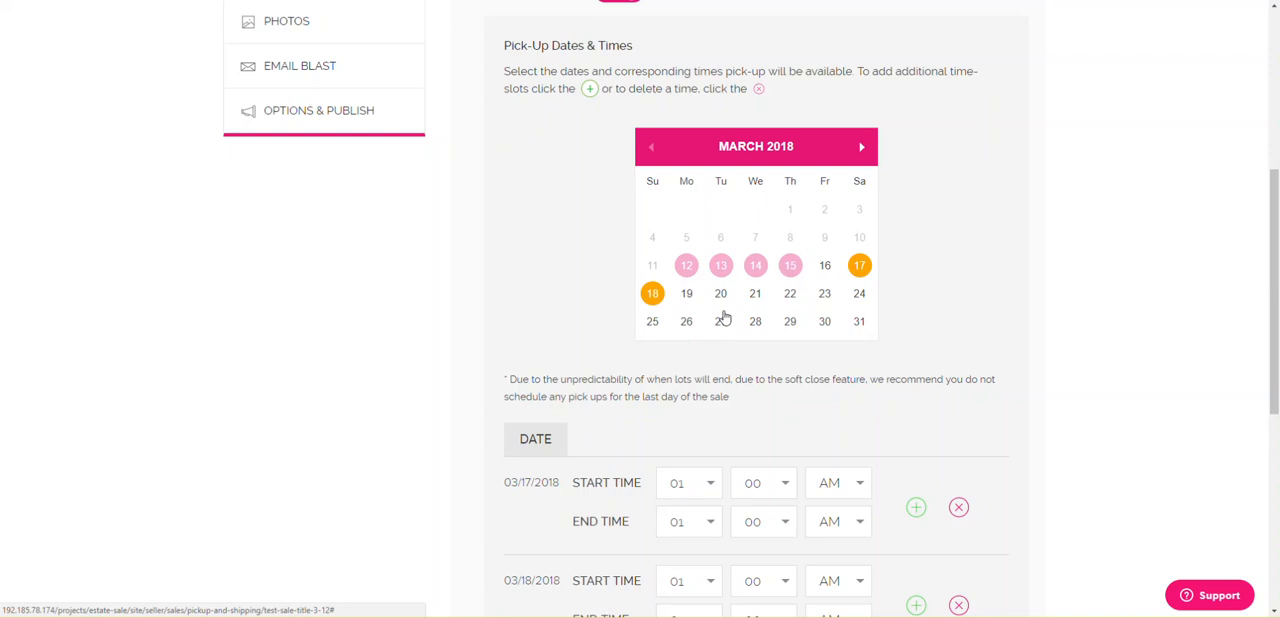
Set 03/17 pick-up to 8–11 AM and 12–3 PM, and 03/18 to 8 AM–3 PM.
{"action": "scroll", "scroll_direction": "down", "scroll_amount": 3}
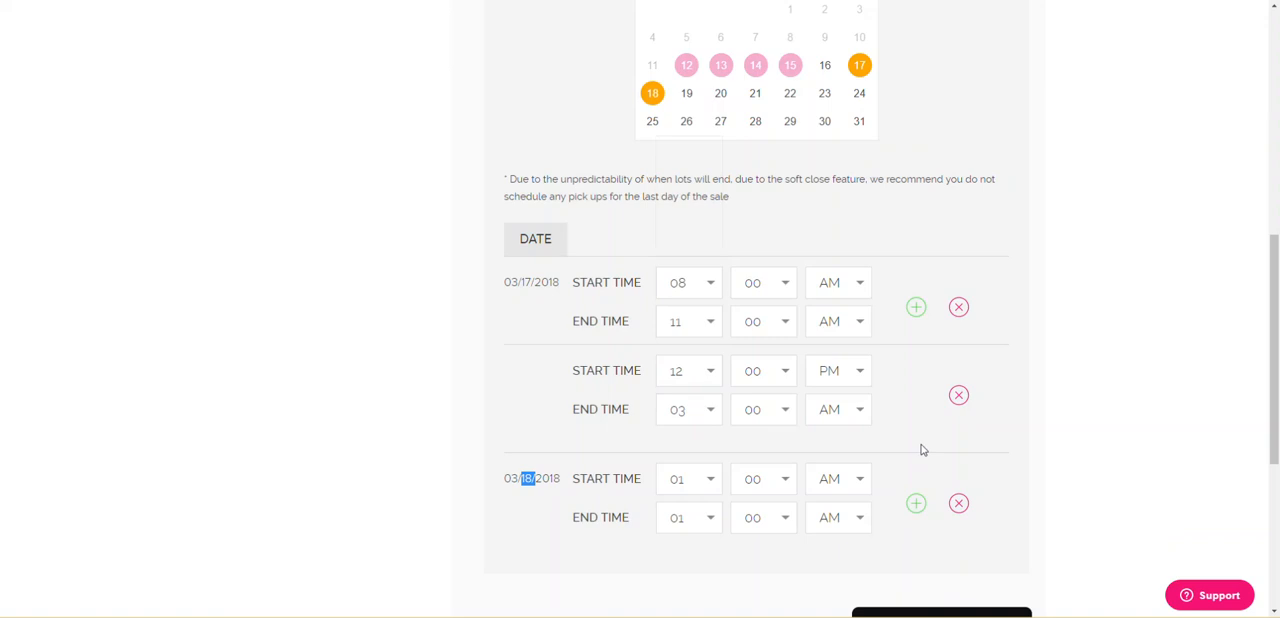
{"action": "left_click", "coordinate": [836, 408]}
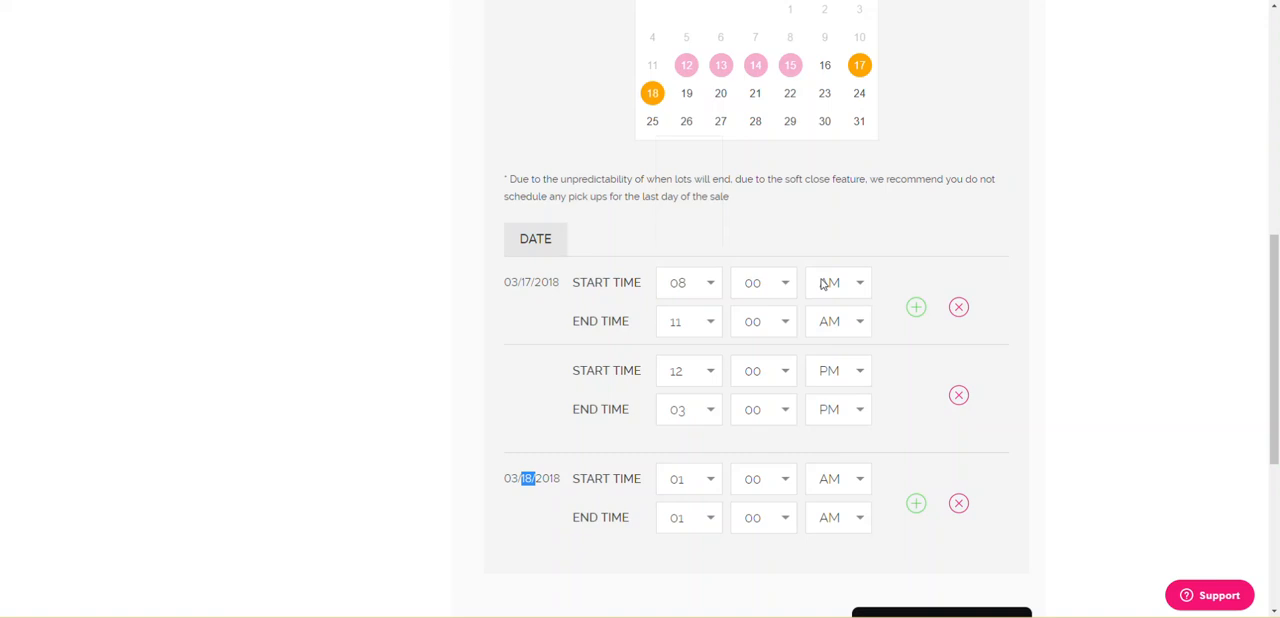
{"action": "scroll", "scroll_direction": "down", "scroll_amount": 3}
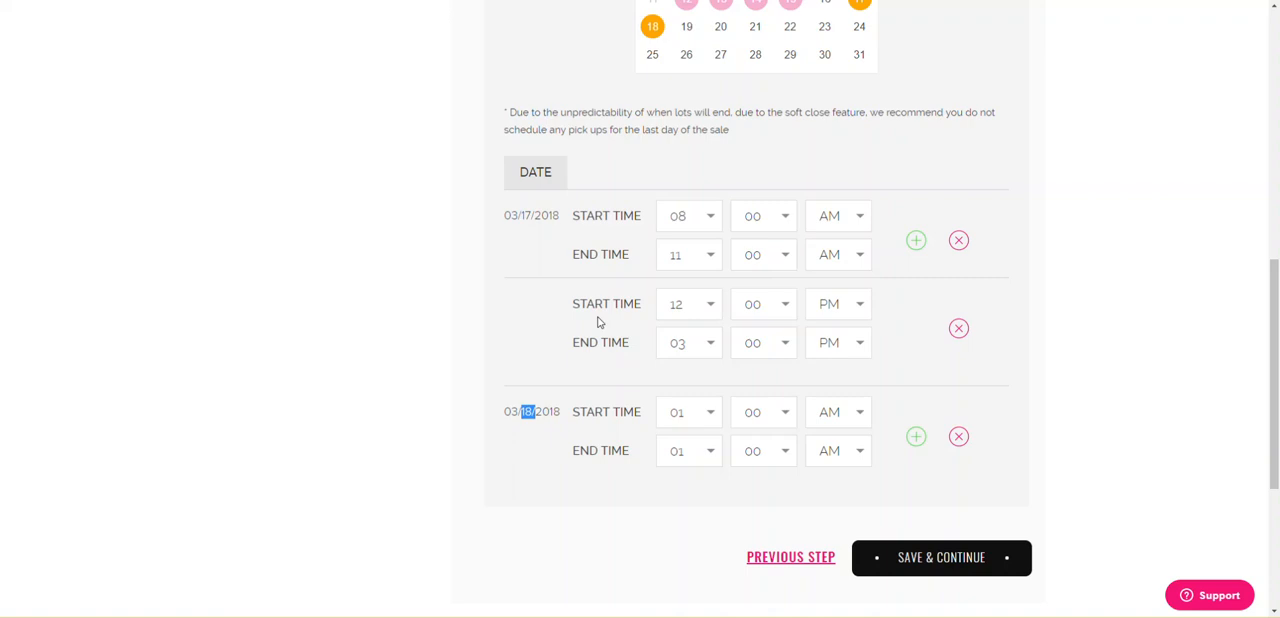
{"action": "mouse_move", "coordinate": [916, 242]}
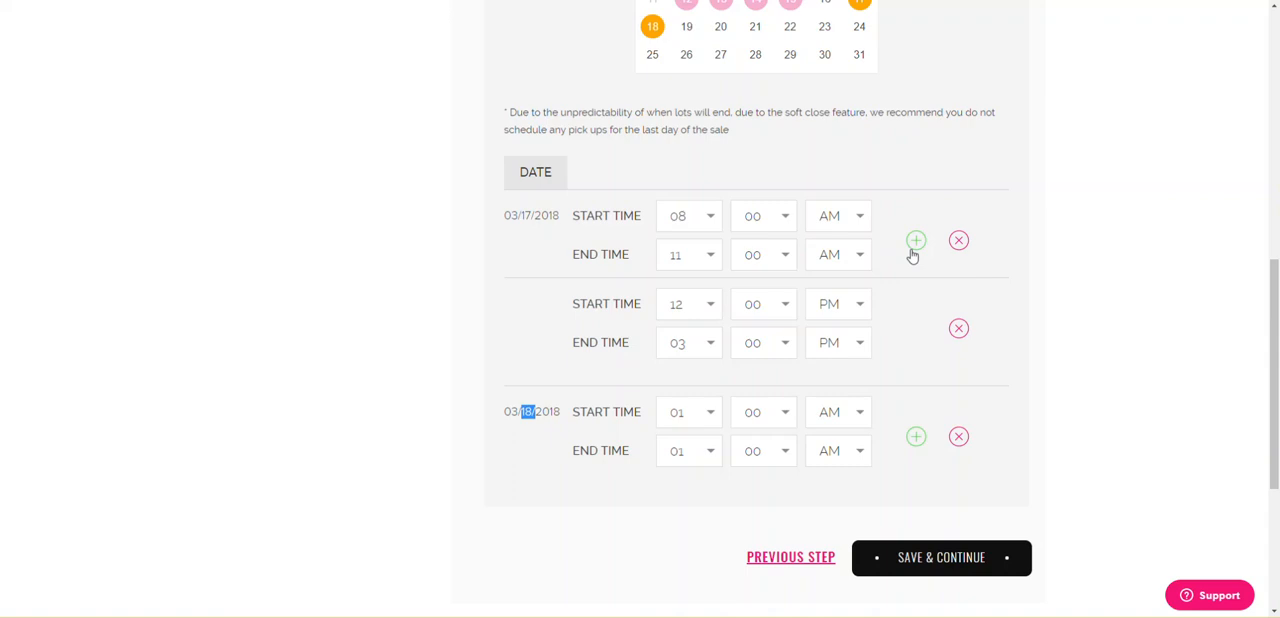
{"action": "scroll", "scroll_direction": "down", "scroll_amount": 3}
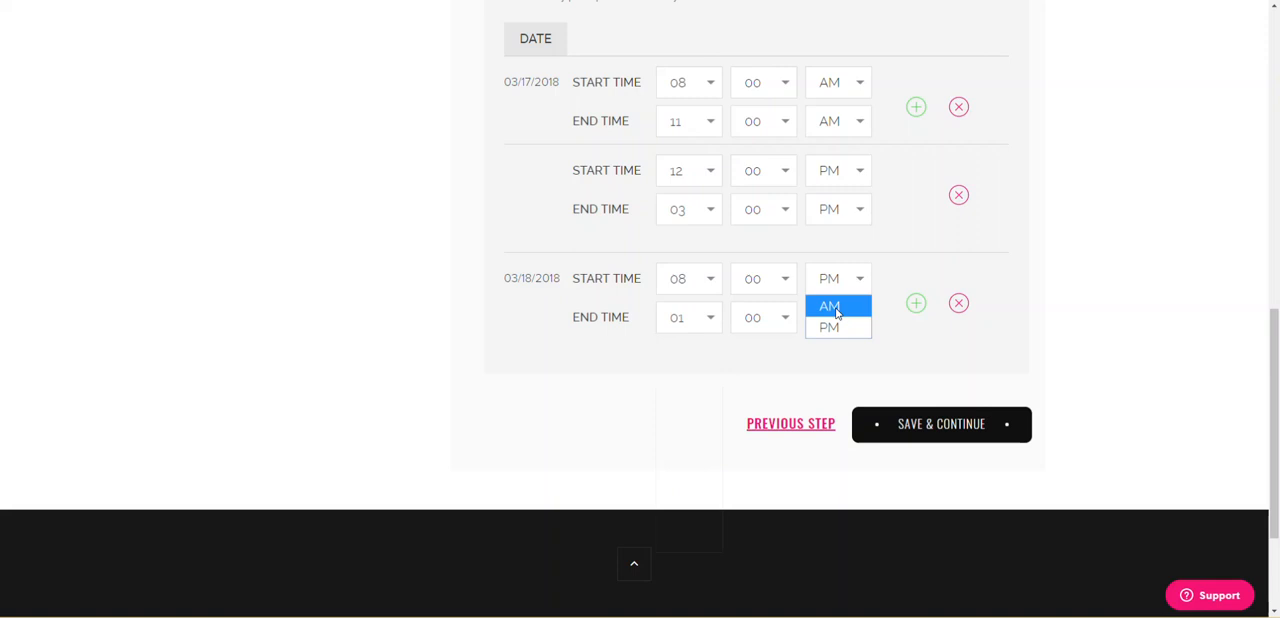
{"action": "left_click", "coordinate": [828, 304]}
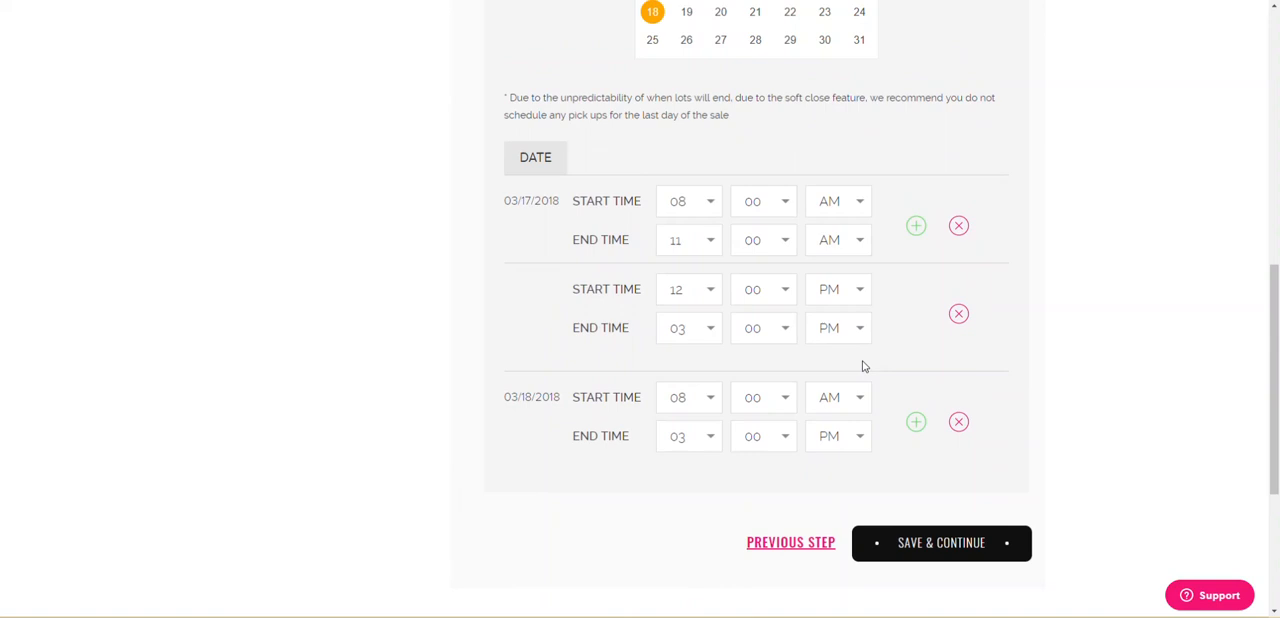
{"action": "scroll", "scroll_direction": "down", "scroll_amount": 3}
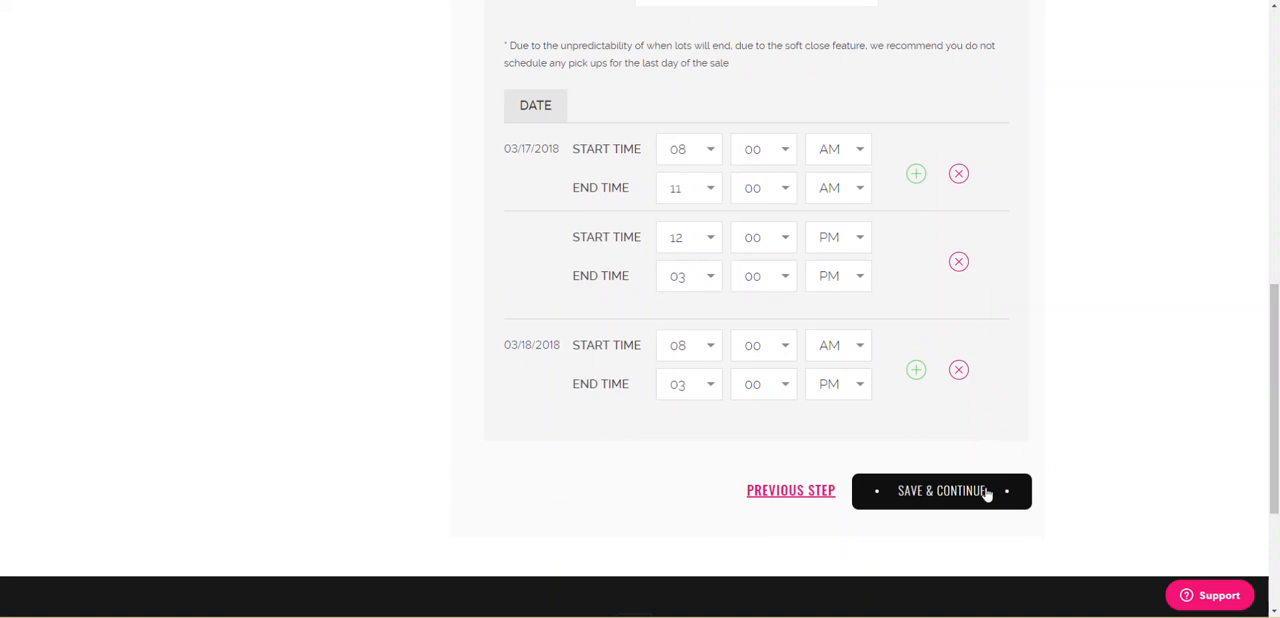
Save the pick-up/shipping details and continue to the Items & Lots step.
{"action": "left_click", "coordinate": [940, 492]}
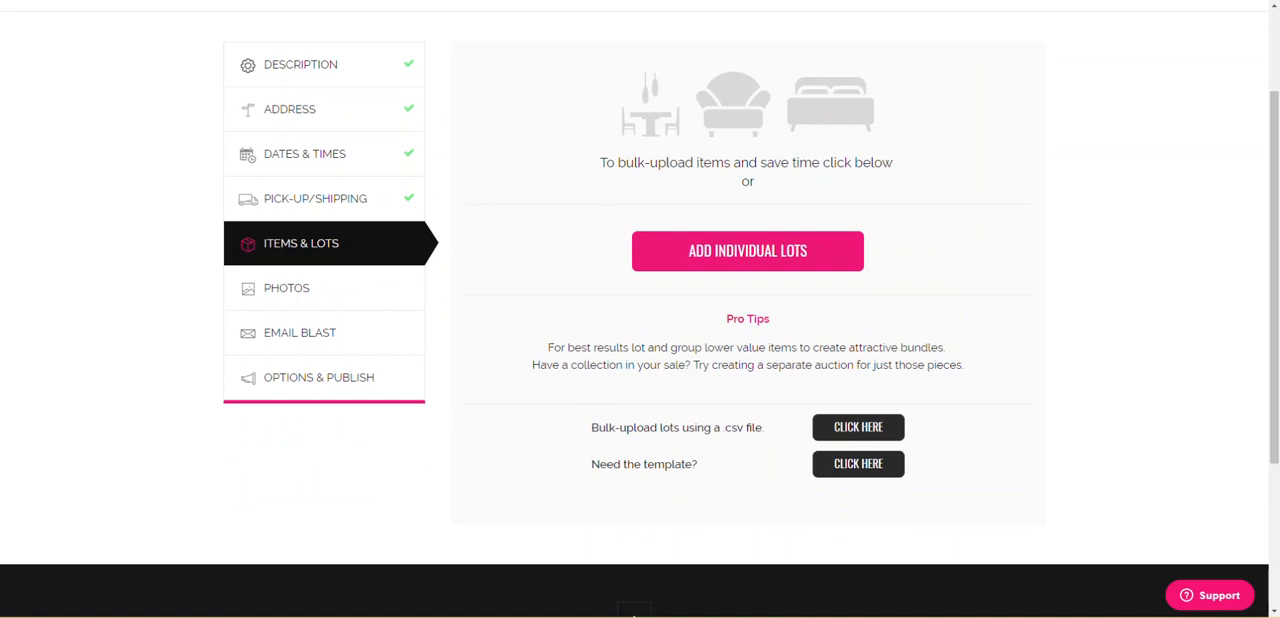
{"action": "mouse_move", "coordinate": [684, 394]}
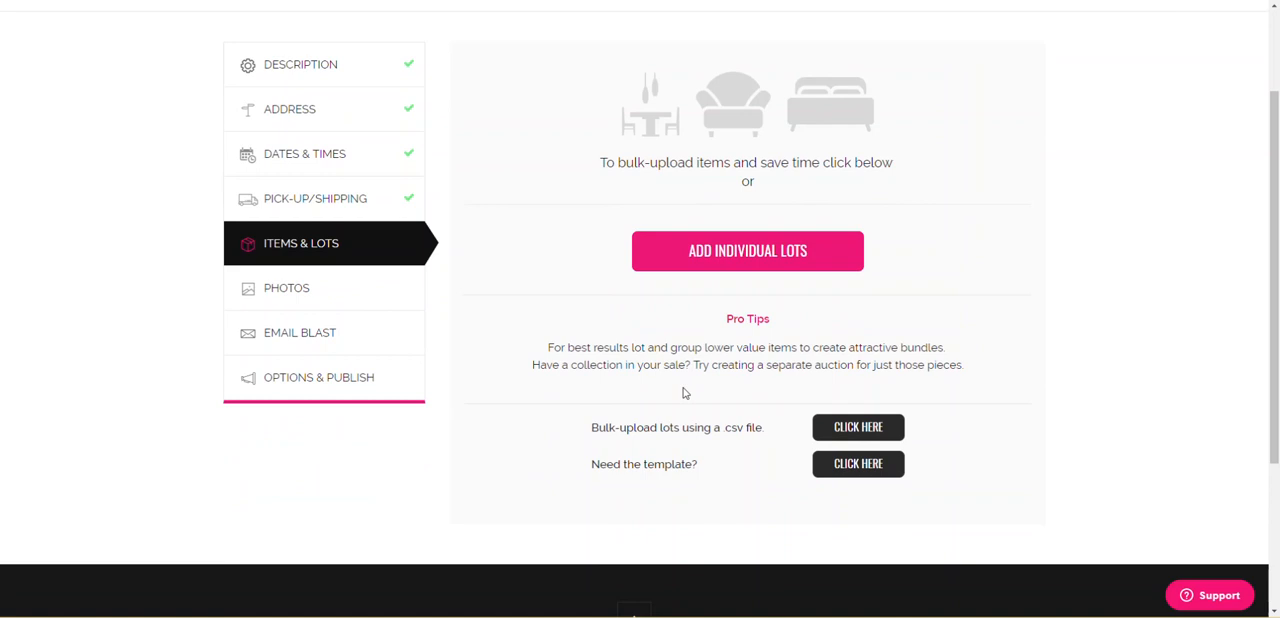
{"action": "mouse_move", "coordinate": [780, 228]}
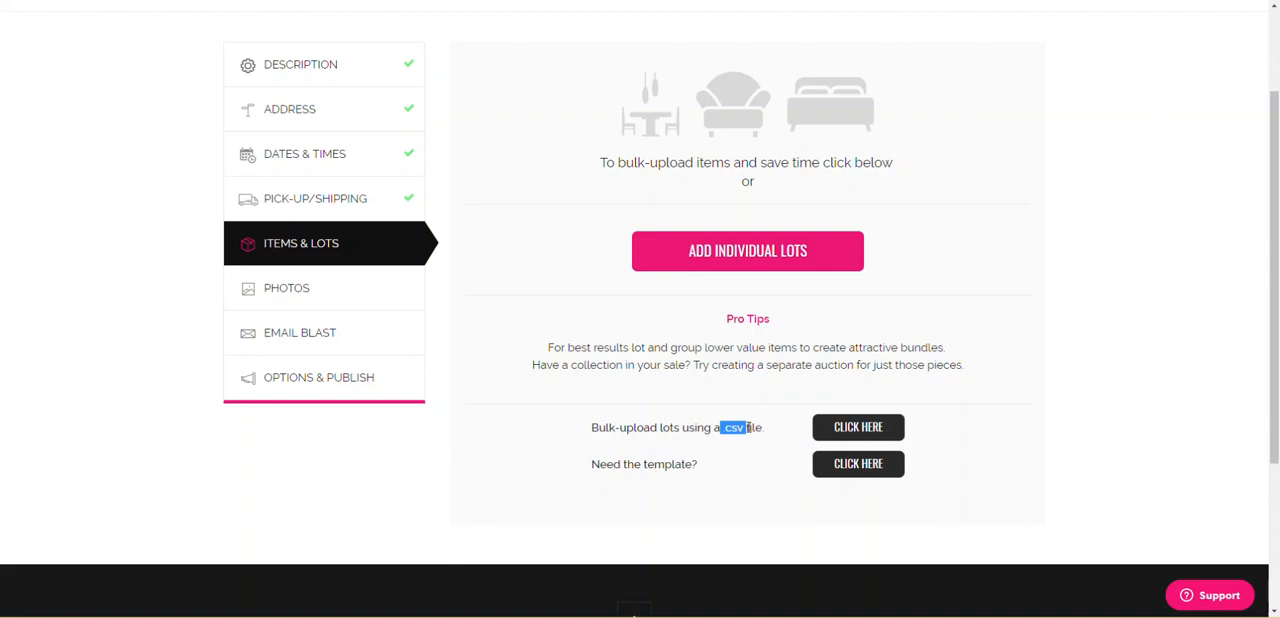
{"action": "mouse_move", "coordinate": [784, 494]}
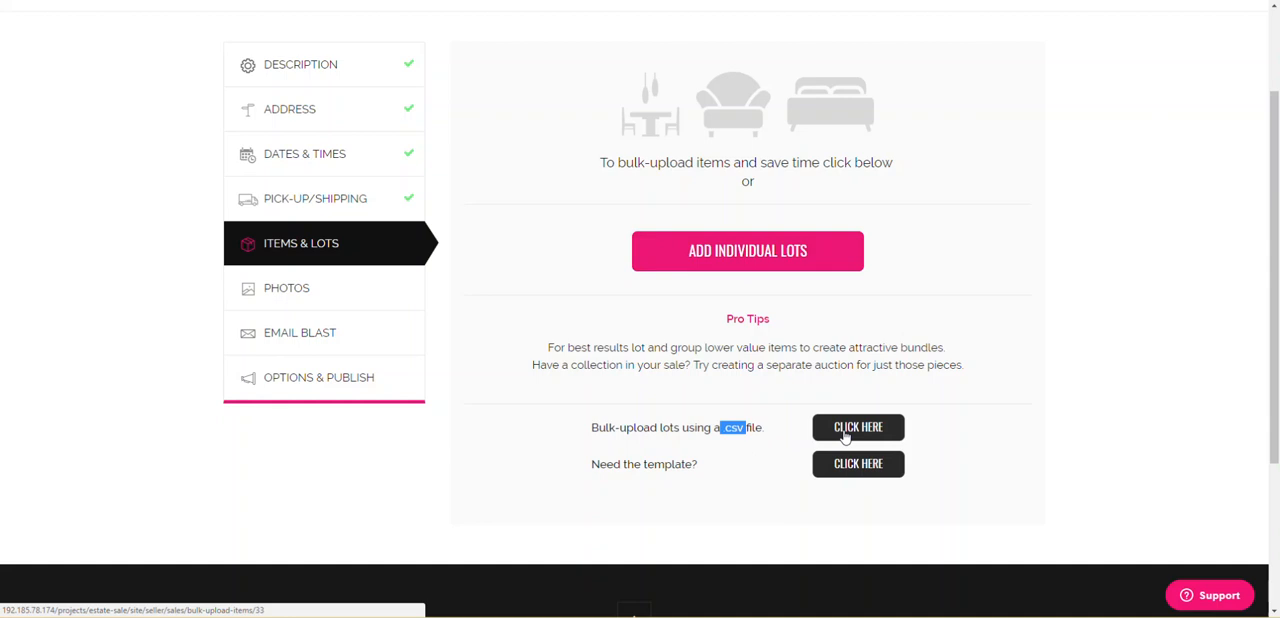
{"action": "left_click", "coordinate": [858, 426]}
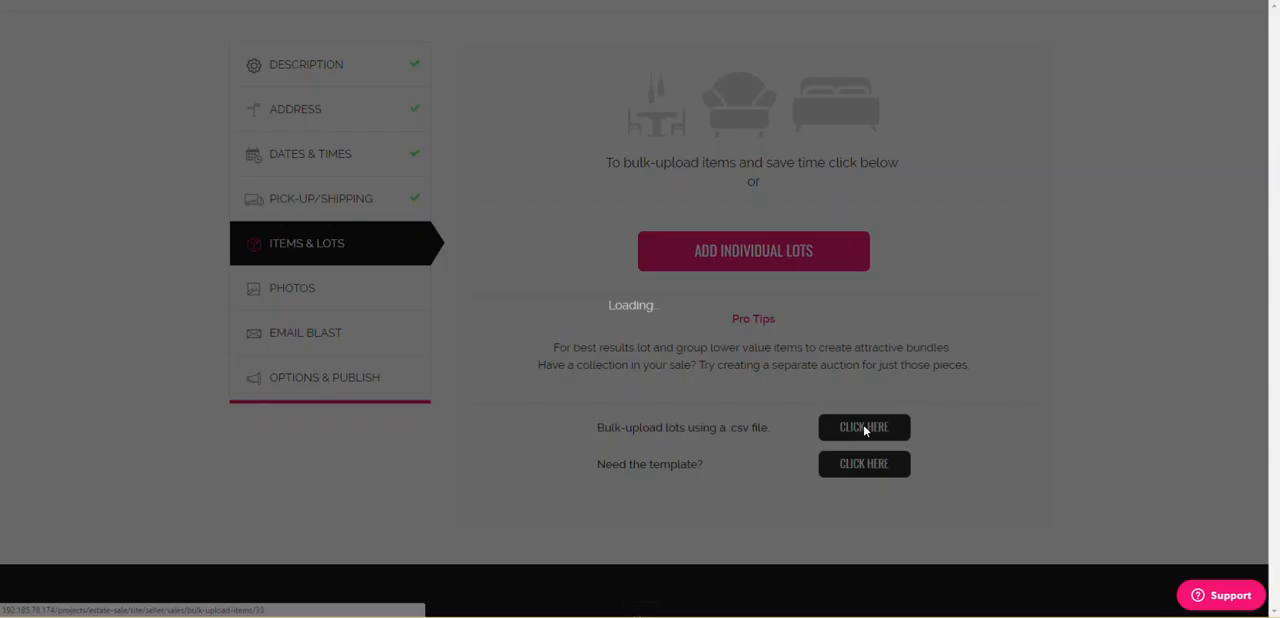
{"action": "left_click", "coordinate": [864, 426]}
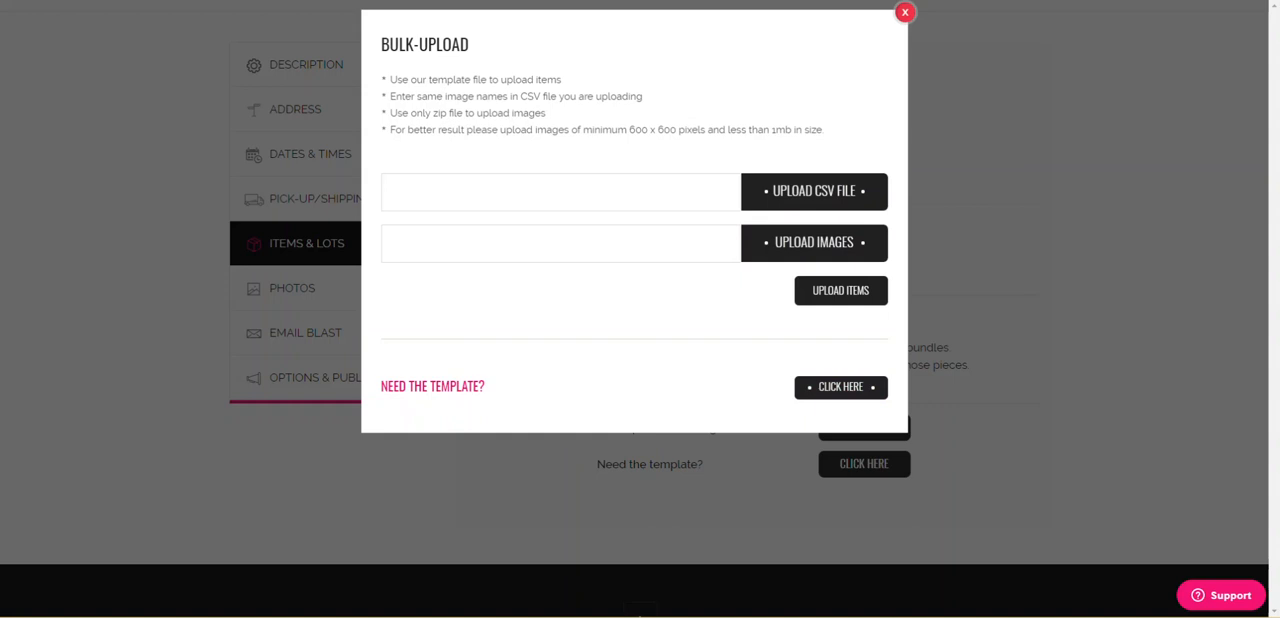
{"action": "mouse_move", "coordinate": [814, 242]}
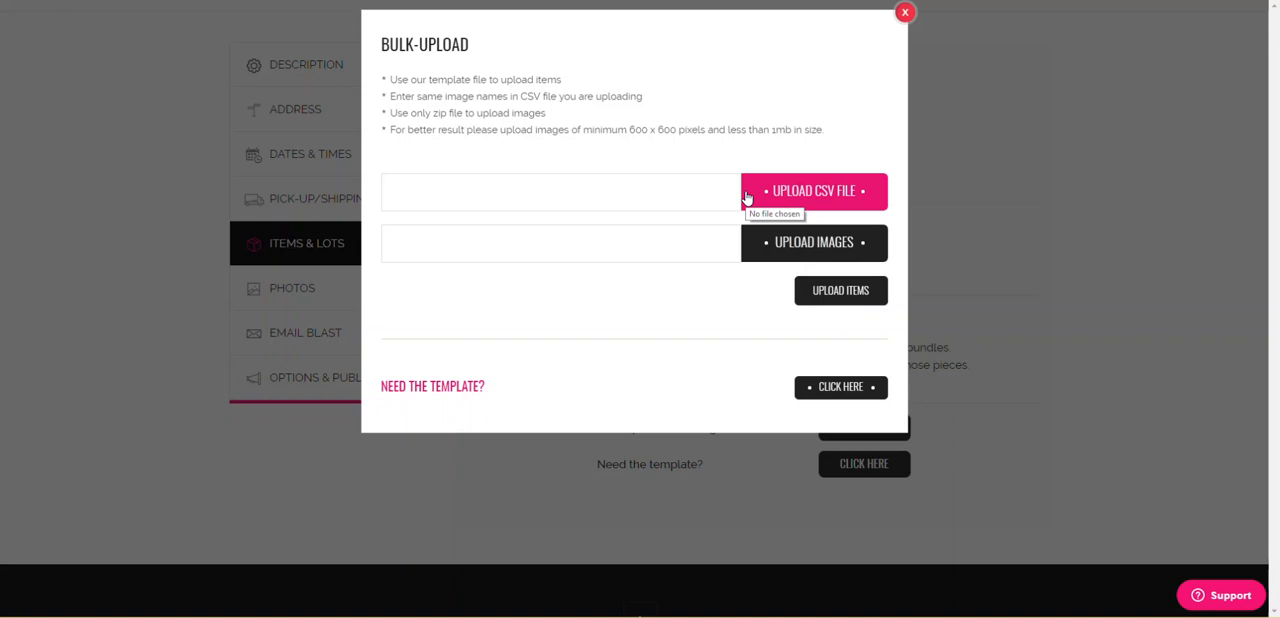
{"action": "mouse_move", "coordinate": [816, 242]}
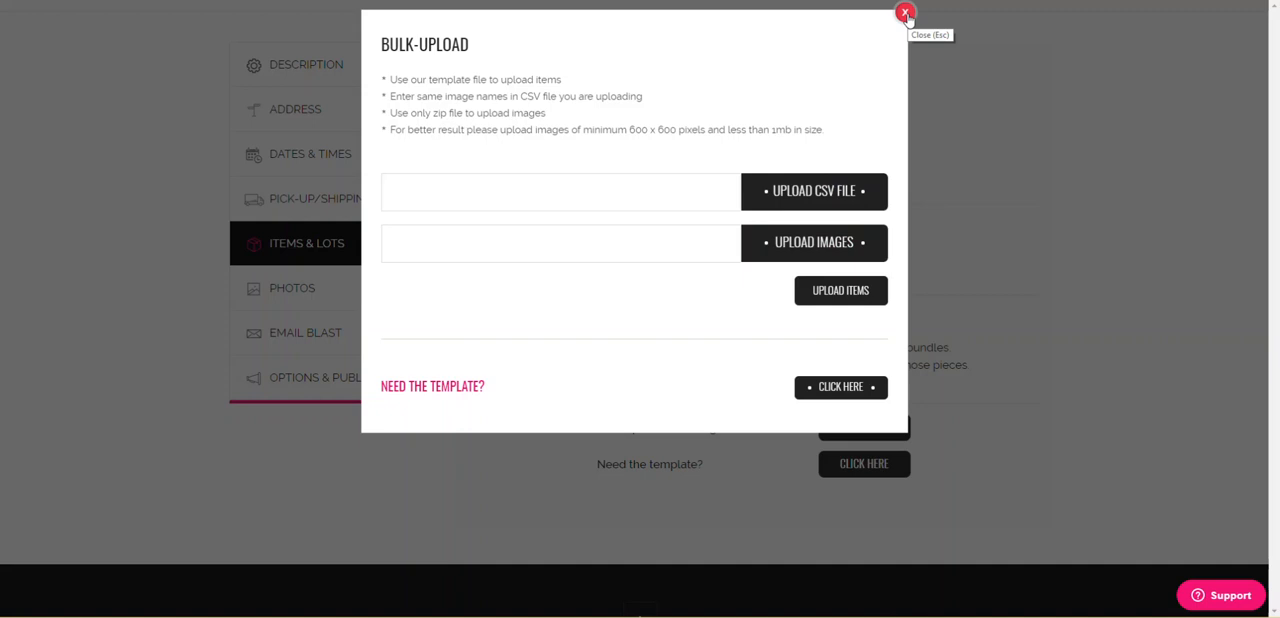
{"action": "mouse_move", "coordinate": [876, 68]}
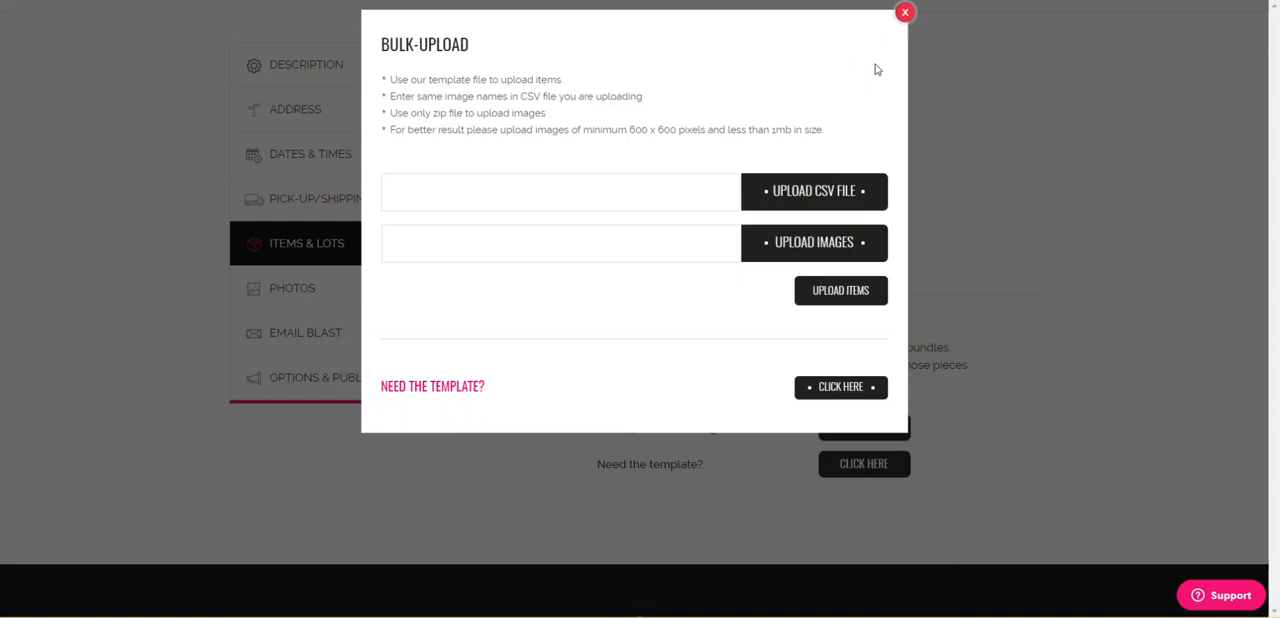
{"action": "left_click", "coordinate": [904, 12]}
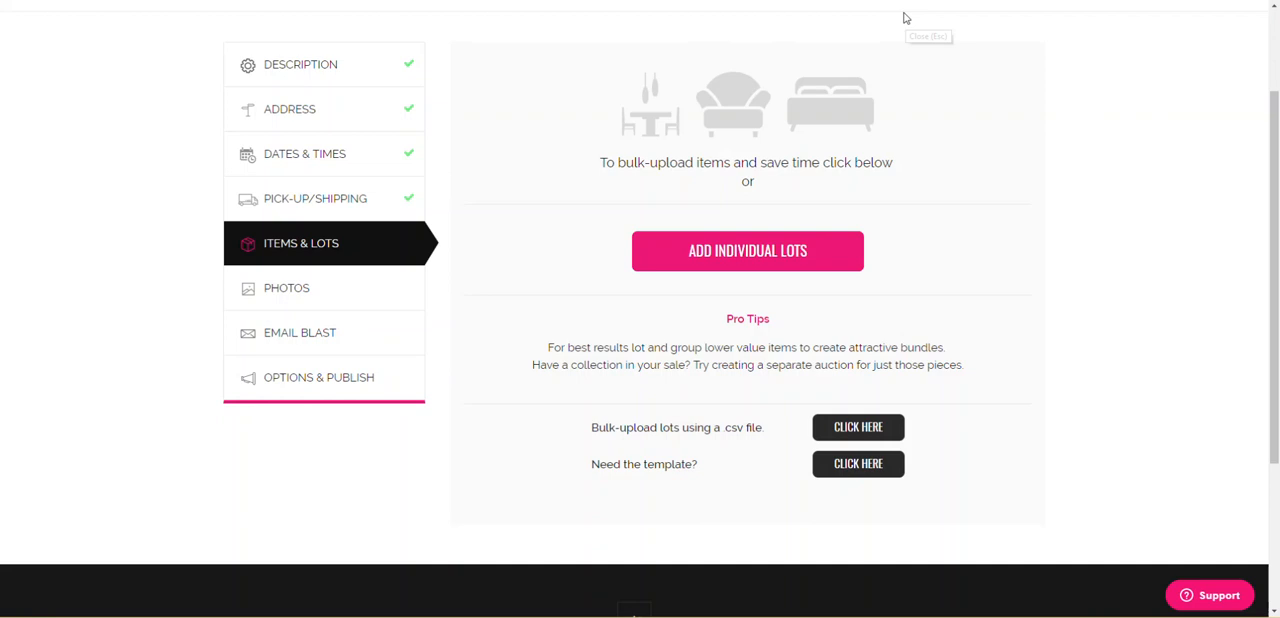
Add an individual lot and upload 12.jpg as the item's main photo.
{"action": "left_click", "coordinate": [748, 250]}
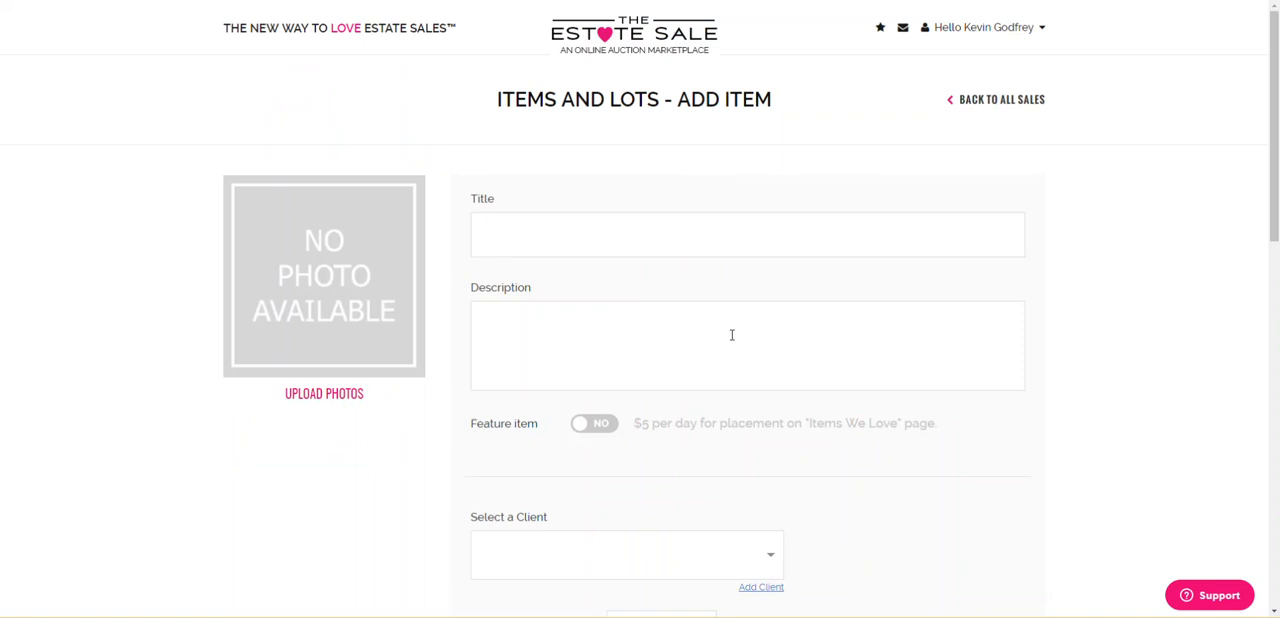
{"action": "left_click", "coordinate": [324, 394]}
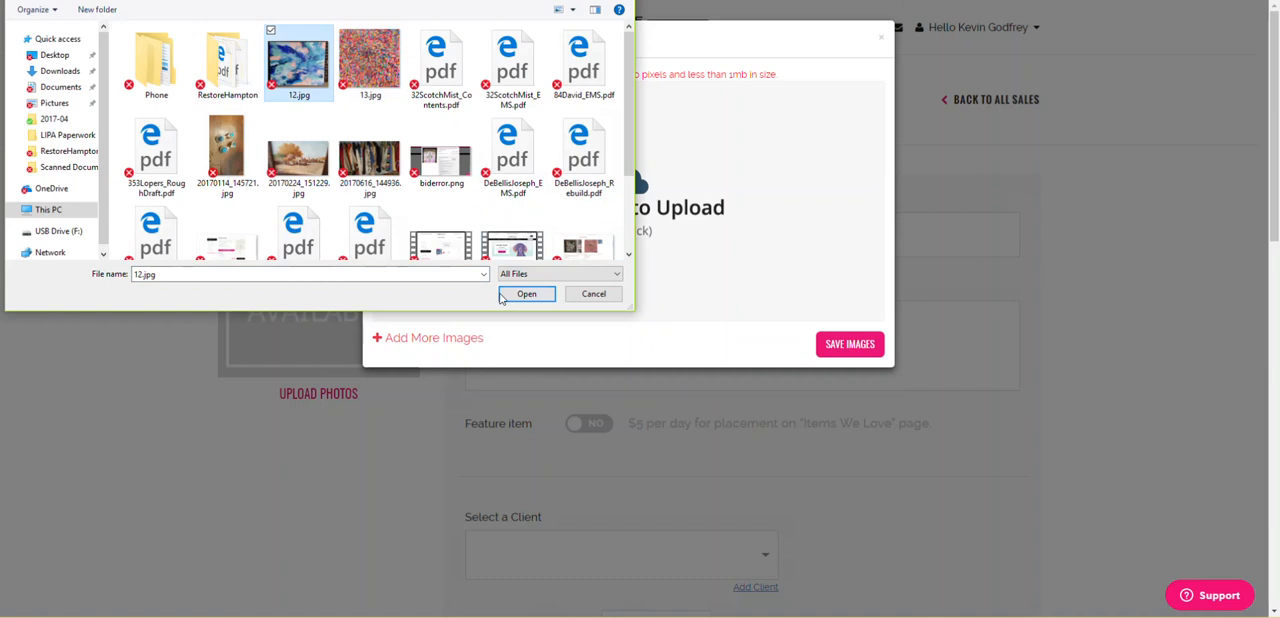
{"action": "left_click", "coordinate": [526, 292]}
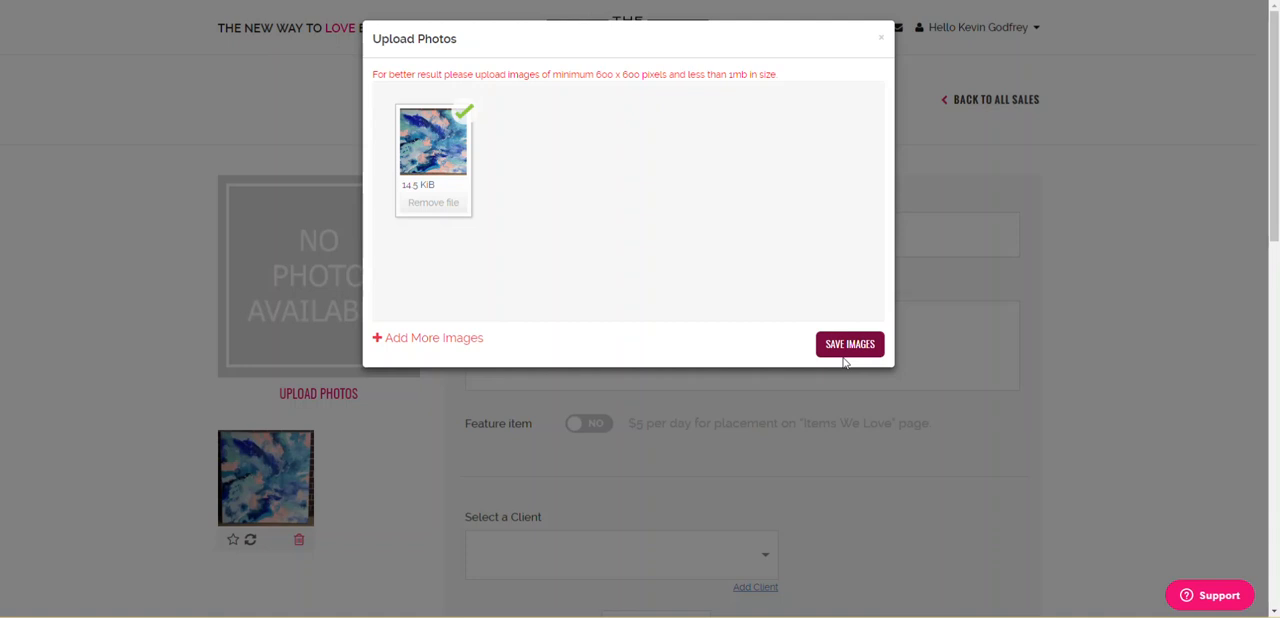
{"action": "left_click", "coordinate": [848, 344]}
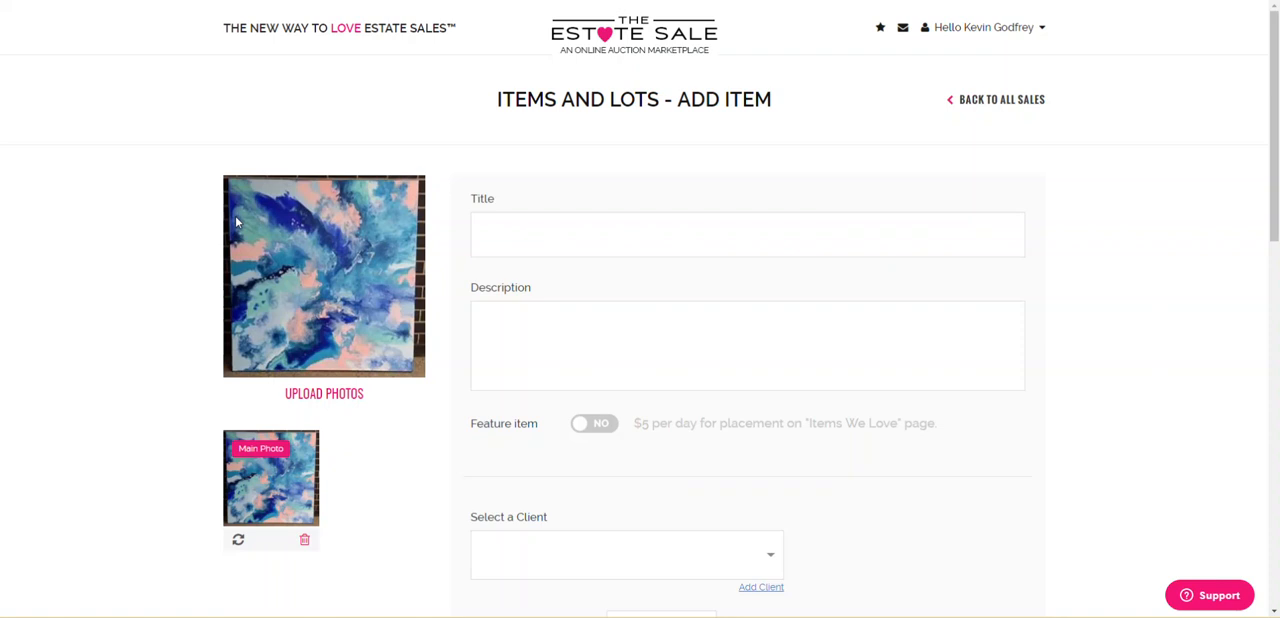
{"action": "mouse_move", "coordinate": [188, 426]}
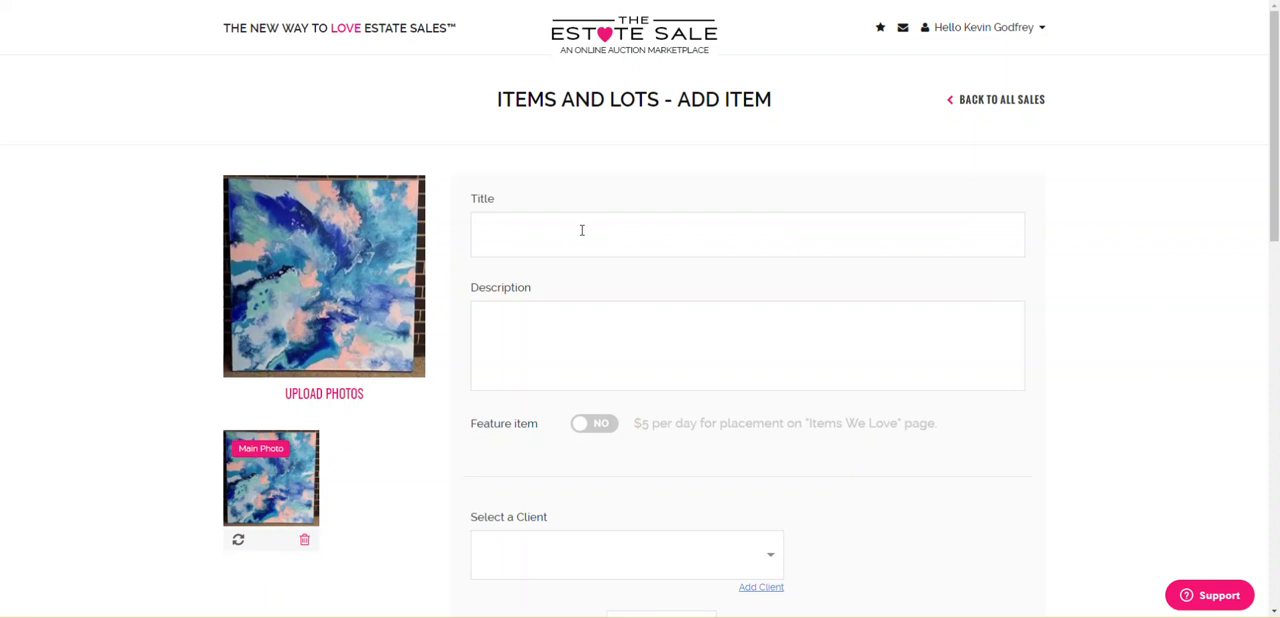
Title the item 'blue art' with description 'this is a blue piece of art. great!!'.
{"action": "type", "text": "blue art"}
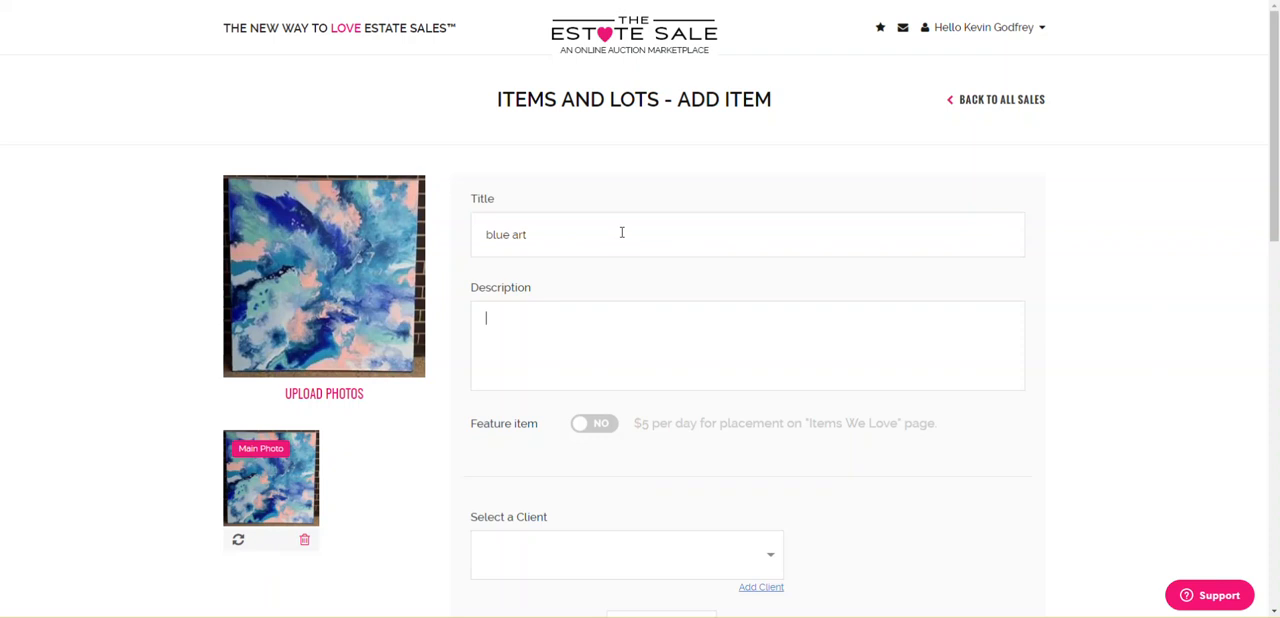
{"action": "type", "text": "this is a blue piece of art. great!!"}
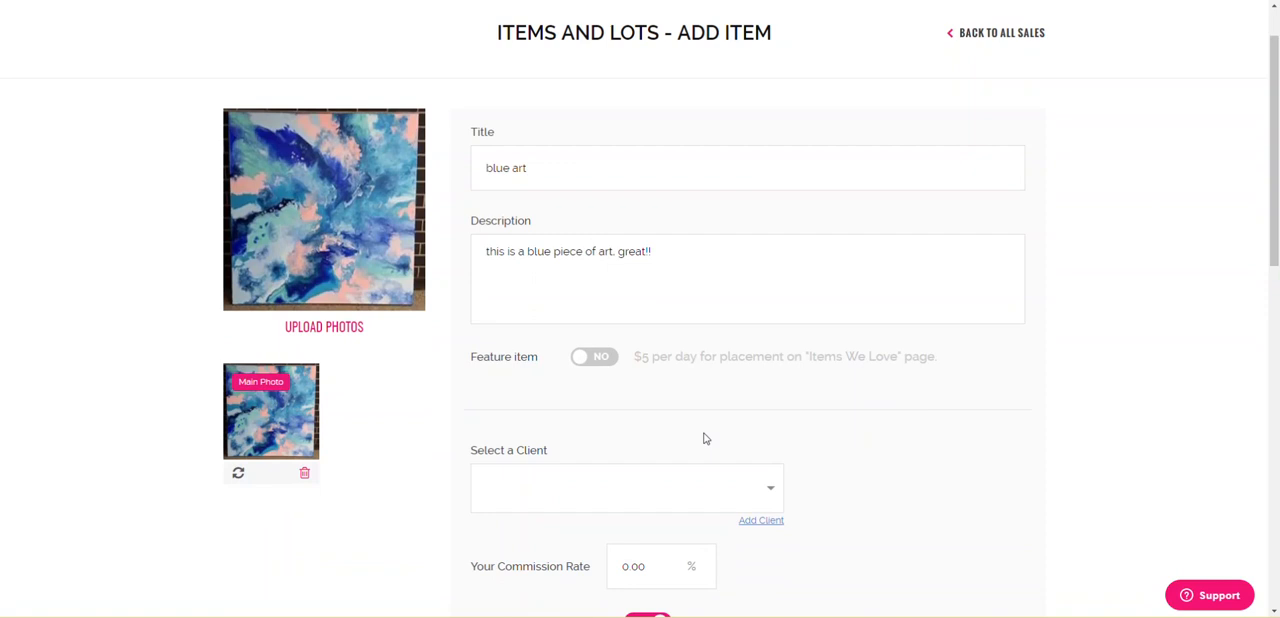
{"action": "mouse_move", "coordinate": [596, 422]}
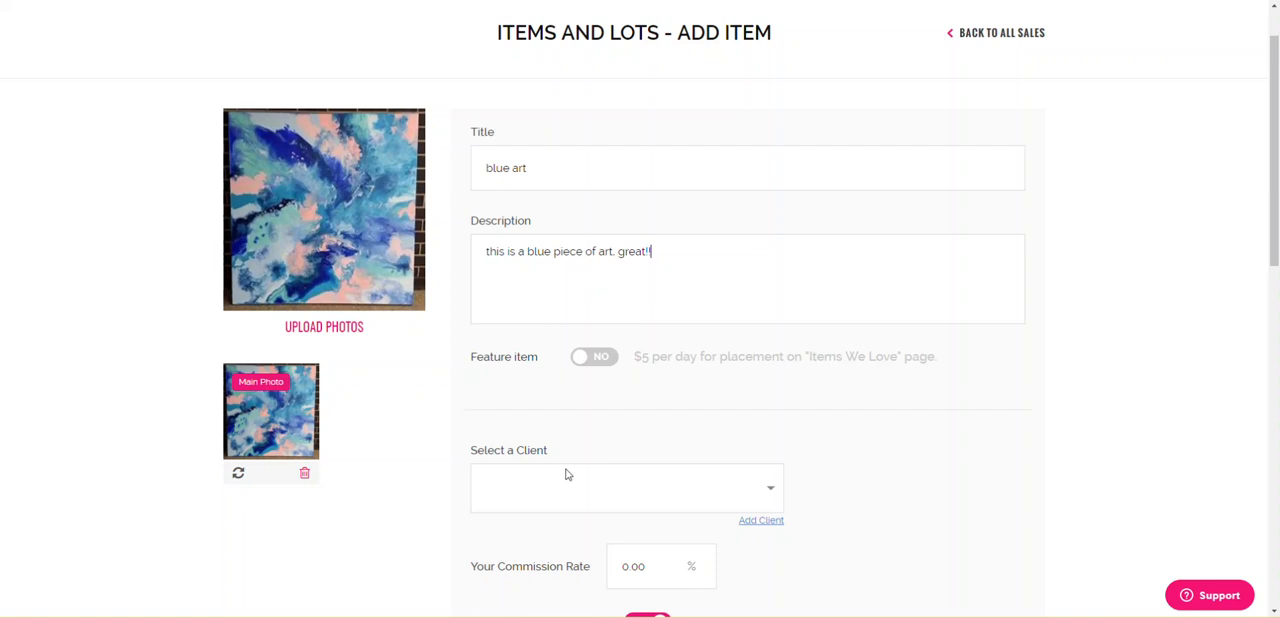
{"action": "mouse_move", "coordinate": [372, 232]}
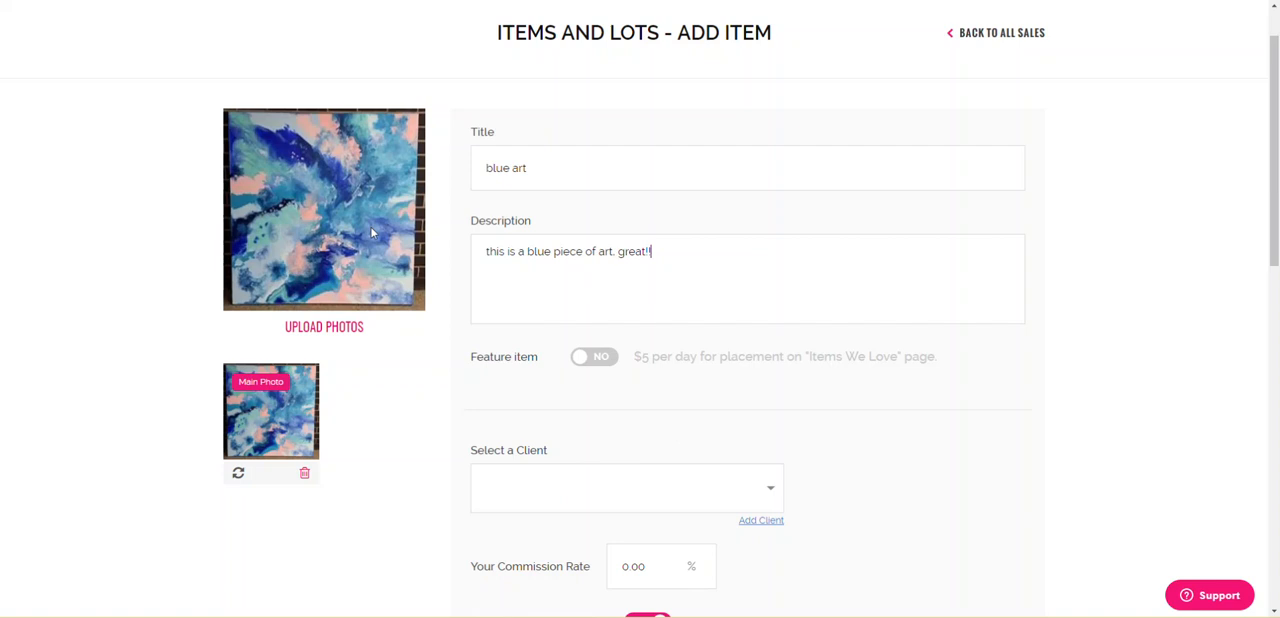
{"action": "mouse_move", "coordinate": [598, 368]}
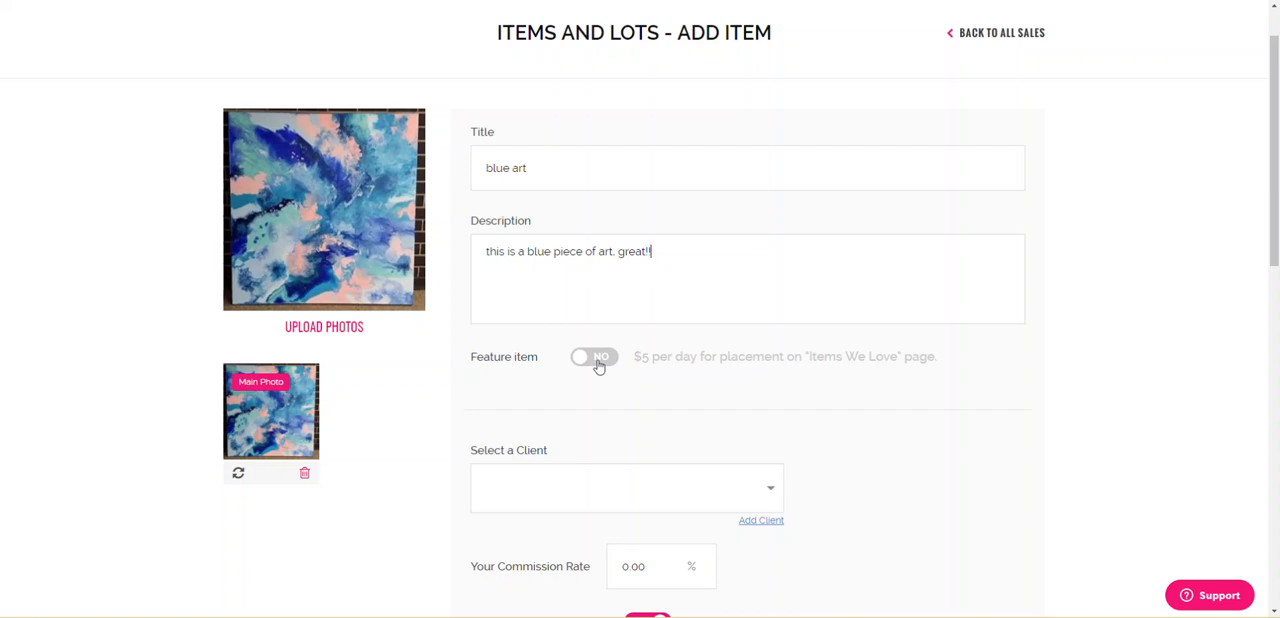
Mark the blue art item as featured for the Items We Love page.
{"action": "left_click", "coordinate": [592, 356]}
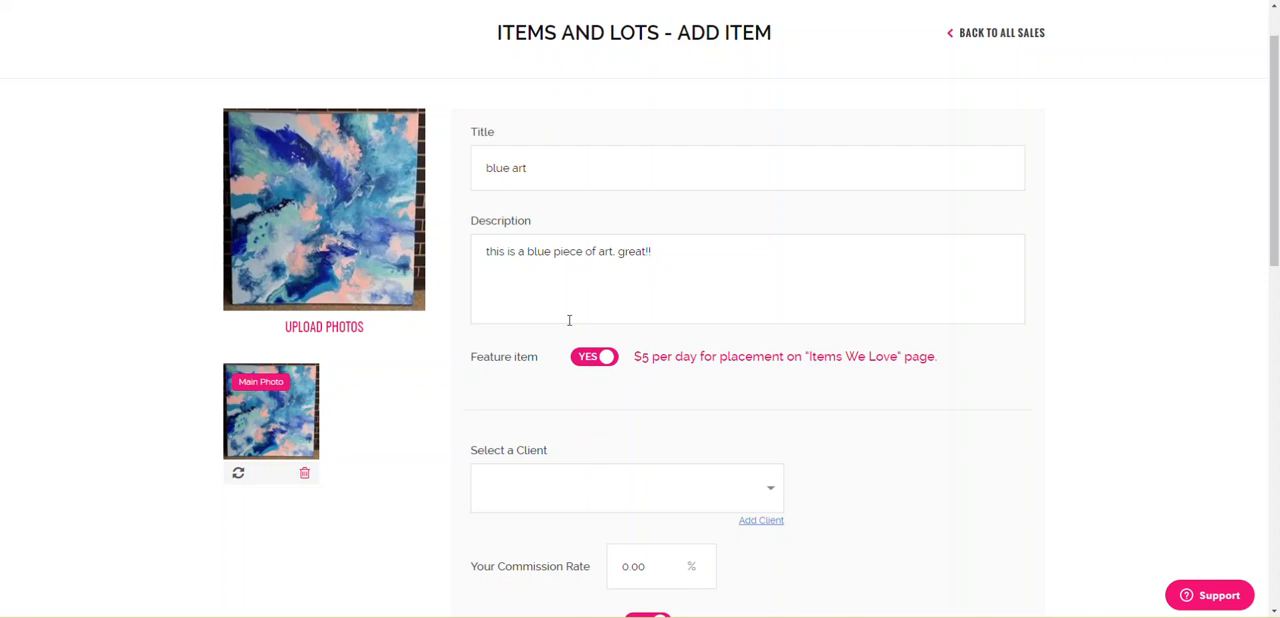
{"action": "mouse_move", "coordinate": [942, 360]}
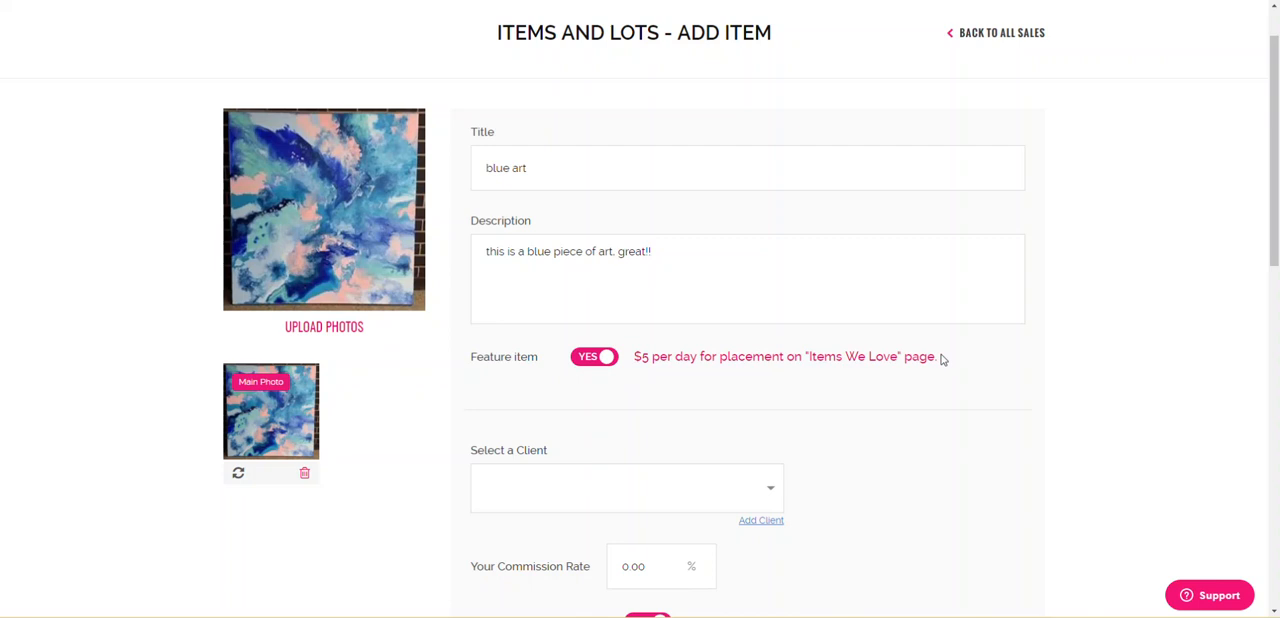
{"action": "scroll", "scroll_direction": "down", "scroll_amount": 3}
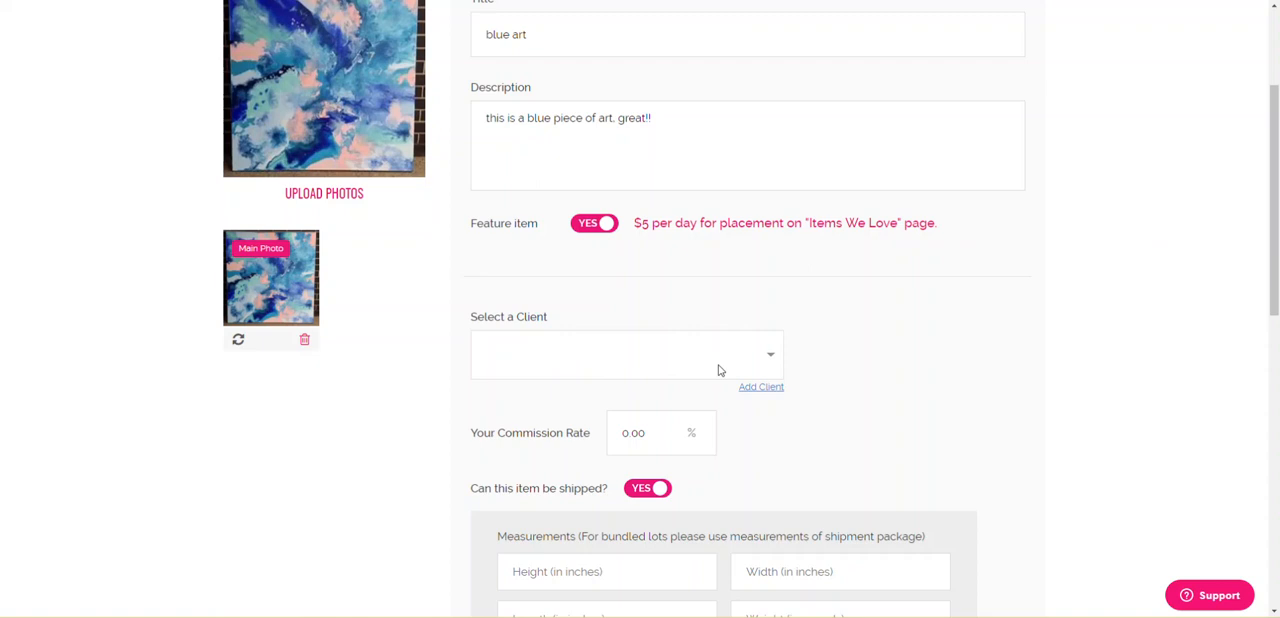
{"action": "mouse_move", "coordinate": [930, 366]}
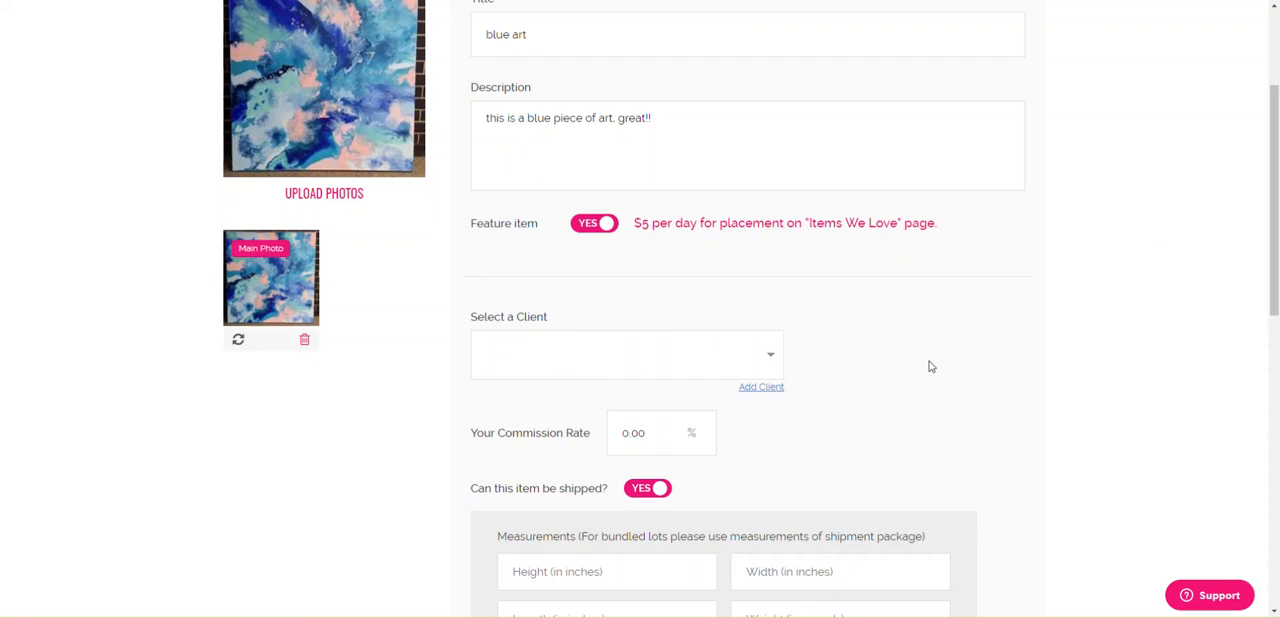
{"action": "mouse_move", "coordinate": [872, 372]}
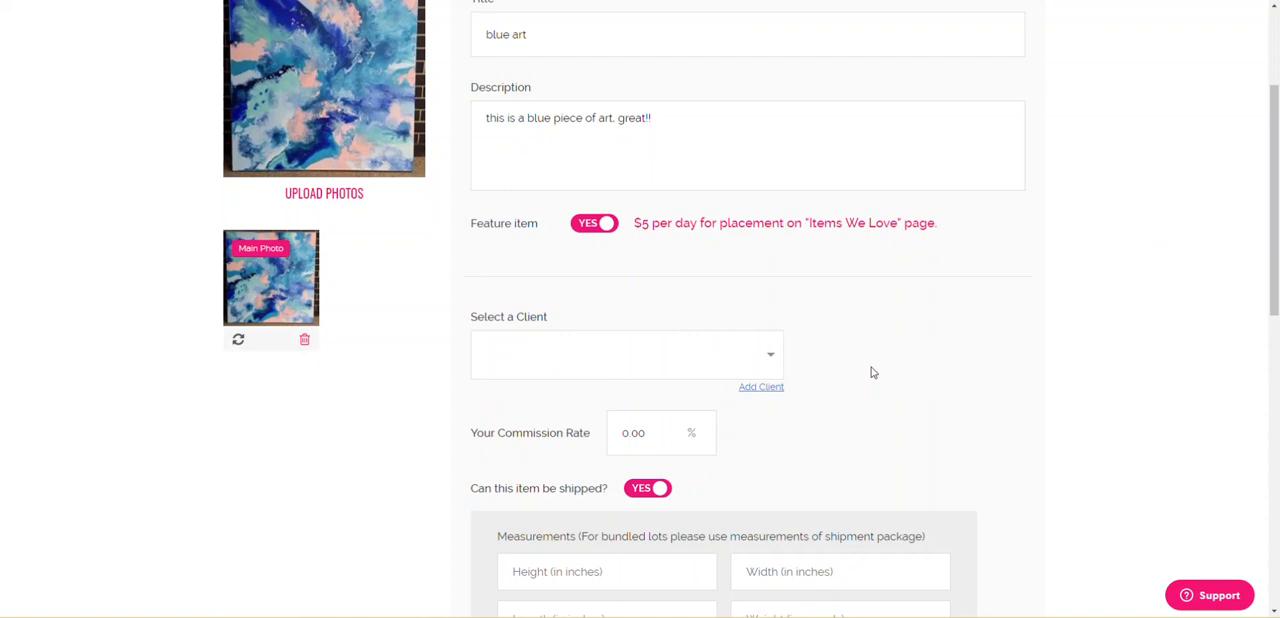
{"action": "mouse_move", "coordinate": [684, 362]}
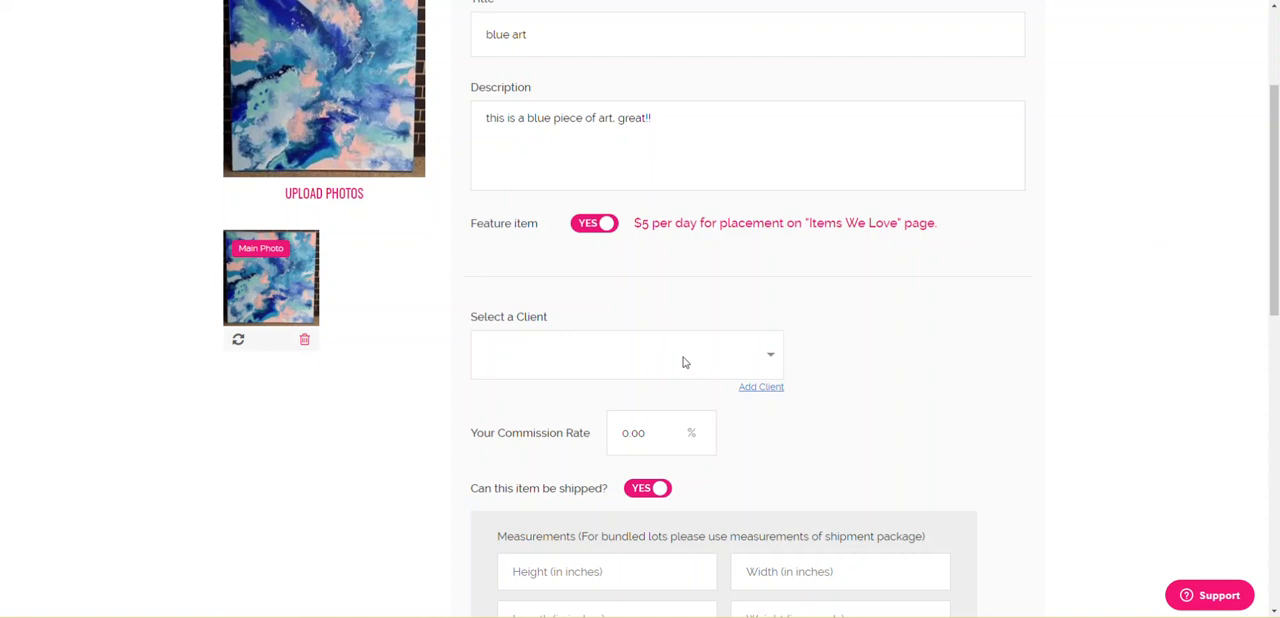
{"action": "mouse_move", "coordinate": [640, 360]}
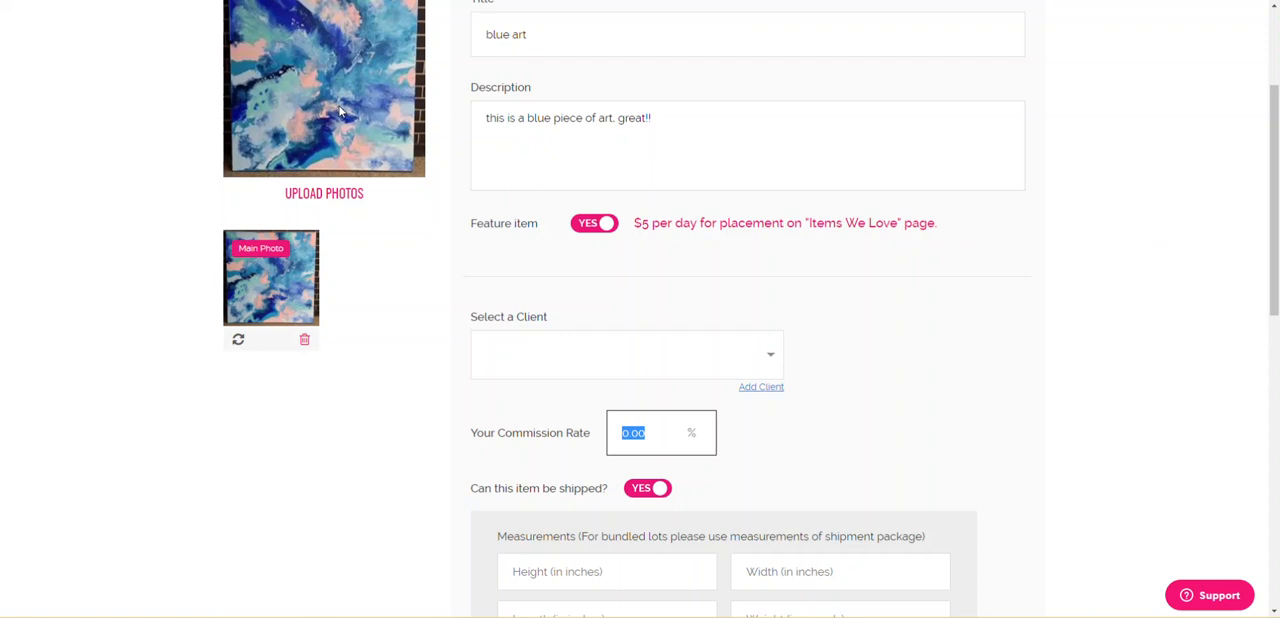
{"action": "mouse_move", "coordinate": [732, 408]}
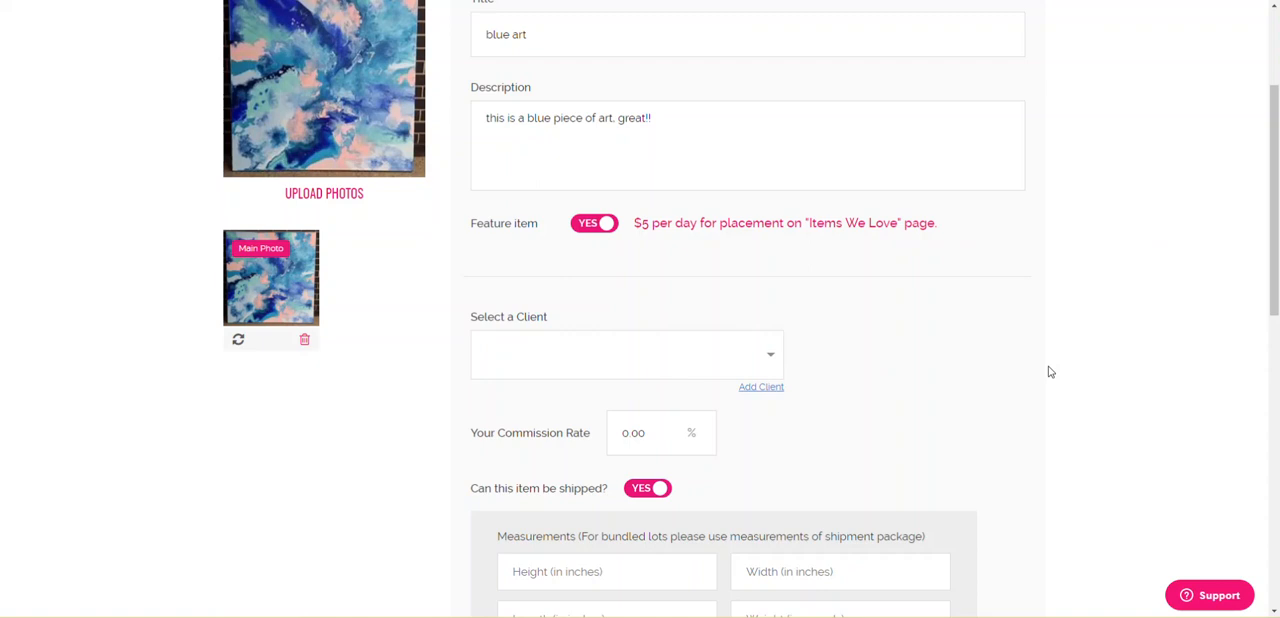
{"action": "scroll", "scroll_direction": "down", "scroll_amount": 3}
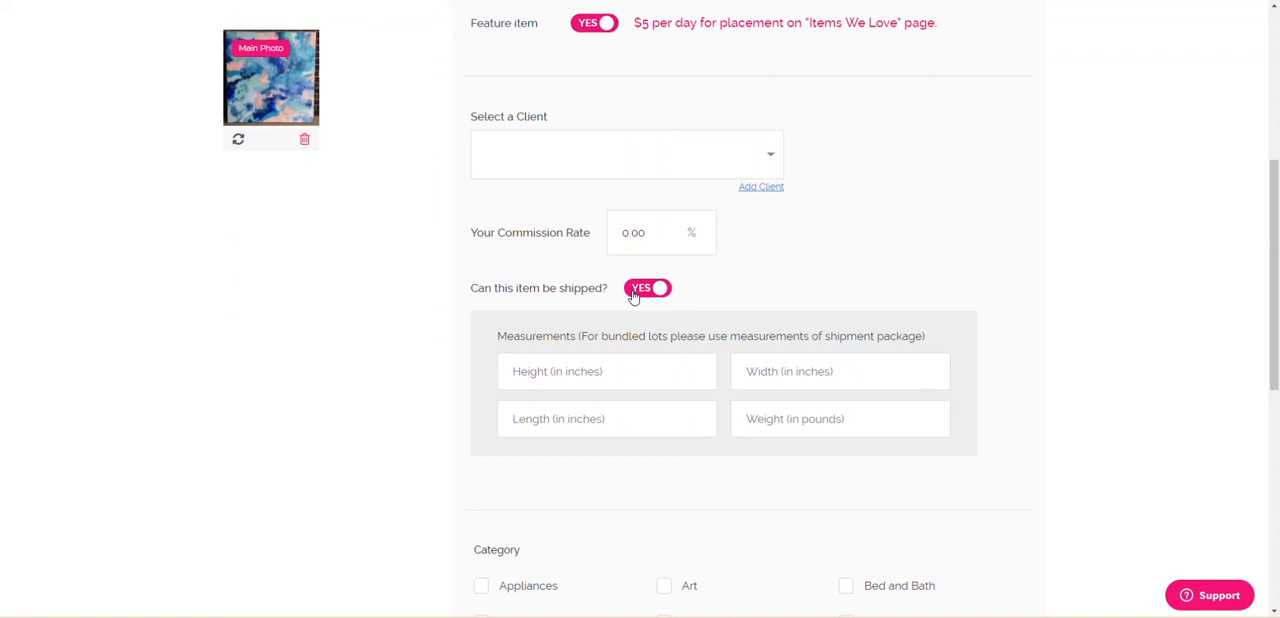
Switch 'Can this item be shipped?' off and back on, keeping the item shippable.
{"action": "left_click", "coordinate": [648, 288]}
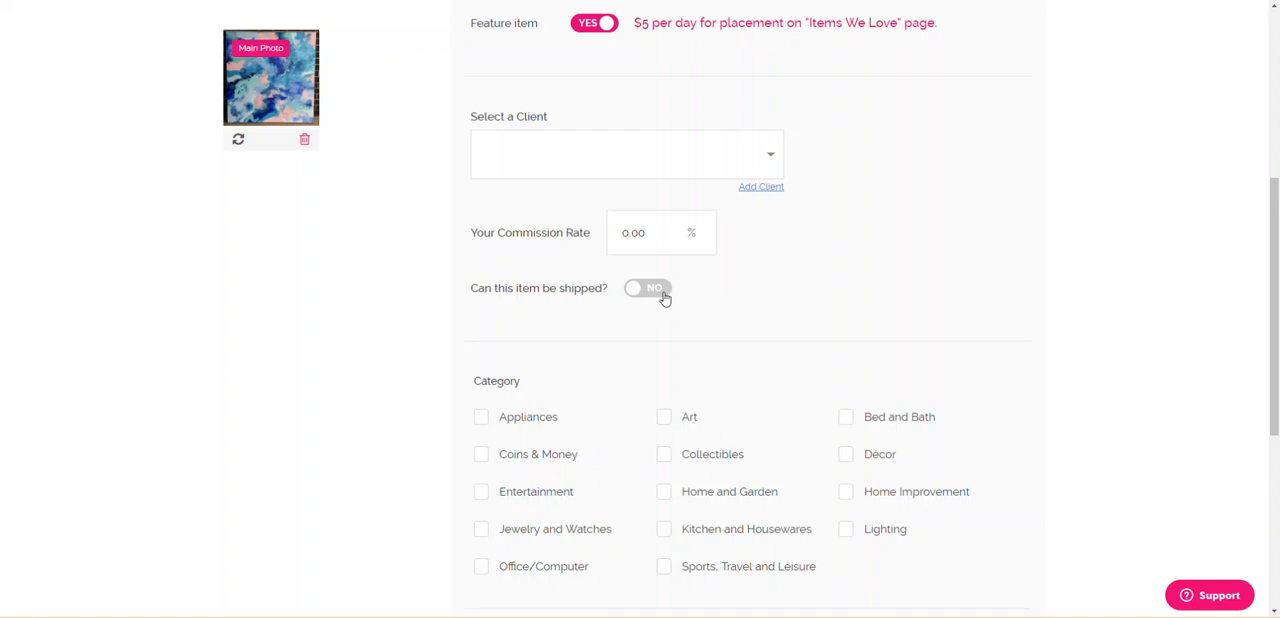
{"action": "left_click", "coordinate": [648, 288]}
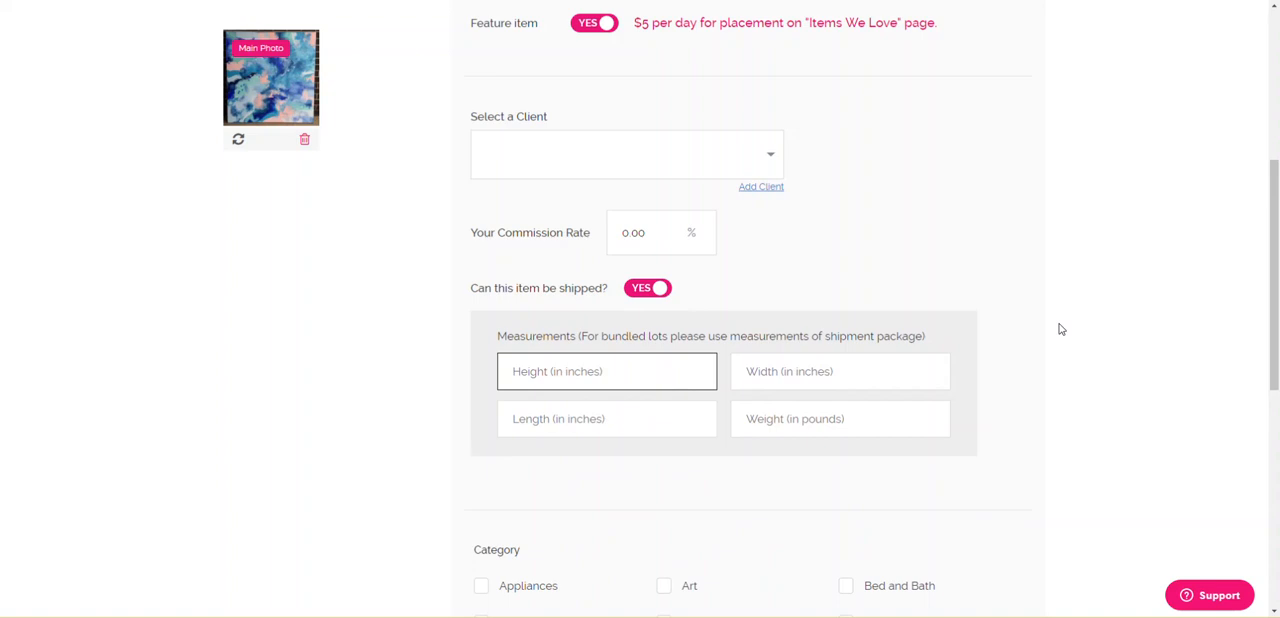
{"action": "mouse_move", "coordinate": [666, 336]}
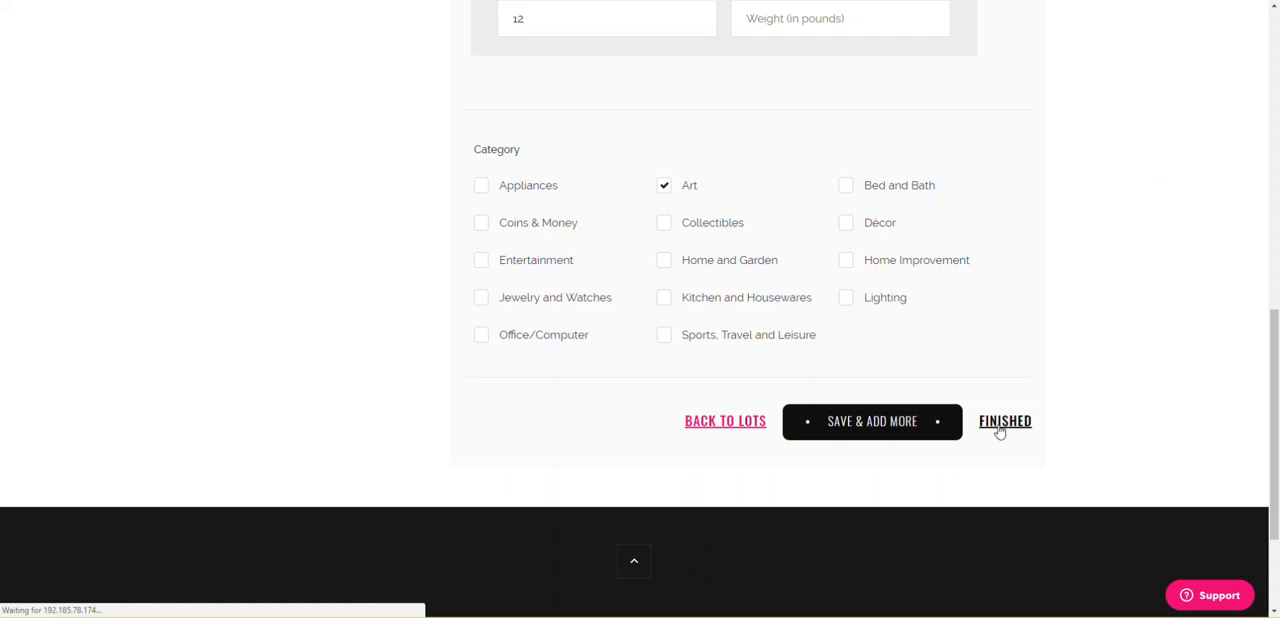
Finish the blue art item and save the lots, continuing to the Photos step.
{"action": "left_click", "coordinate": [1004, 420]}
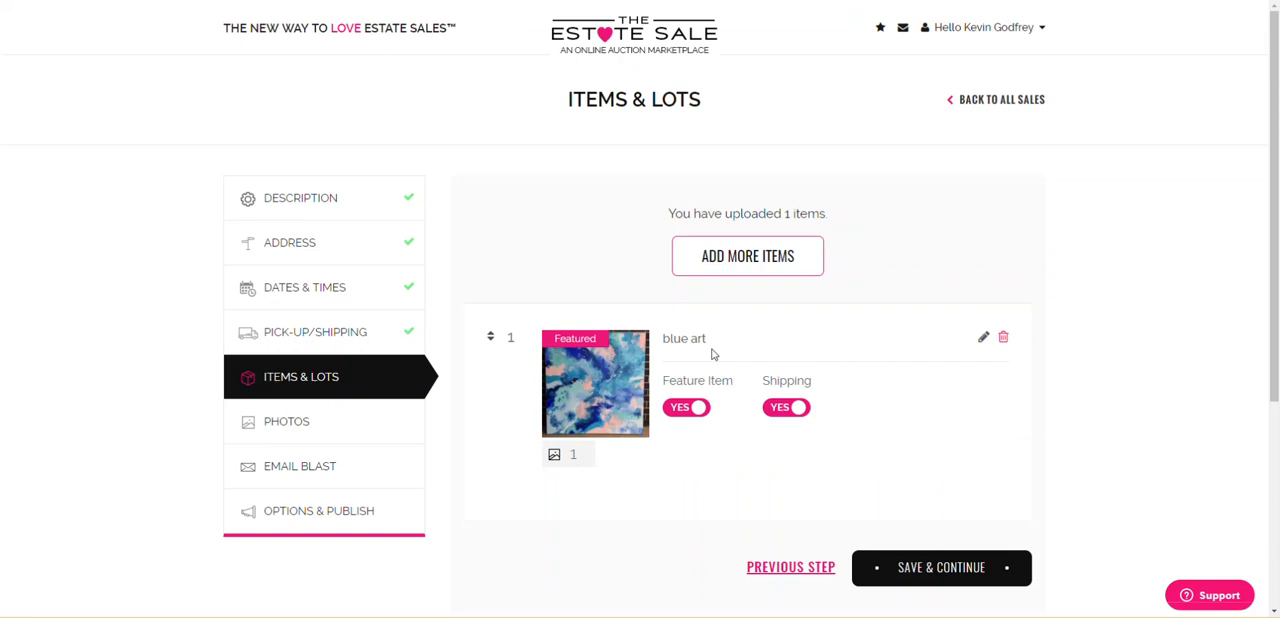
{"action": "double_click", "coordinate": [684, 338]}
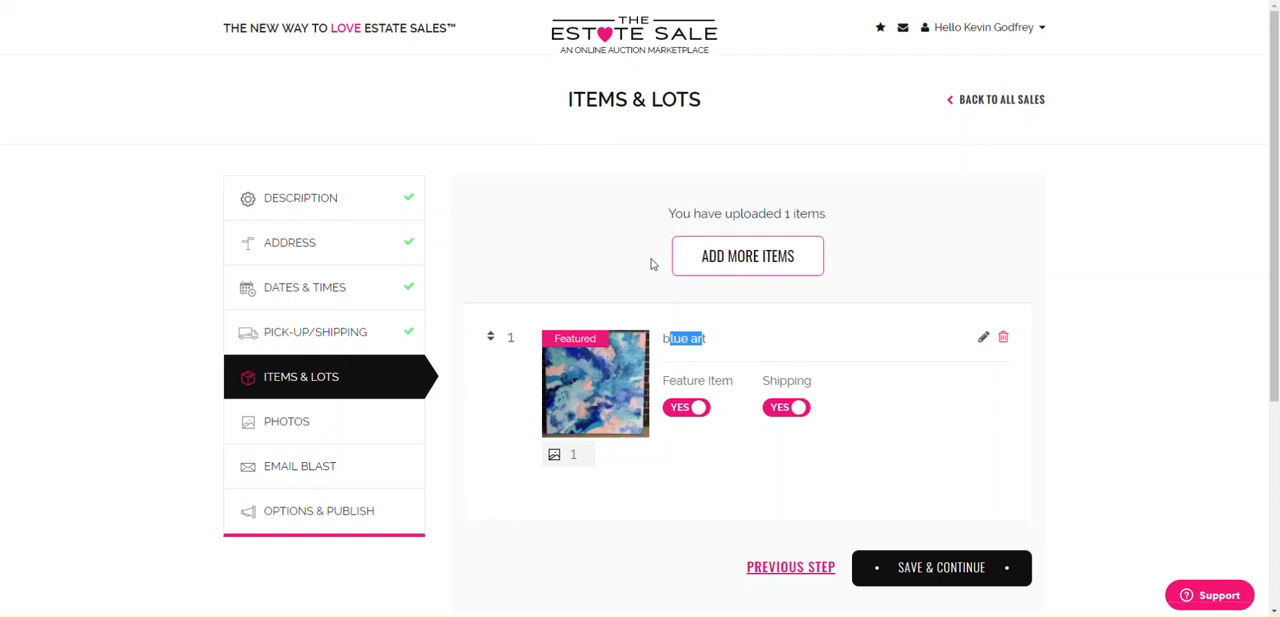
{"action": "mouse_move", "coordinate": [888, 454]}
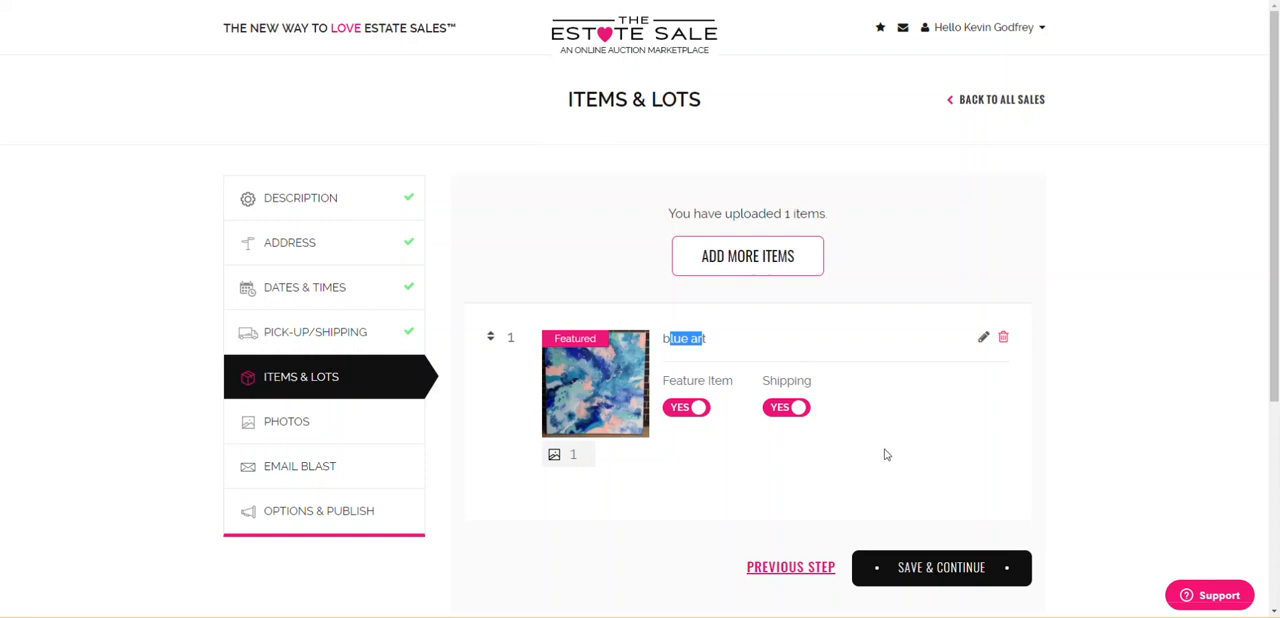
{"action": "left_click", "coordinate": [786, 408]}
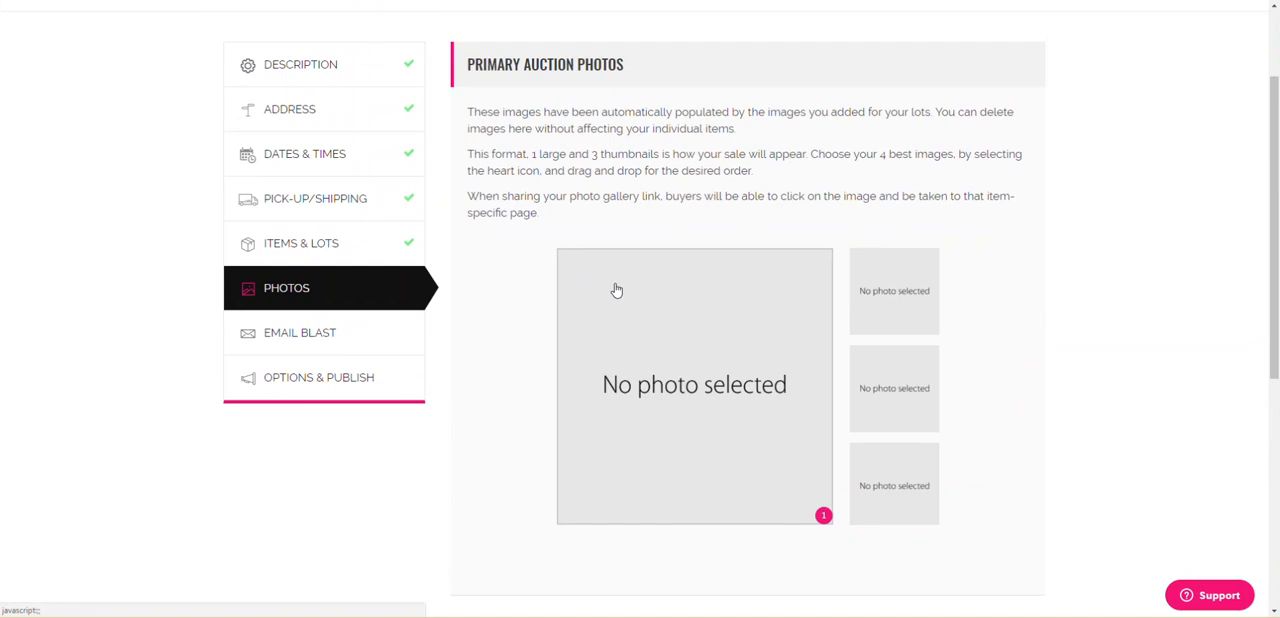
Leave the Photos step unchanged and continue to the Email Blast step.
{"action": "scroll", "scroll_direction": "down", "scroll_amount": 3}
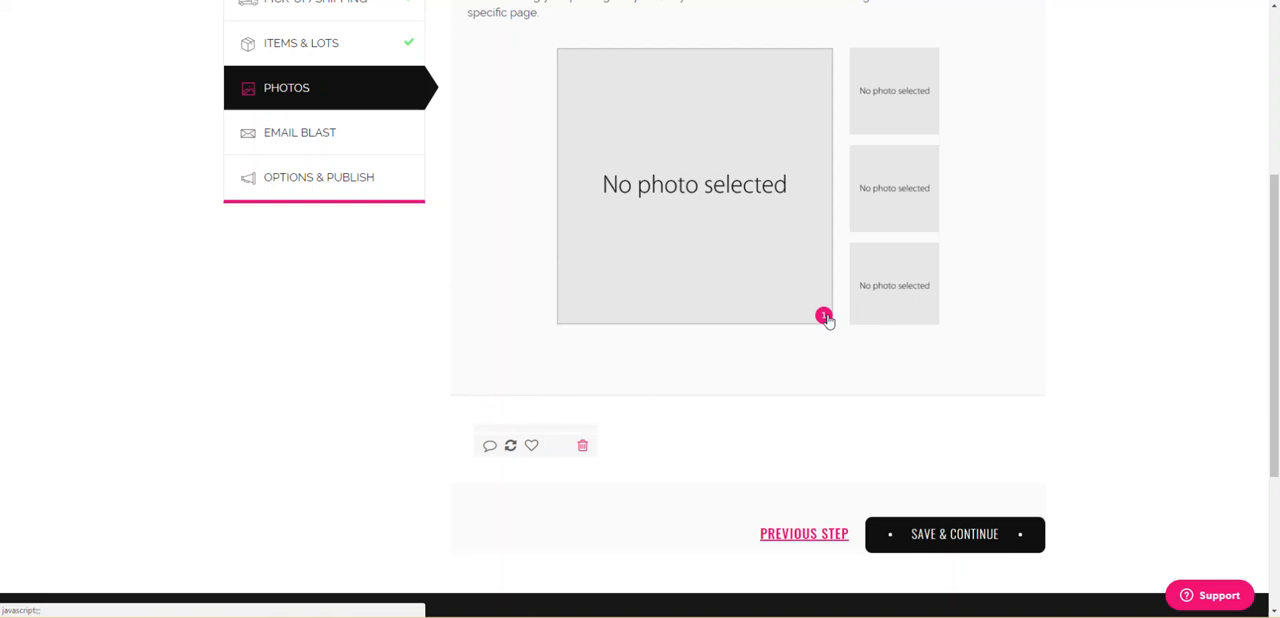
{"action": "mouse_move", "coordinate": [668, 416]}
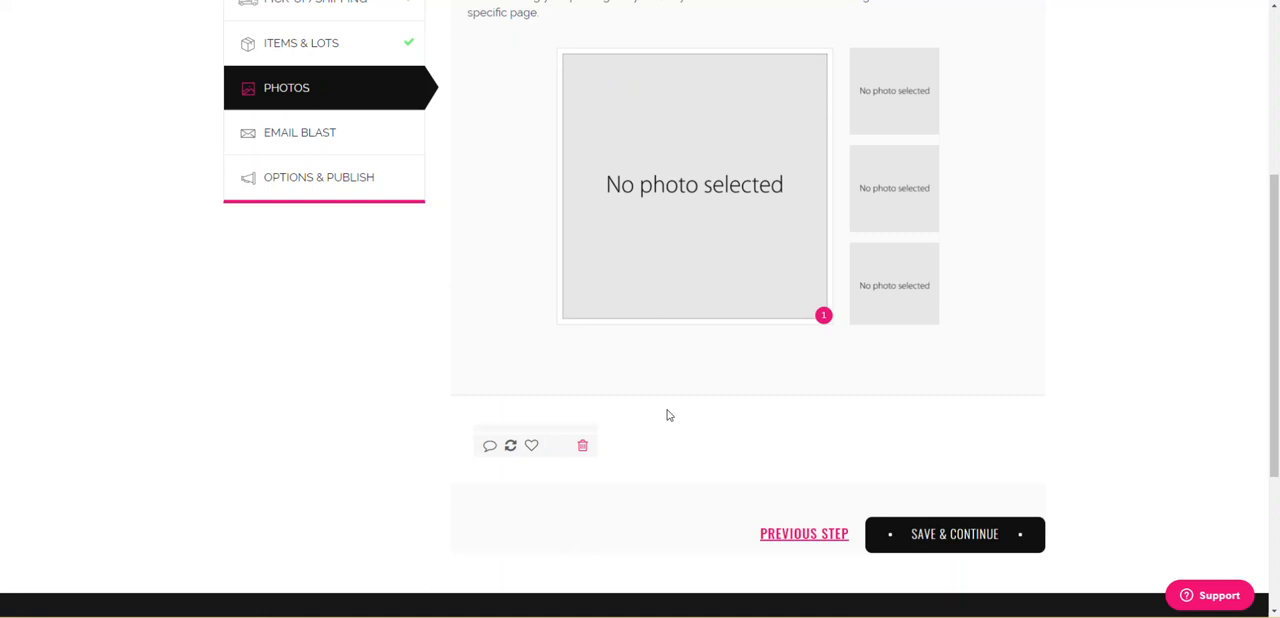
{"action": "mouse_move", "coordinate": [704, 514]}
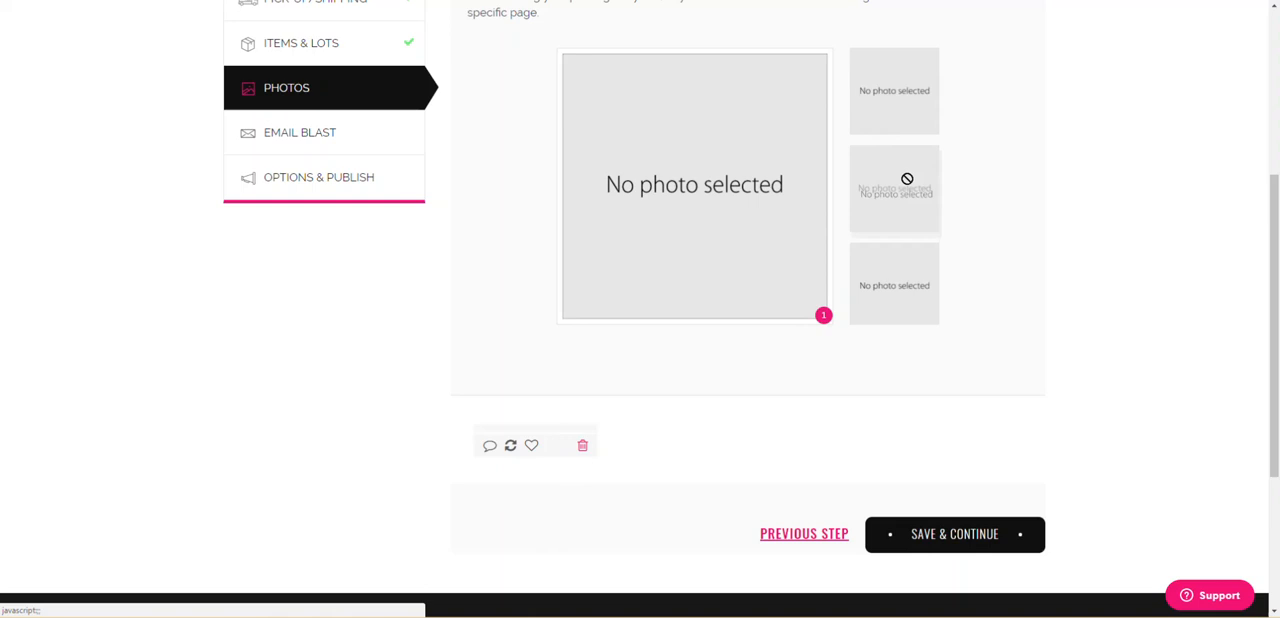
{"action": "left_click", "coordinate": [300, 132]}
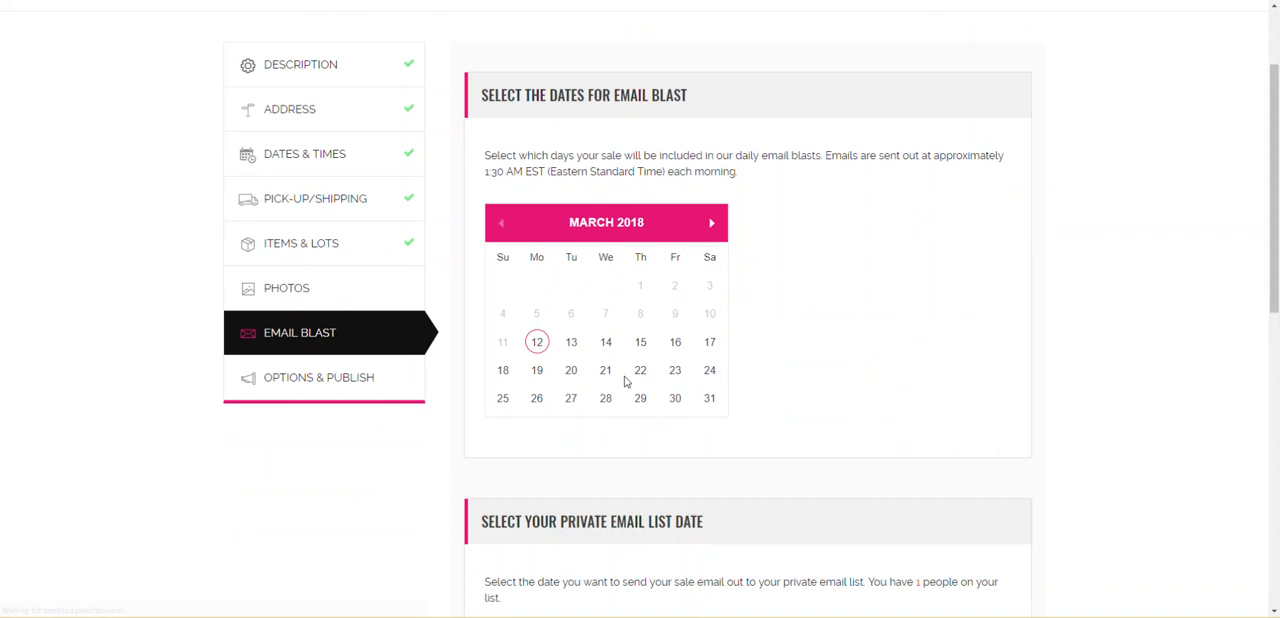
{"action": "scroll", "scroll_direction": "down", "scroll_amount": 3}
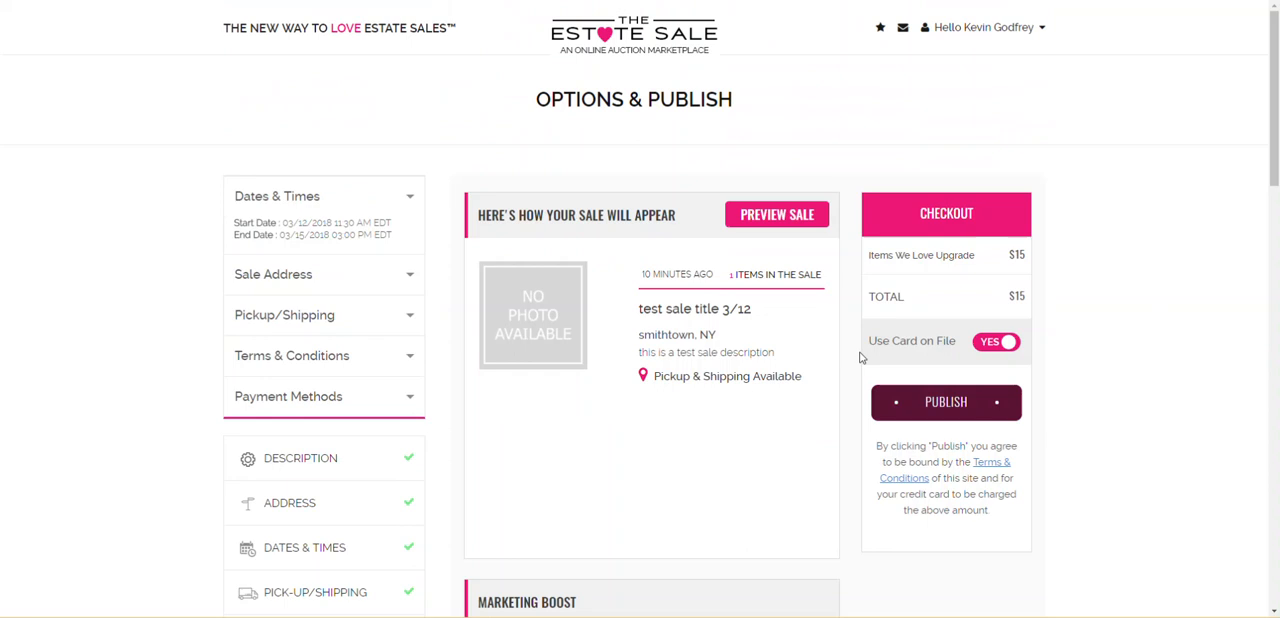
Scroll through the full sale preview for 'test sale title 3/12'.
{"action": "scroll", "scroll_direction": "down", "scroll_amount": 3}
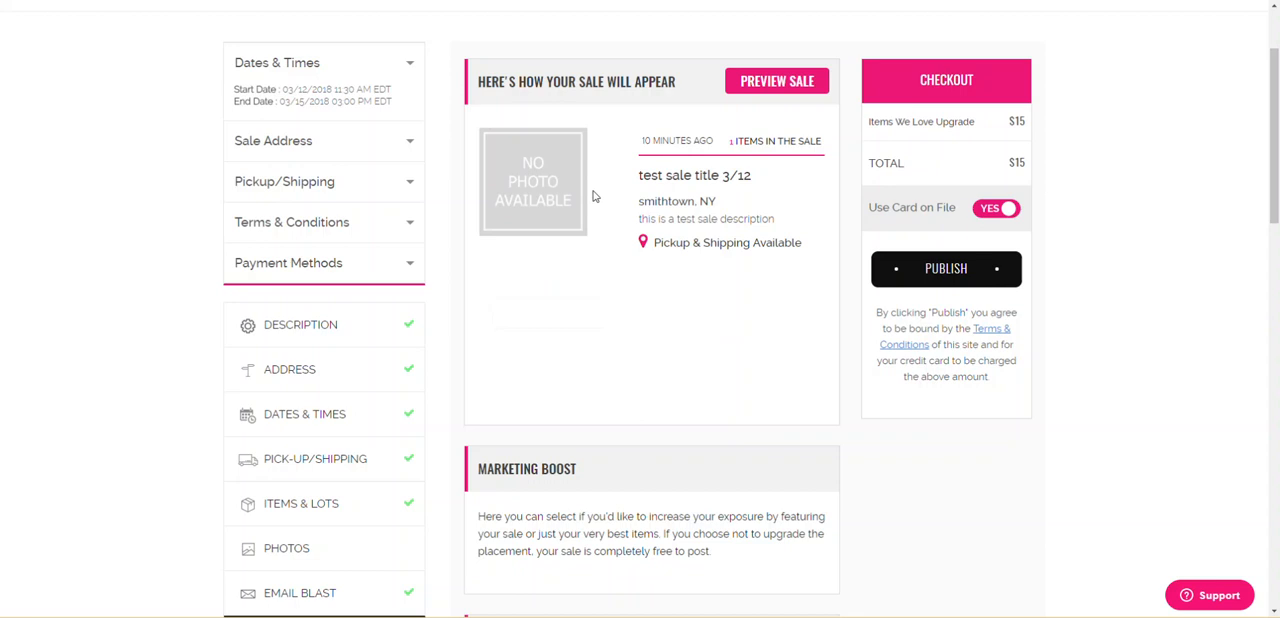
{"action": "mouse_move", "coordinate": [618, 278]}
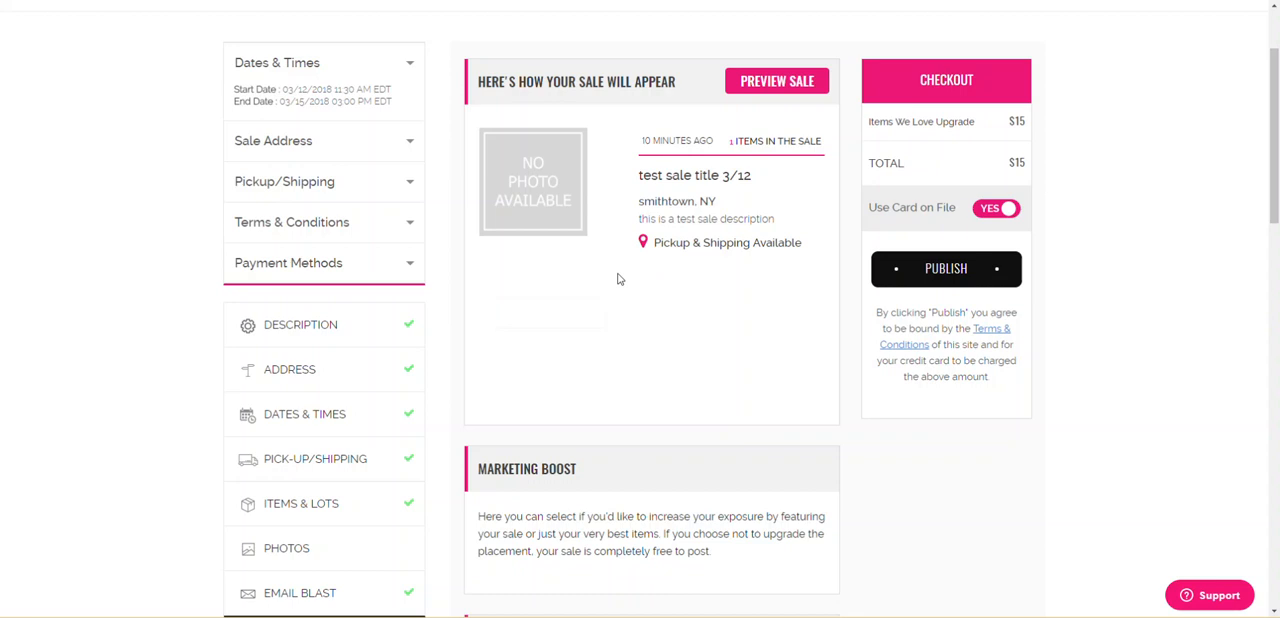
{"action": "scroll", "scroll_direction": "down", "scroll_amount": 3}
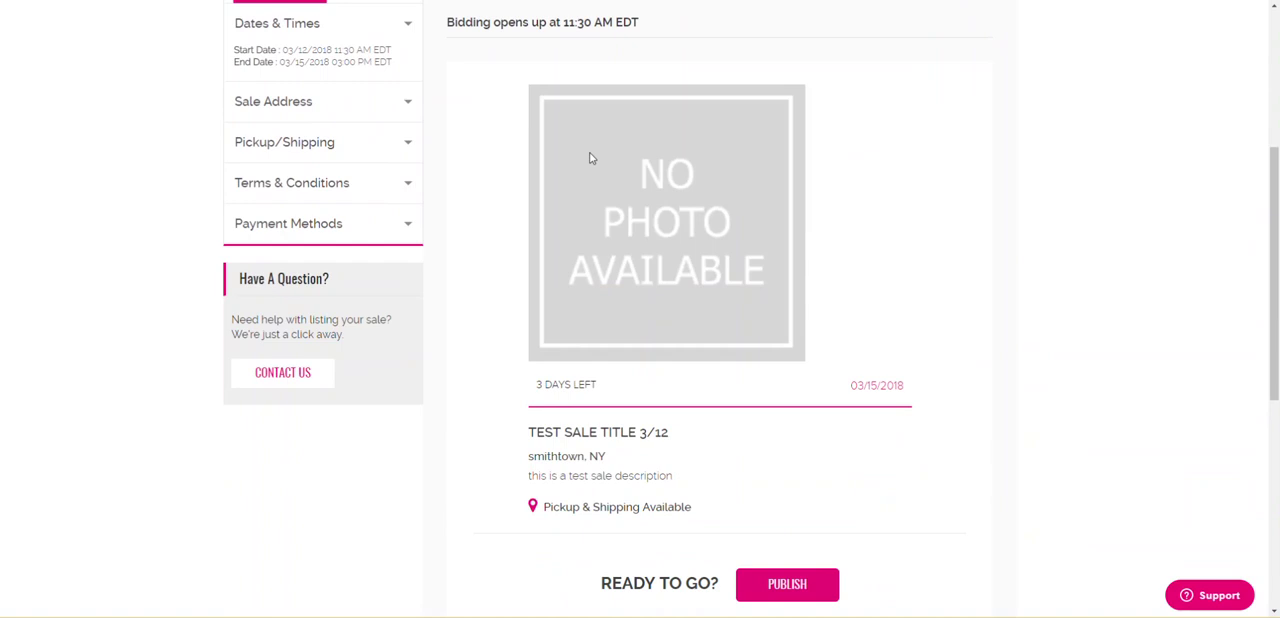
{"action": "mouse_move", "coordinate": [608, 460]}
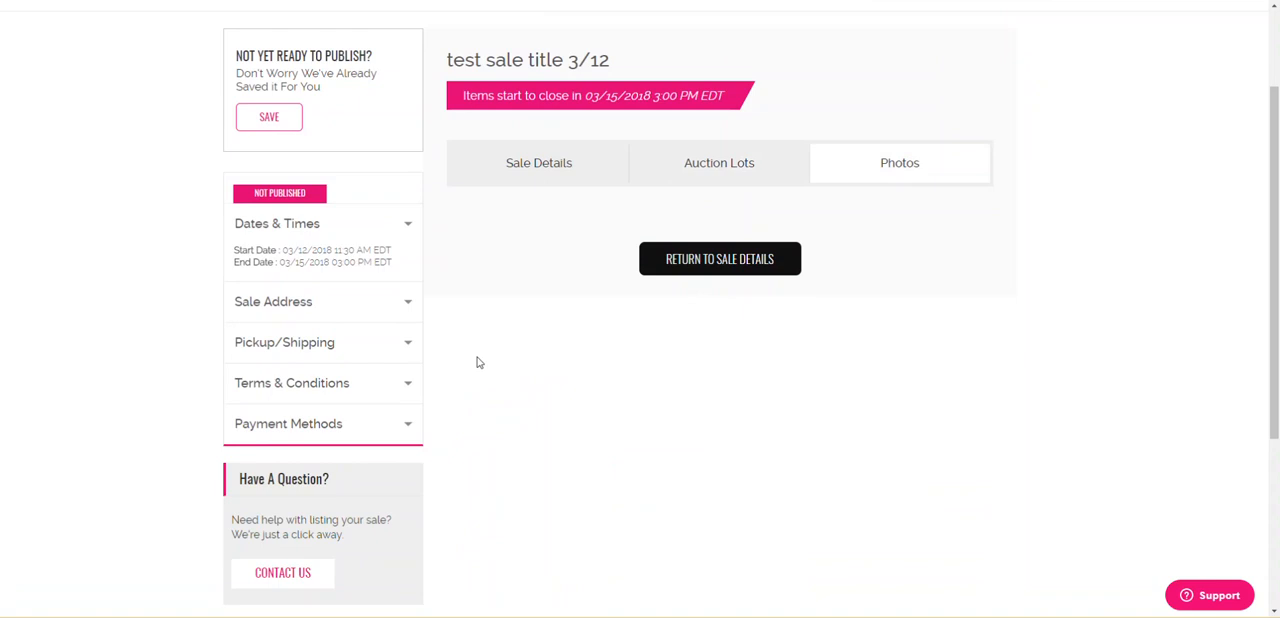
Return from the photos view to the sale details for test sale title 3/12.
{"action": "left_click", "coordinate": [538, 162]}
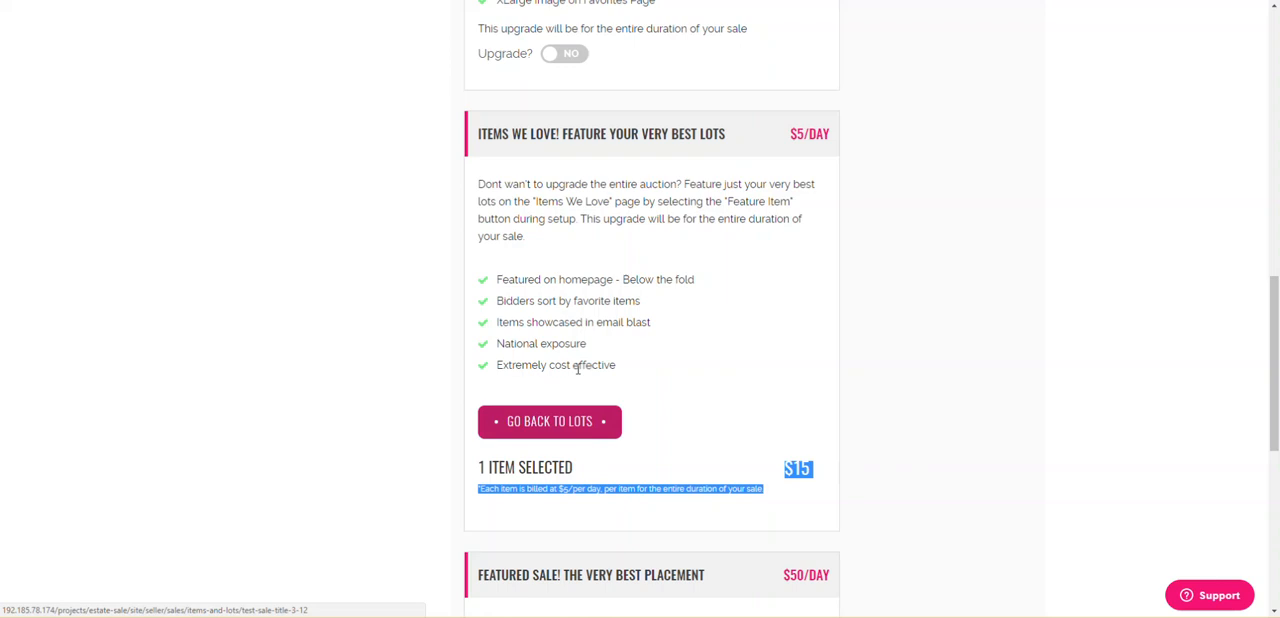
Review the Marketing Boost options and enable the $150 Featured Sale upgrade before publishing.
{"action": "scroll", "scroll_direction": "up", "scroll_amount": 3}
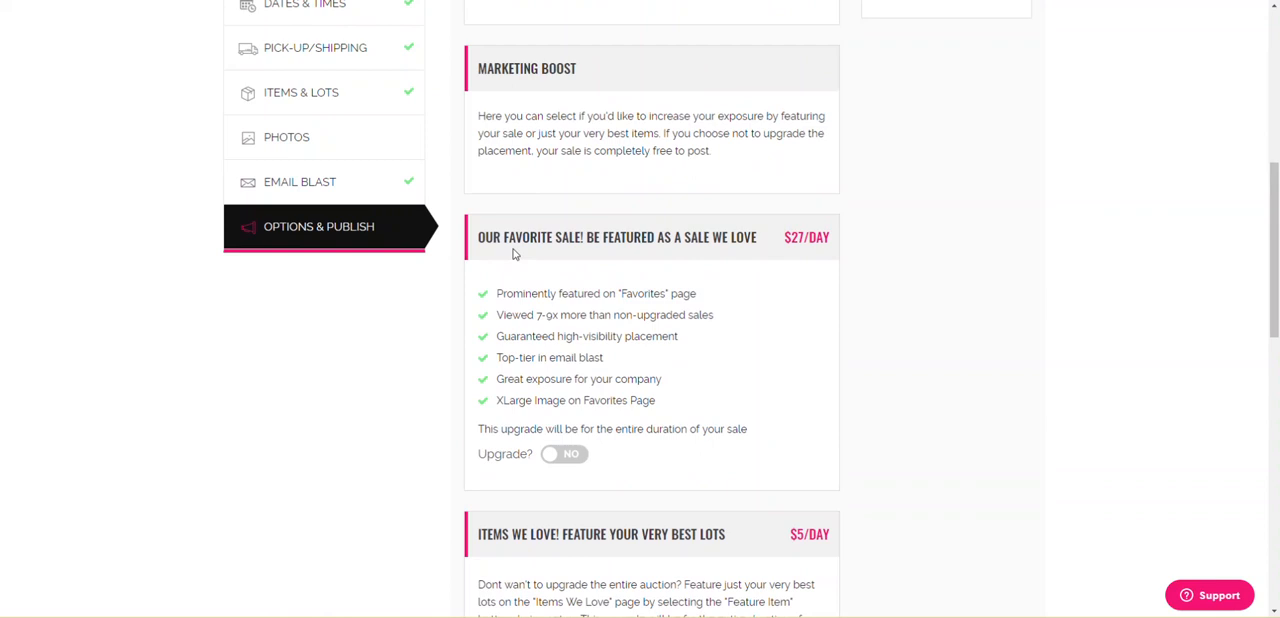
{"action": "scroll", "scroll_direction": "down", "scroll_amount": 3}
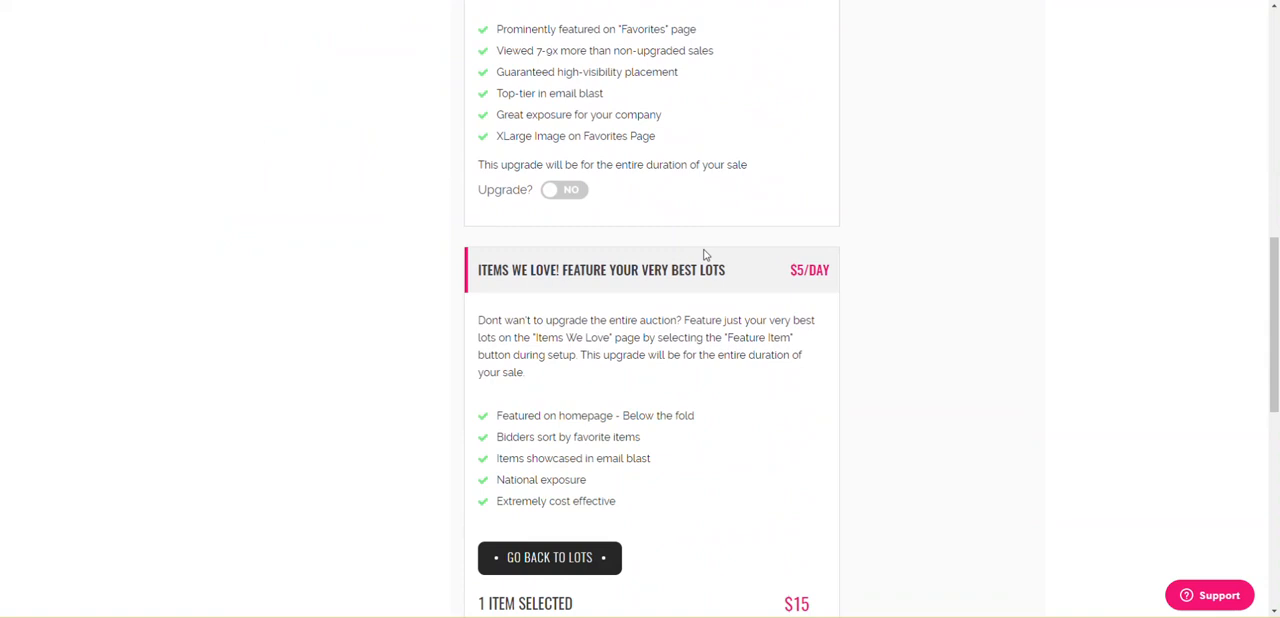
{"action": "scroll", "scroll_direction": "down", "scroll_amount": 3}
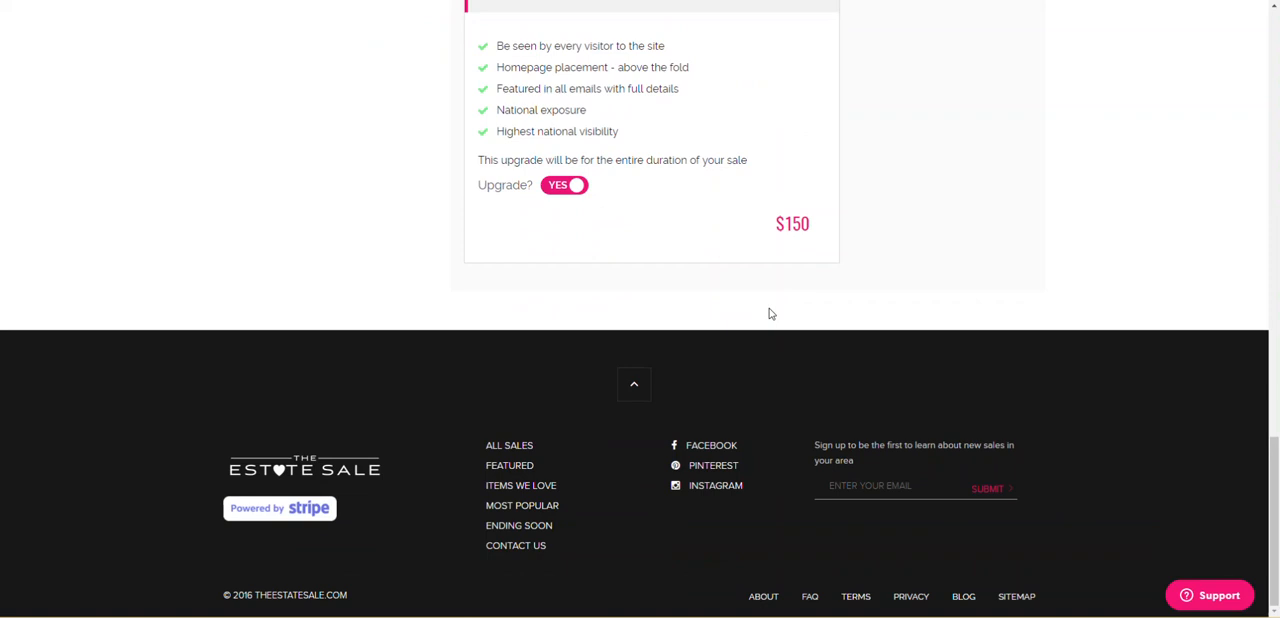
{"action": "scroll", "scroll_direction": "up", "scroll_amount": 3}
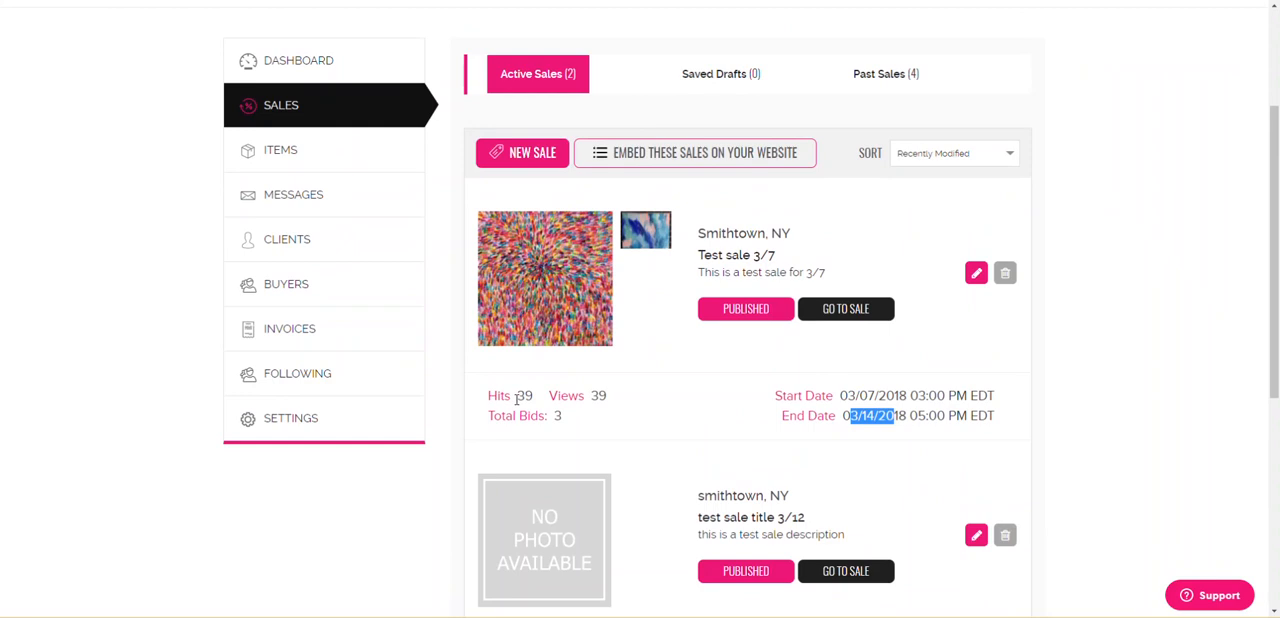
Go to the live public page of test sale title 3/12 from Dashboard > Sales.
{"action": "scroll", "scroll_direction": "down", "scroll_amount": 3}
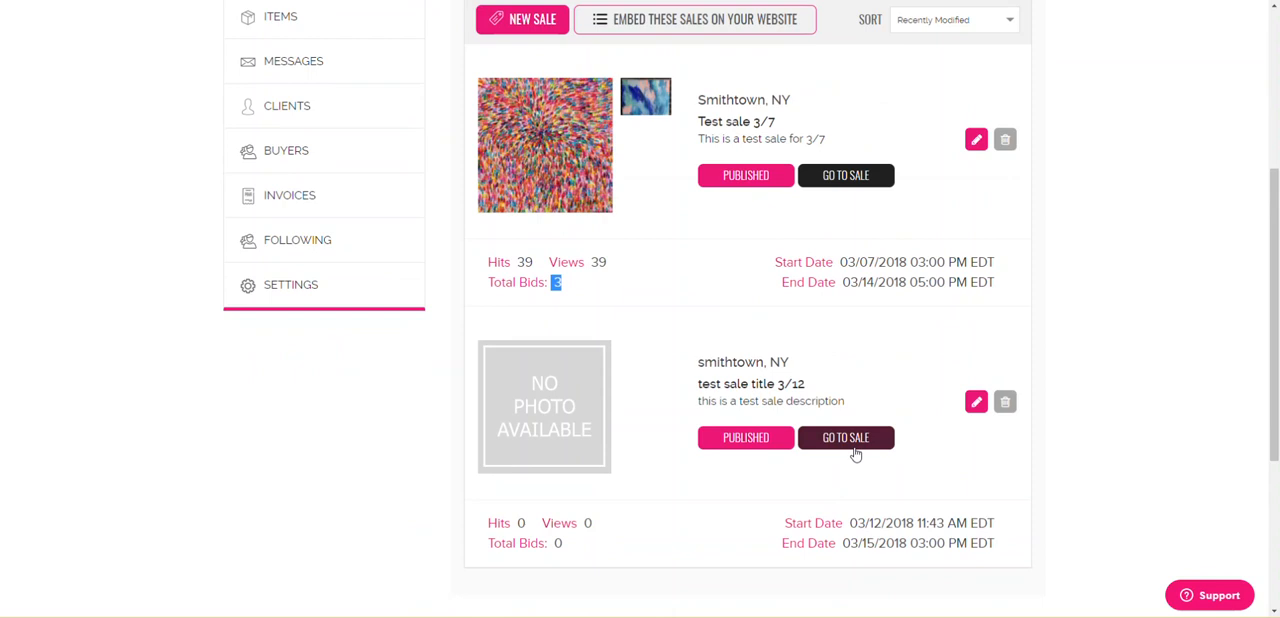
{"action": "mouse_move", "coordinate": [846, 438]}
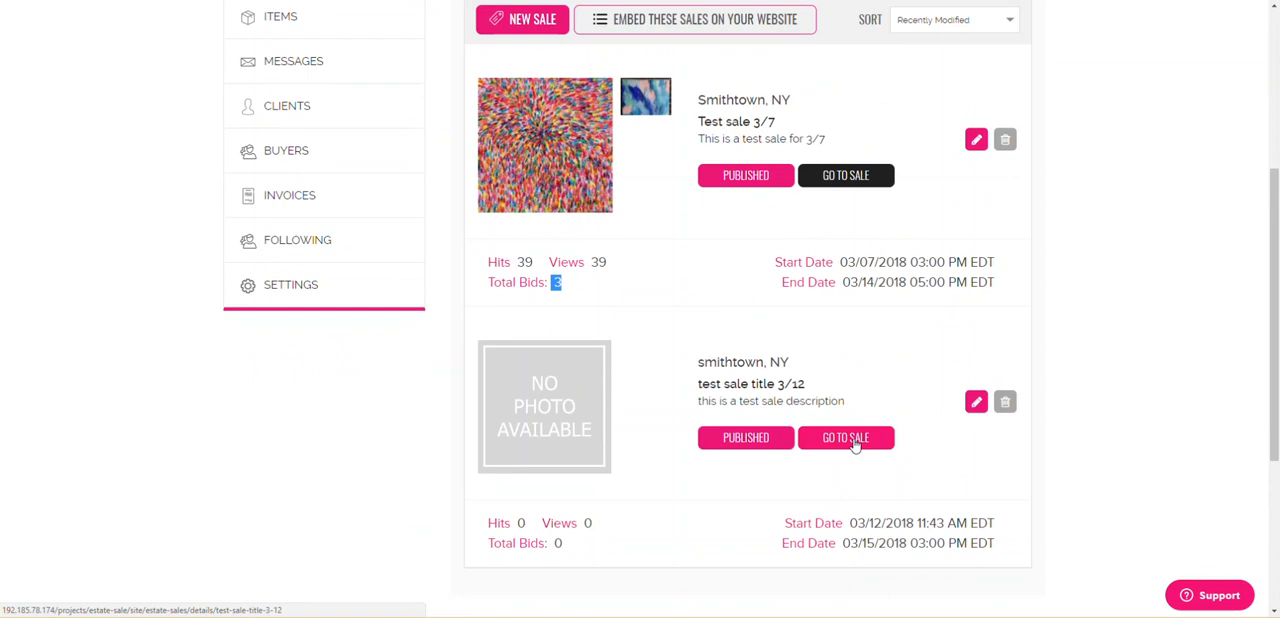
{"action": "left_click", "coordinate": [846, 436]}
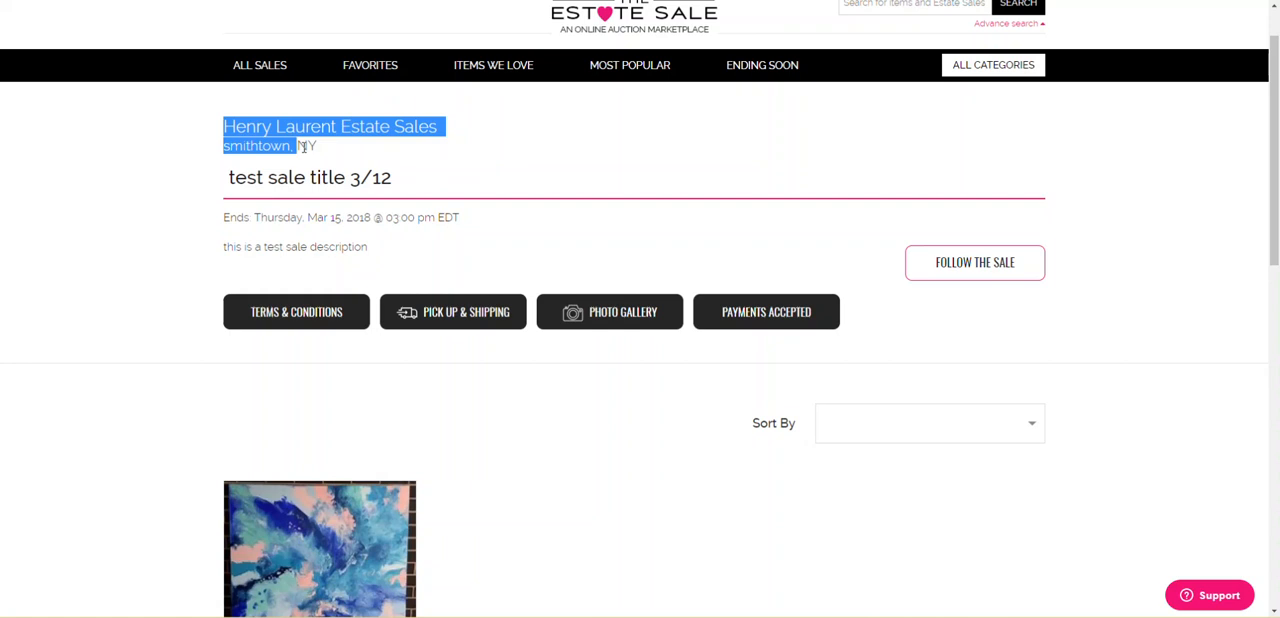
View the sale's Pick Up & Shipping info and the blue art listing with its $1 bid.
{"action": "left_click", "coordinate": [296, 312]}
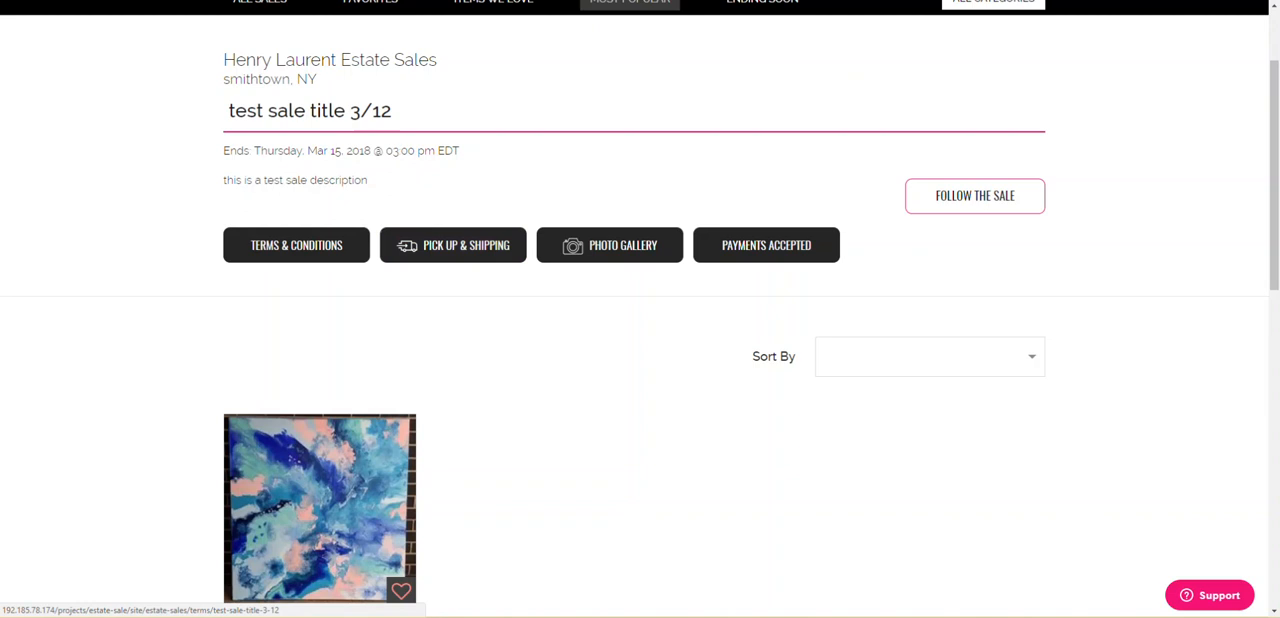
{"action": "left_click", "coordinate": [460, 244]}
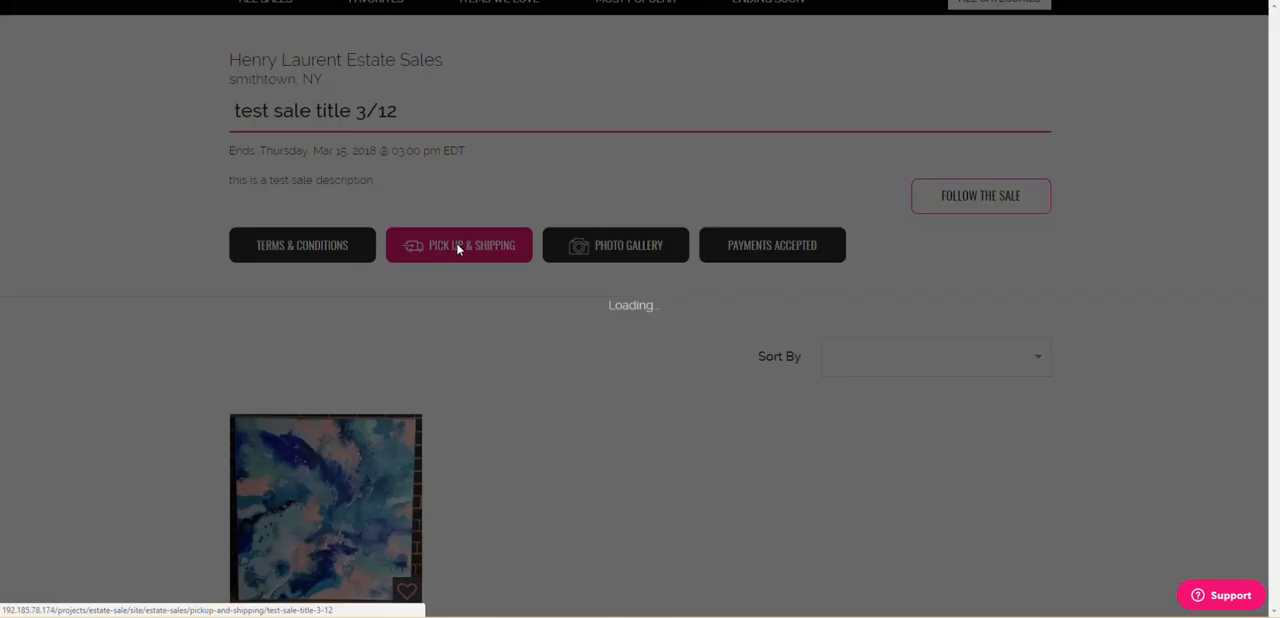
{"action": "left_click", "coordinate": [626, 244]}
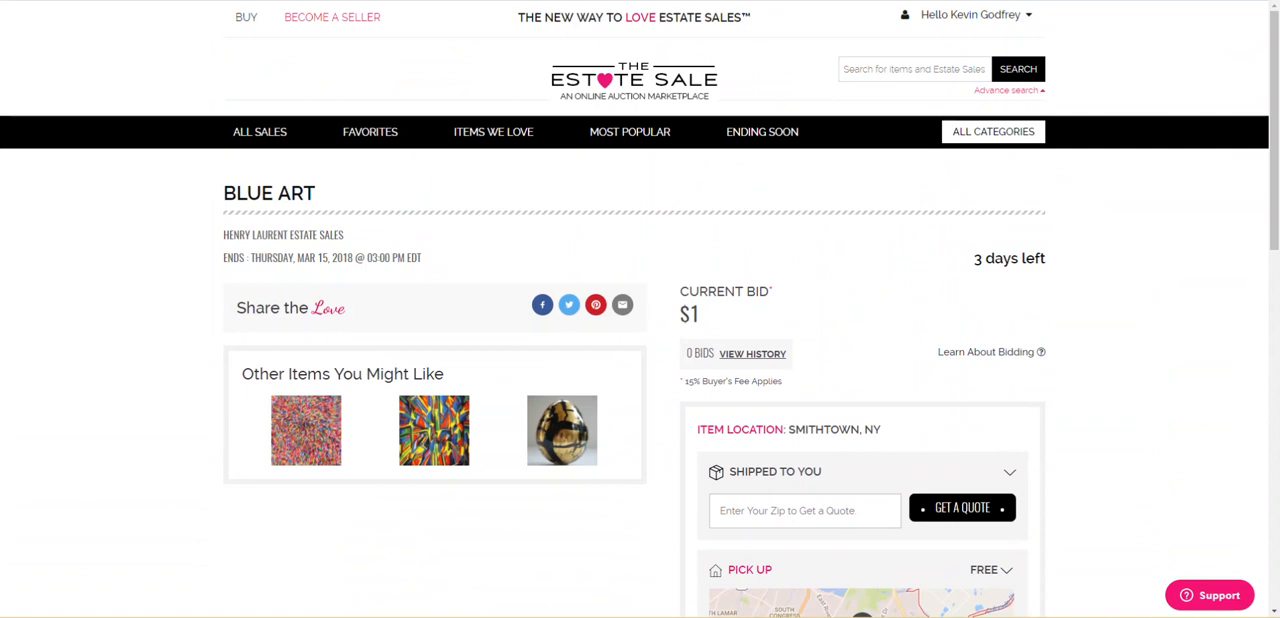
Review the Blue Art page's $1 bid, shipping-quote box, March 17–18 Smithtown pickup times and description.
{"action": "scroll", "scroll_direction": "down", "scroll_amount": 3}
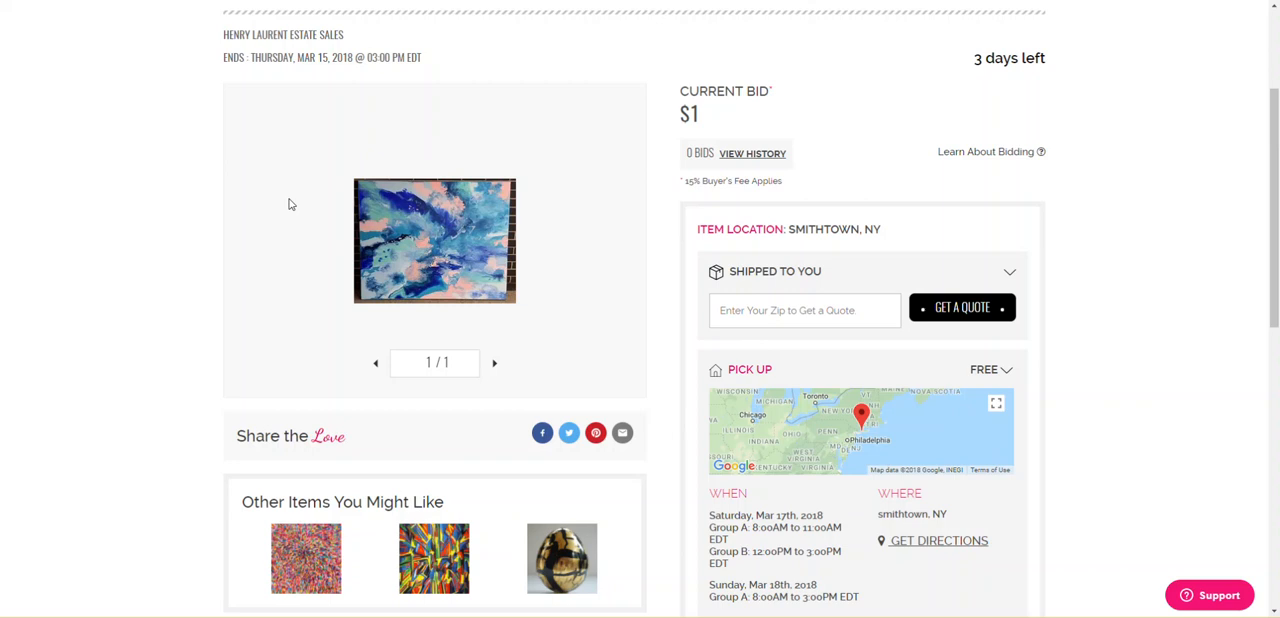
{"action": "mouse_move", "coordinate": [996, 122]}
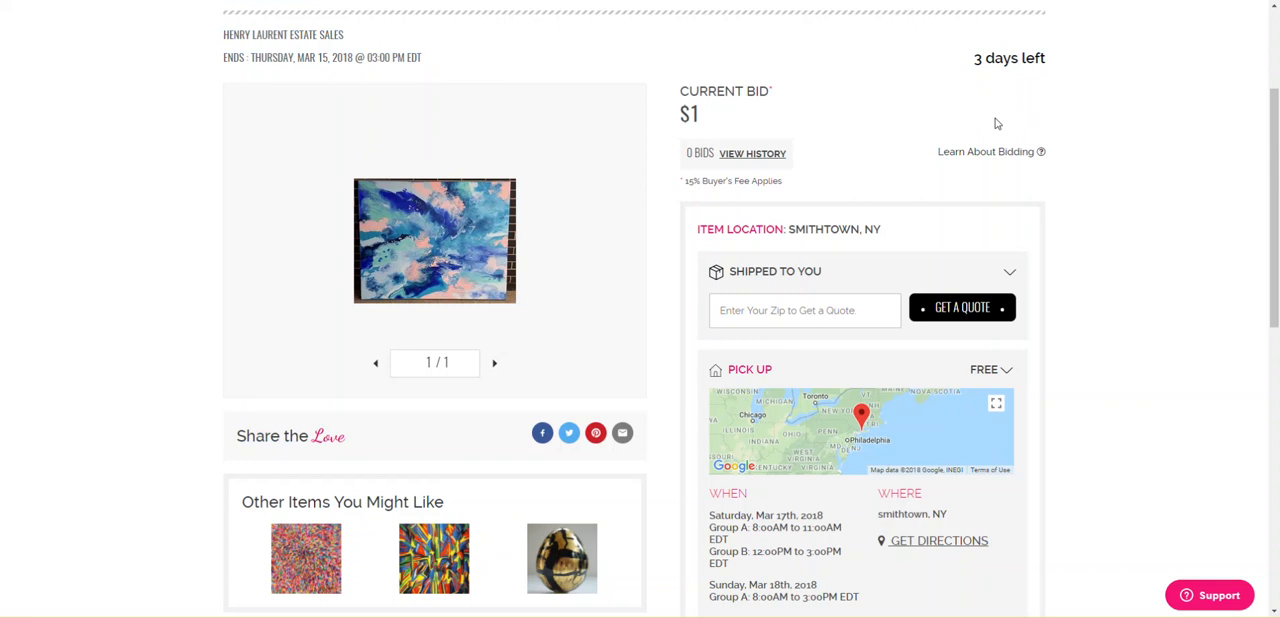
{"action": "scroll", "scroll_direction": "down", "scroll_amount": 3}
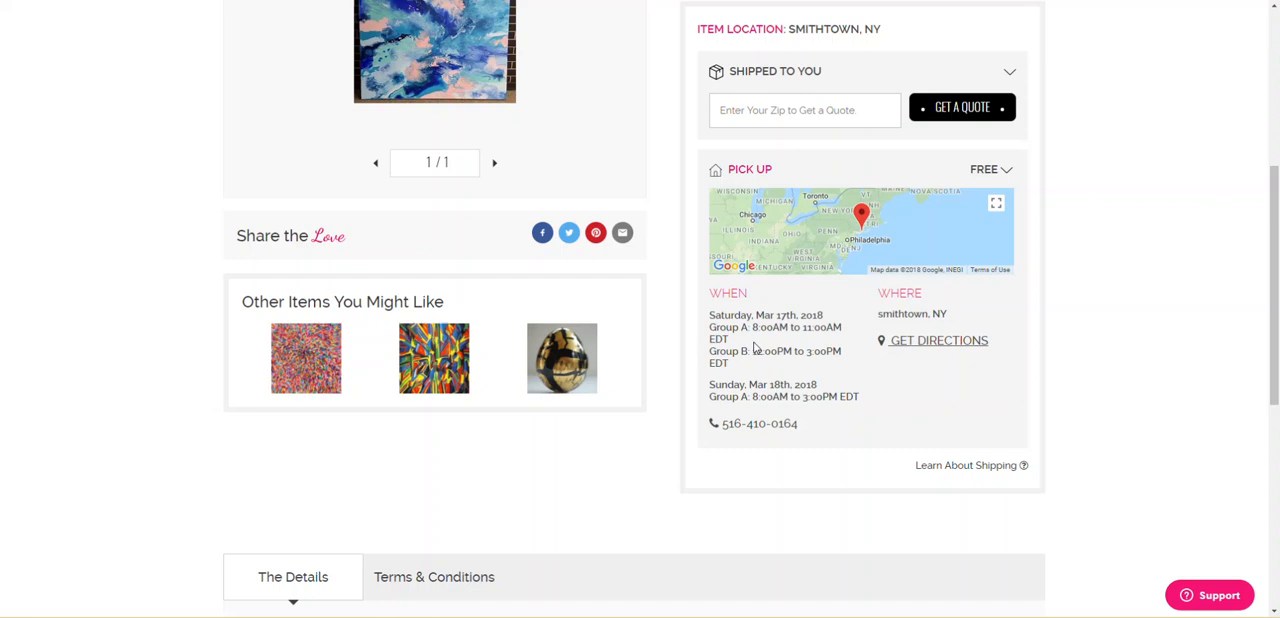
{"action": "scroll", "scroll_direction": "down", "scroll_amount": 3}
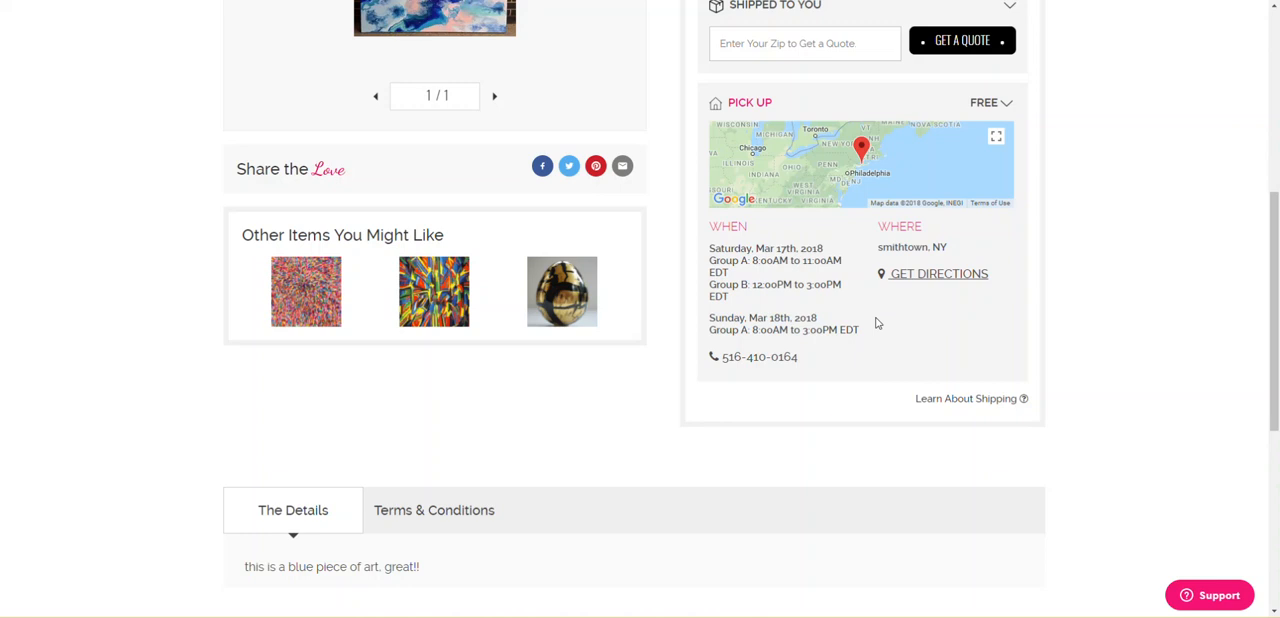
{"action": "scroll", "scroll_direction": "down", "scroll_amount": 3}
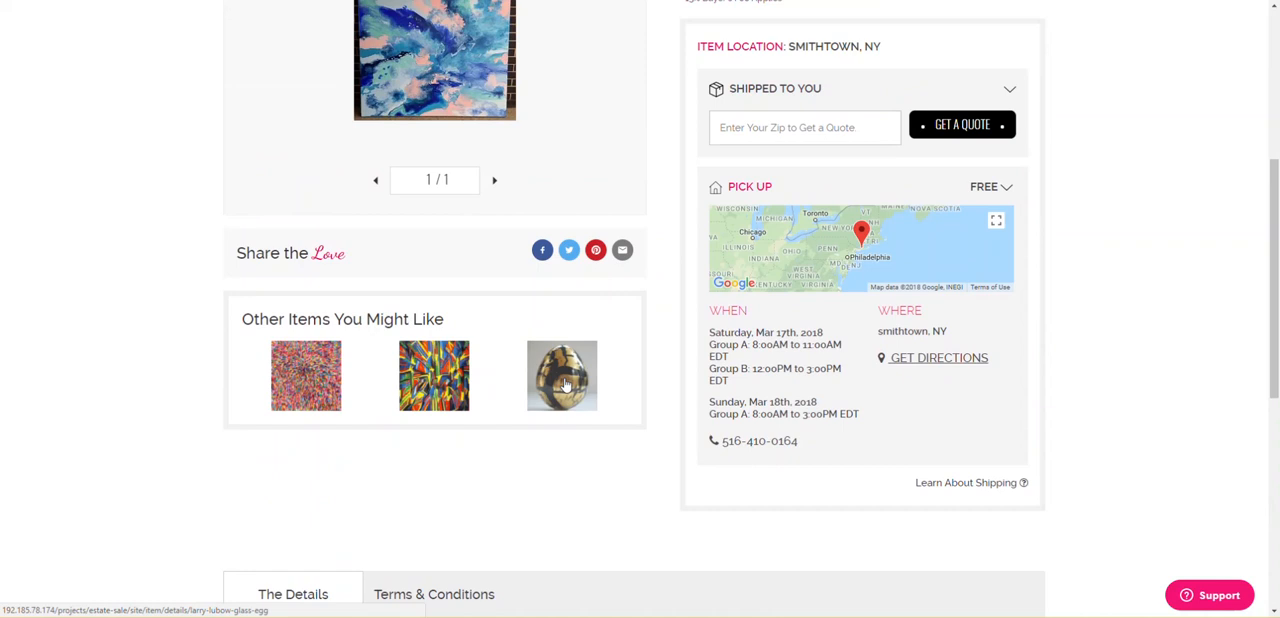
{"action": "scroll", "scroll_direction": "up", "scroll_amount": 3}
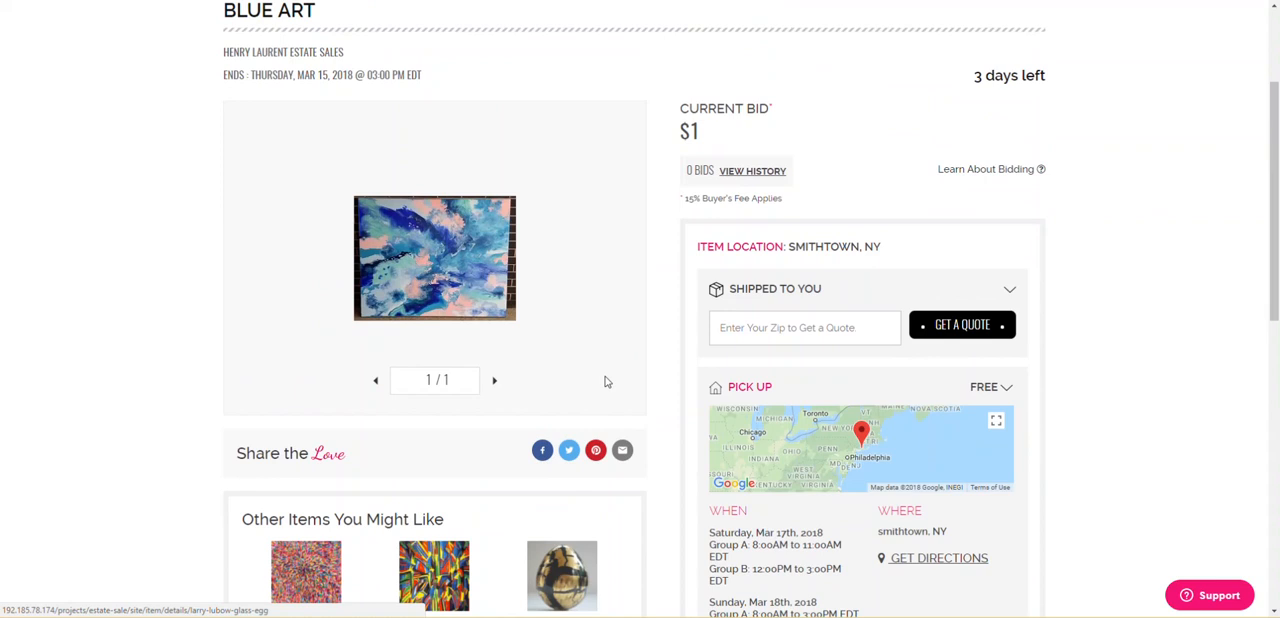
Get USPS shipping quotes for zip 11001 on the blue art listing and dismiss them.
{"action": "type", "text": "11001"}
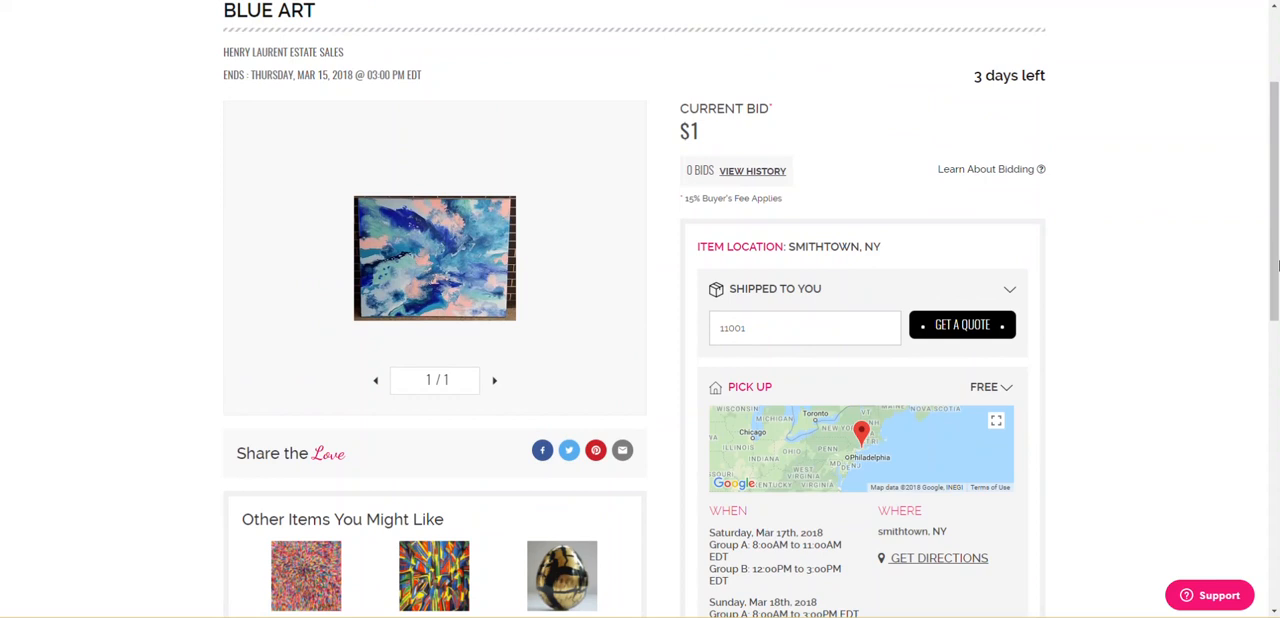
{"action": "left_click", "coordinate": [962, 324]}
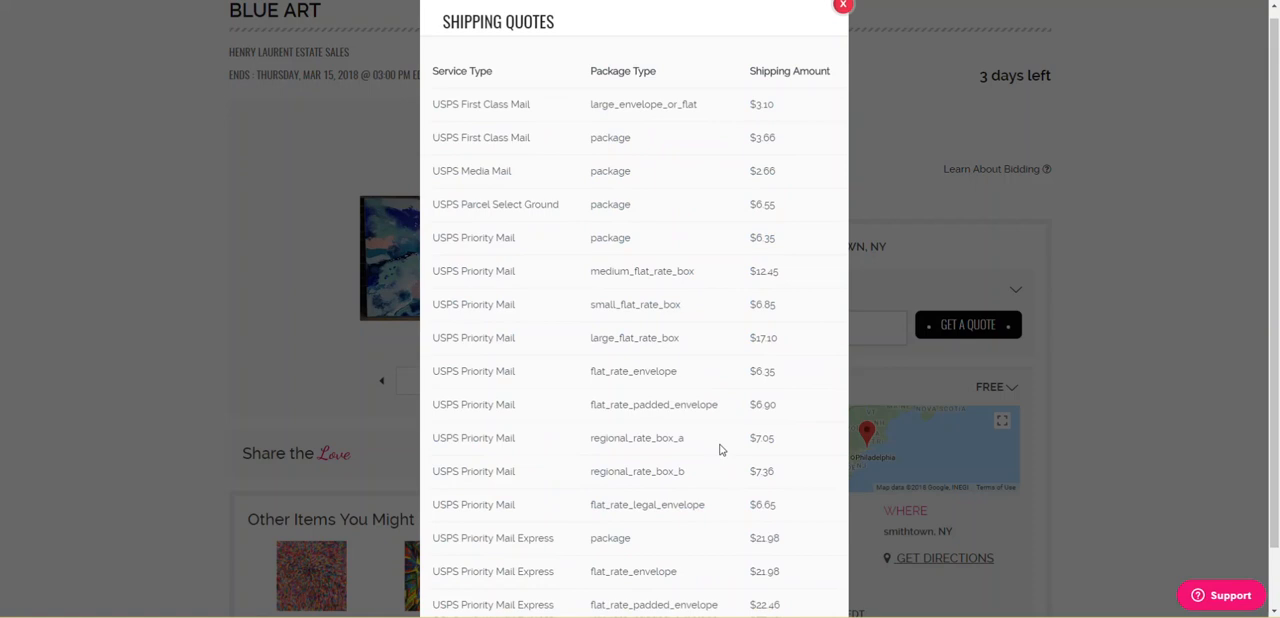
{"action": "scroll", "scroll_direction": "down", "scroll_amount": 3}
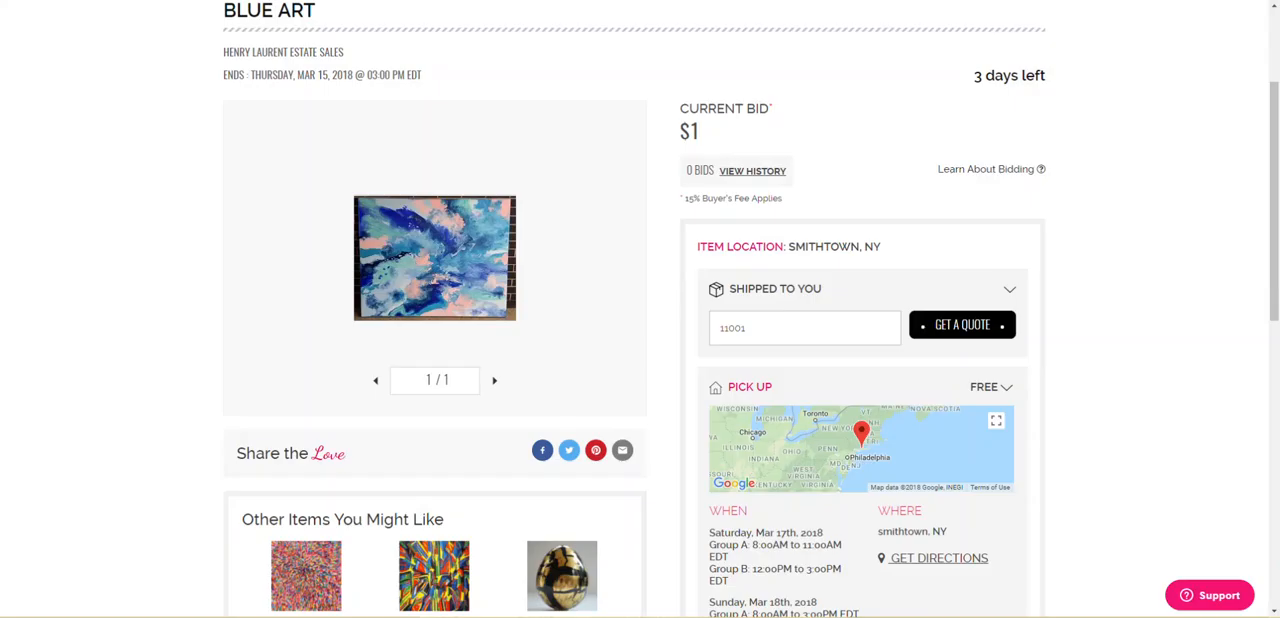
{"action": "mouse_move", "coordinate": [962, 264]}
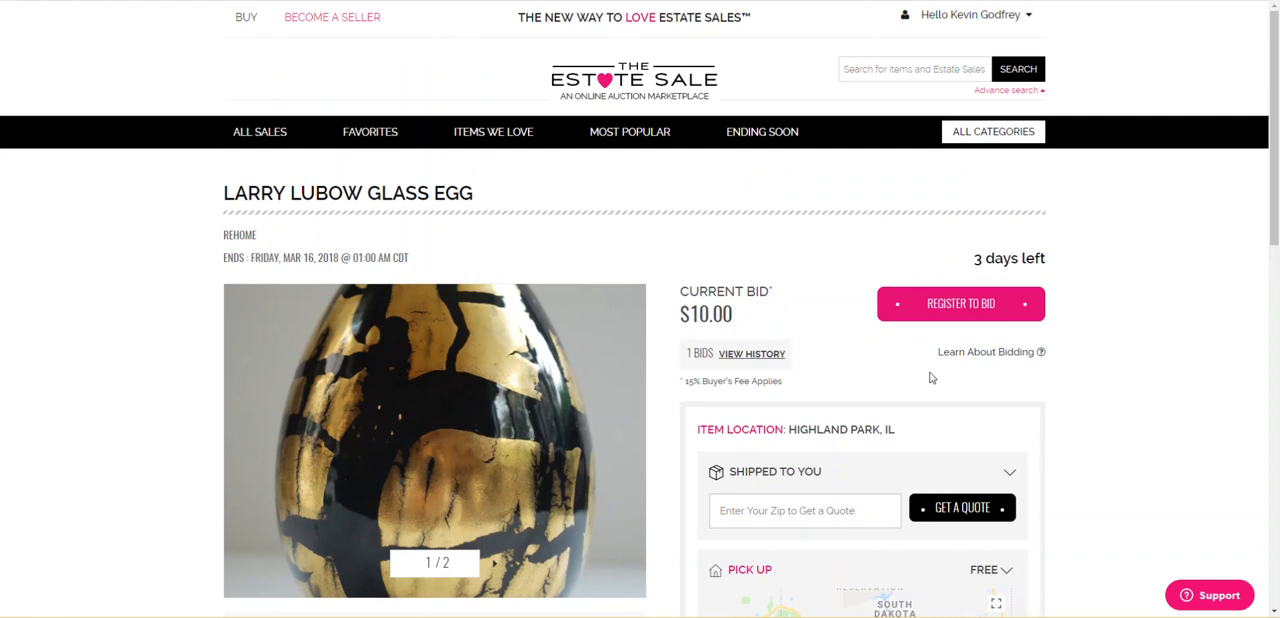
{"action": "left_click", "coordinate": [960, 304]}
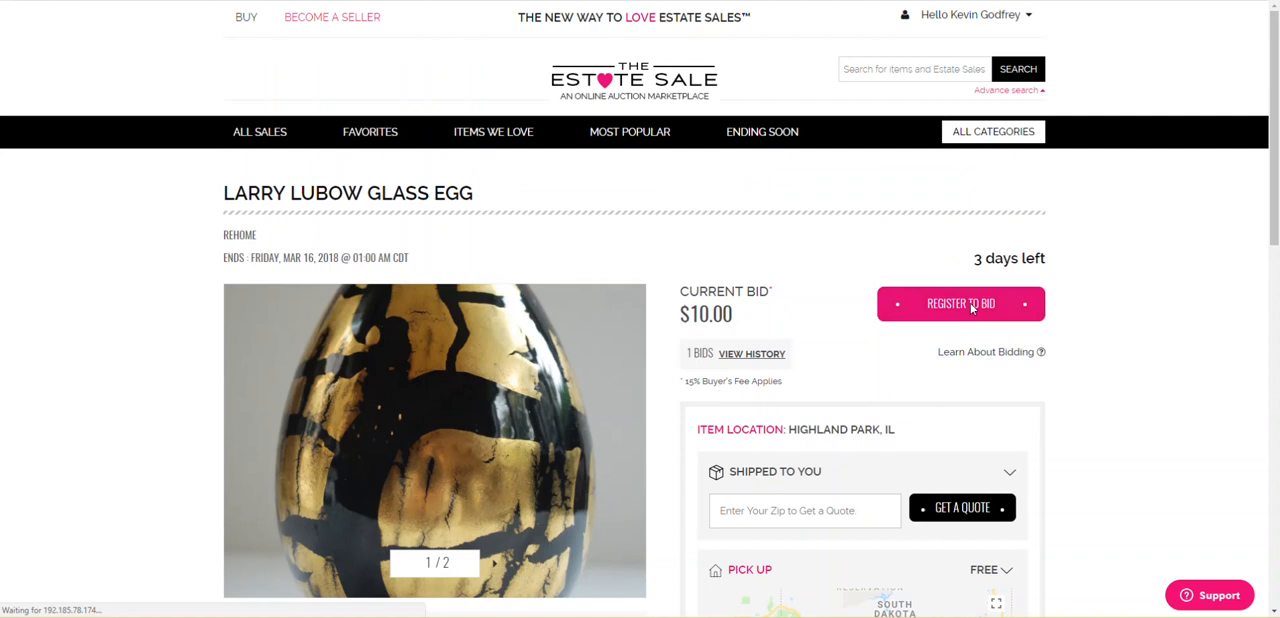
{"action": "left_click", "coordinate": [960, 304]}
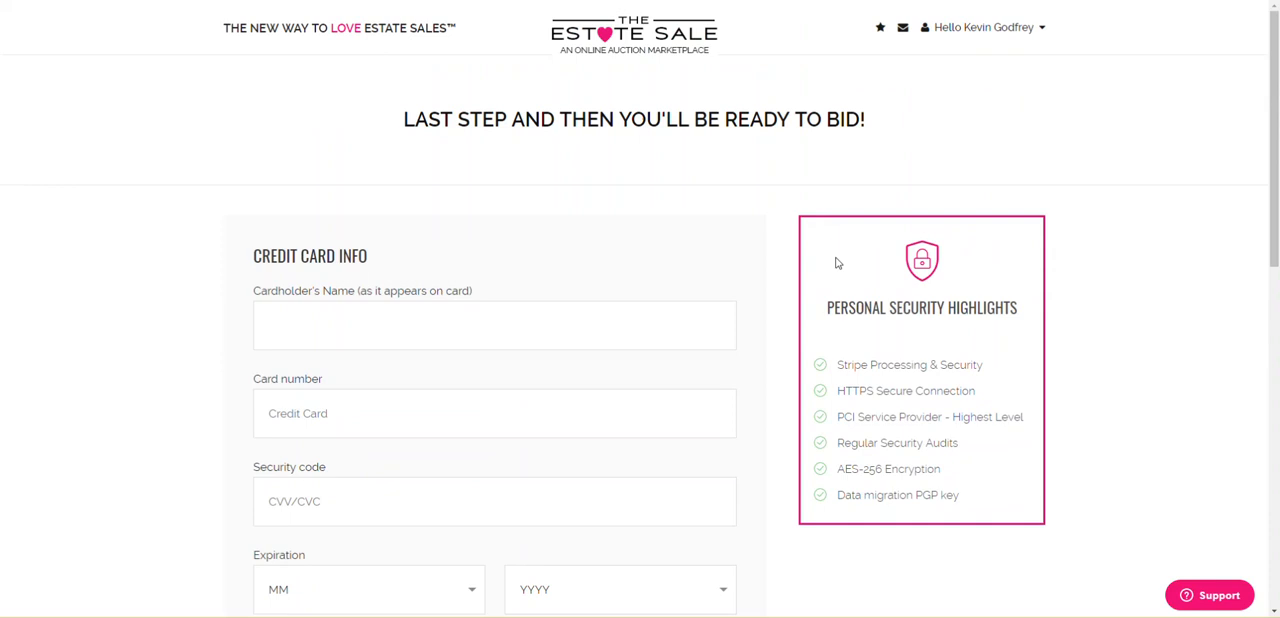
{"action": "mouse_move", "coordinate": [982, 28]}
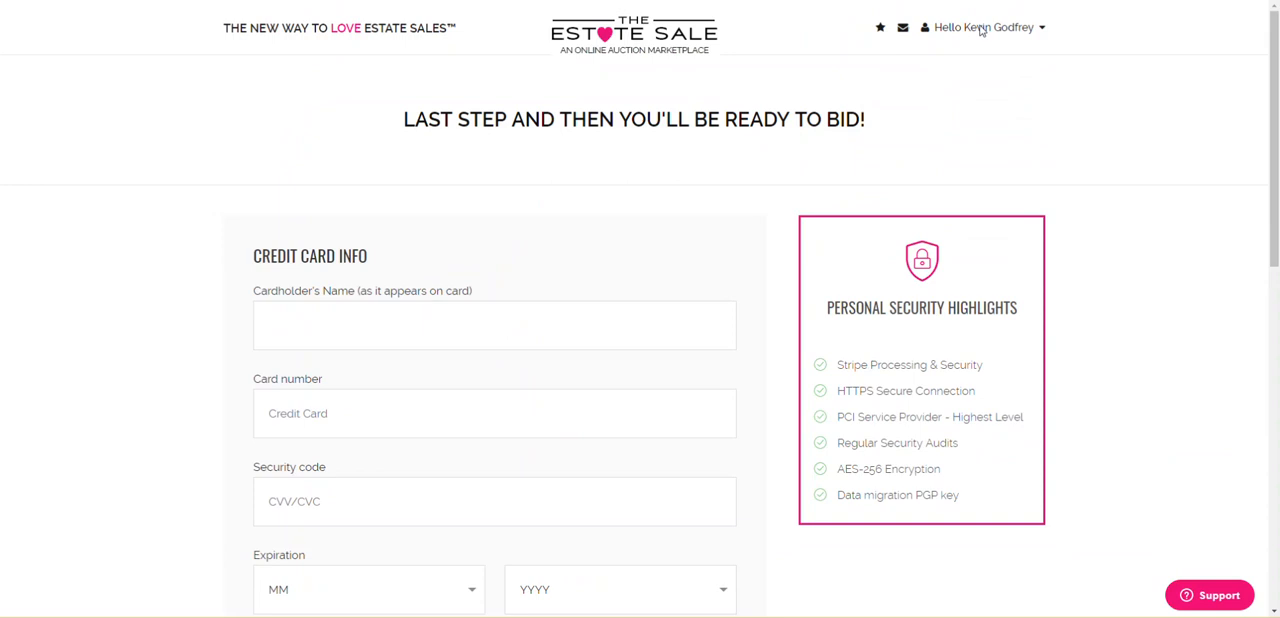
{"action": "left_click_drag", "start_coordinate": [826, 308], "coordinate": [982, 364]}
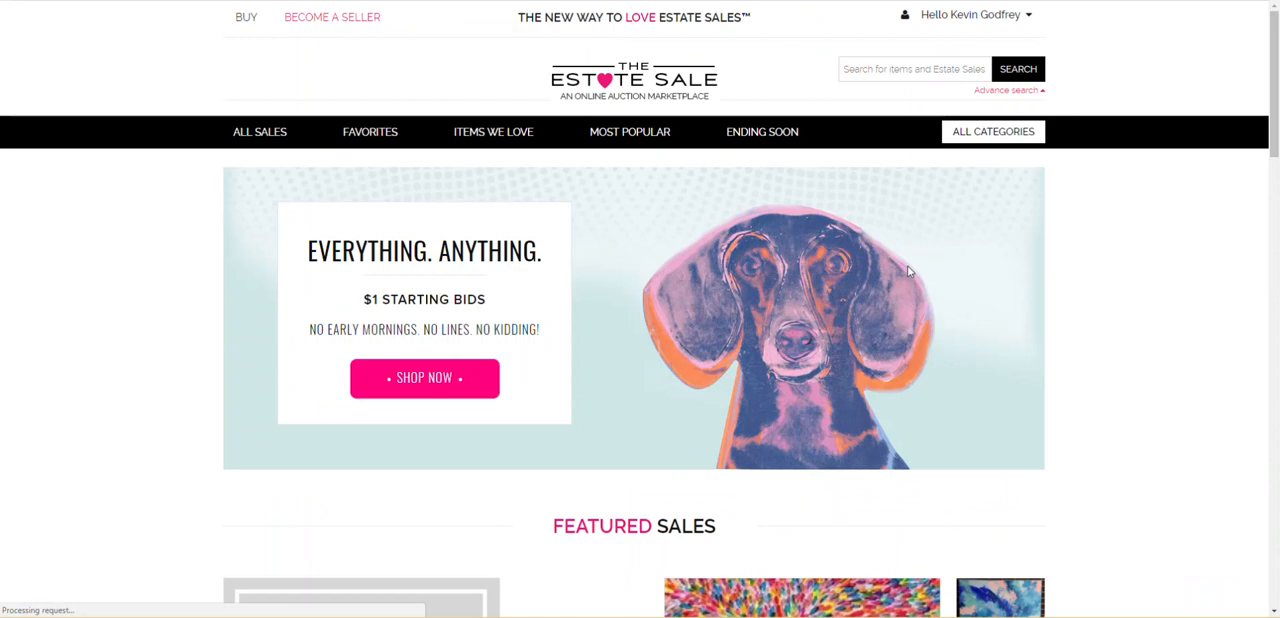
View the homepage Featured Sales with test sale title 3/12 and blue art under Items We Love.
{"action": "scroll", "scroll_direction": "down", "scroll_amount": 3}
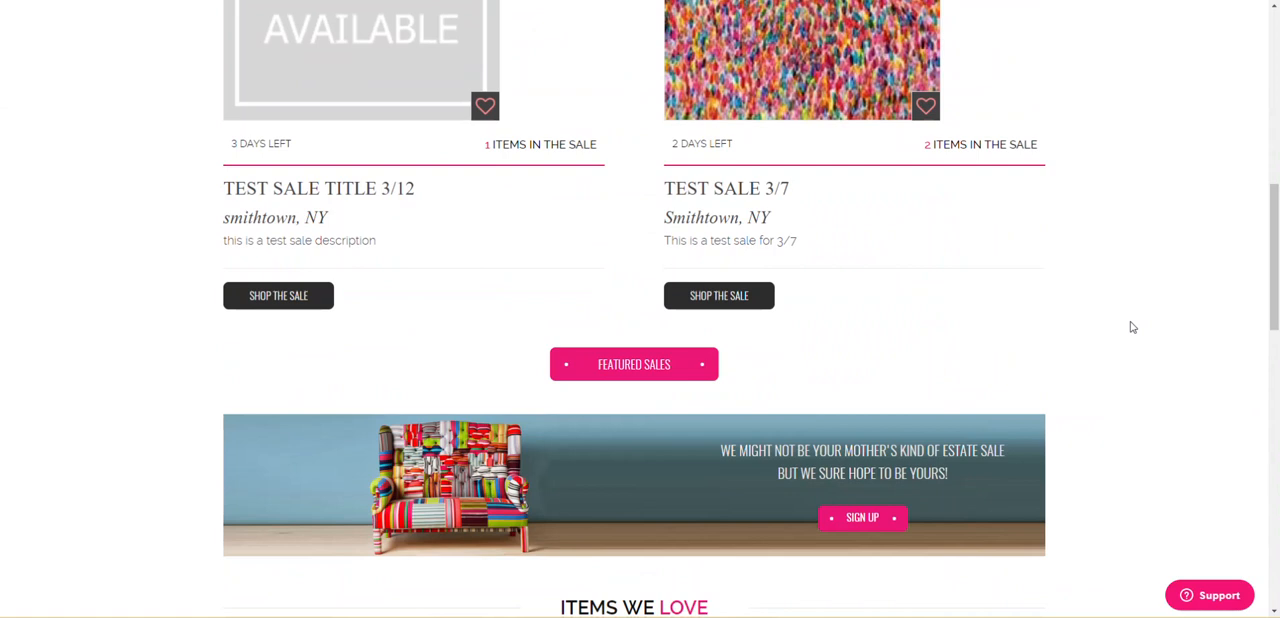
{"action": "scroll", "scroll_direction": "down", "scroll_amount": 3}
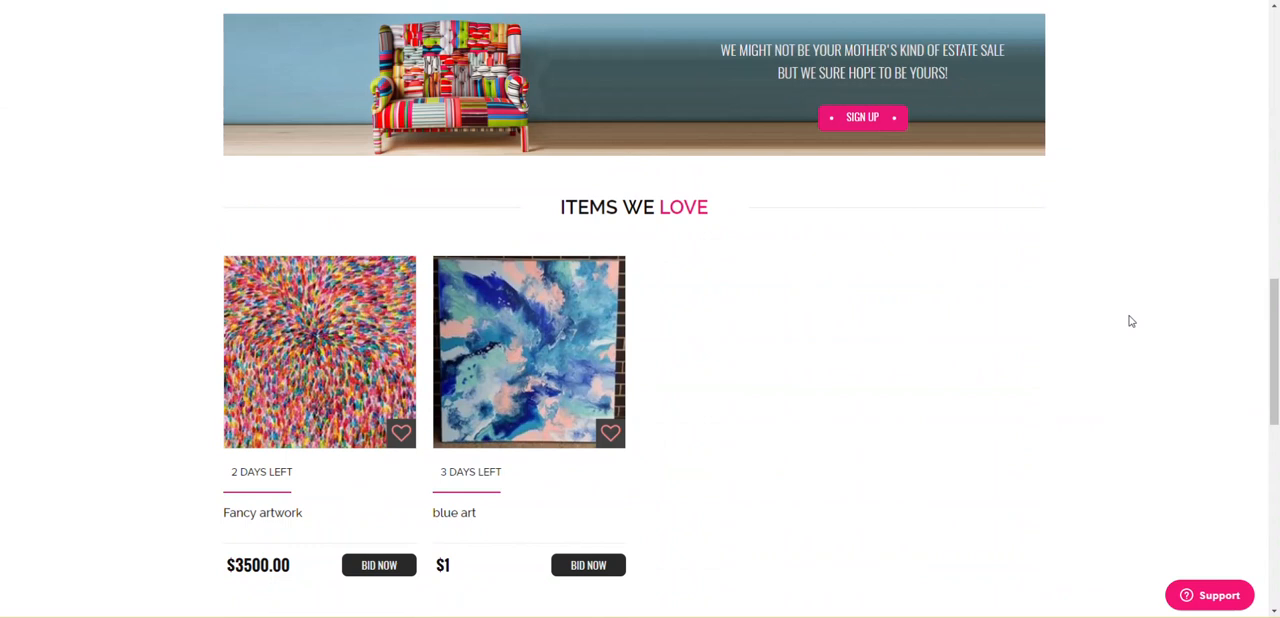